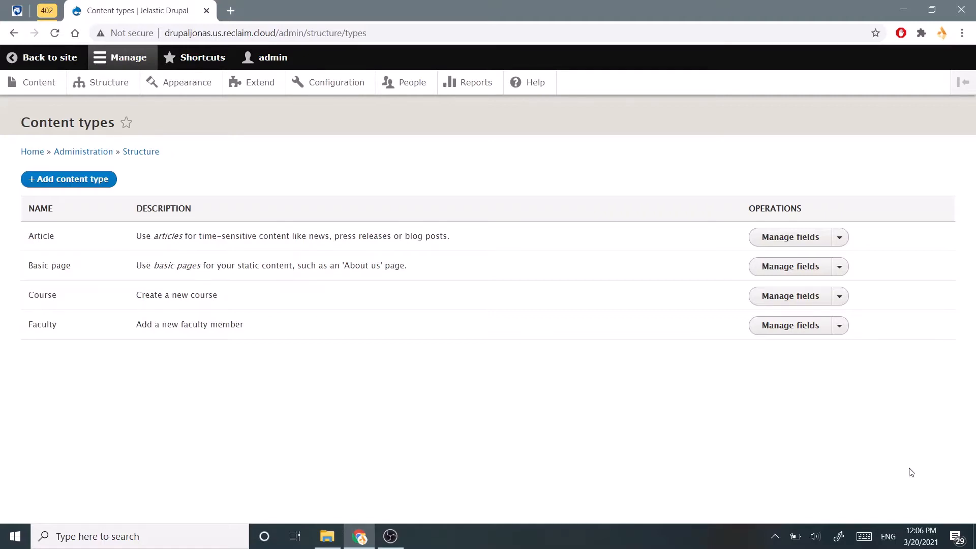
mouse_move(321, 249)
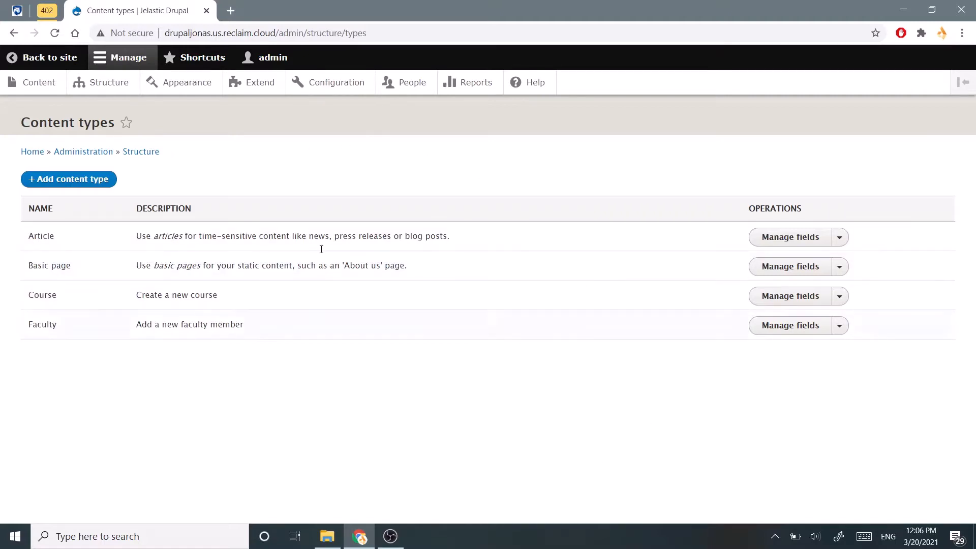
mouse_move(123, 374)
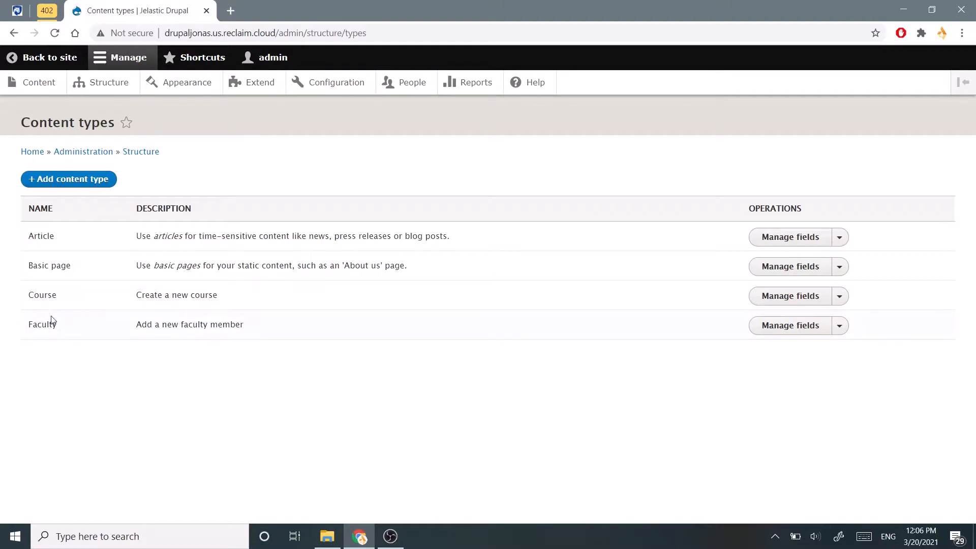
mouse_move(61, 328)
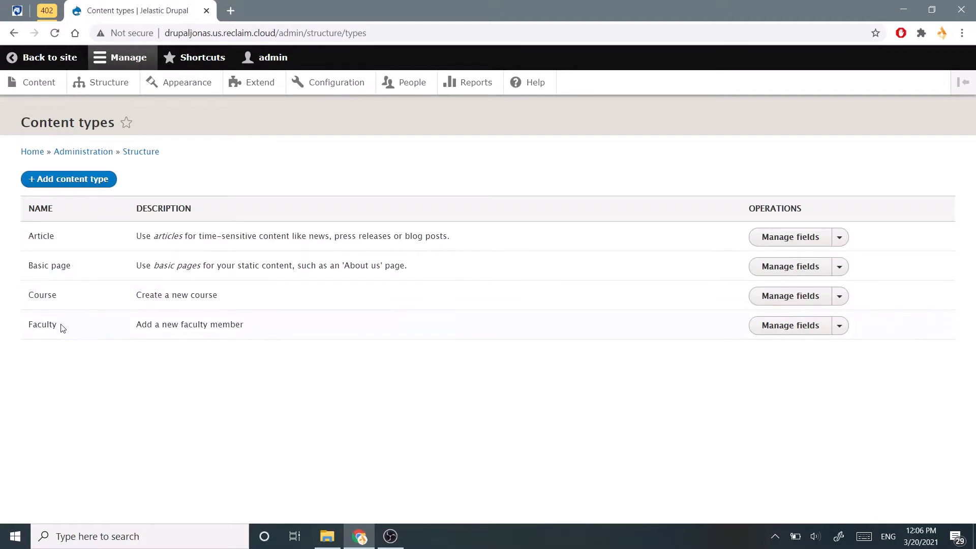
mouse_move(8, 319)
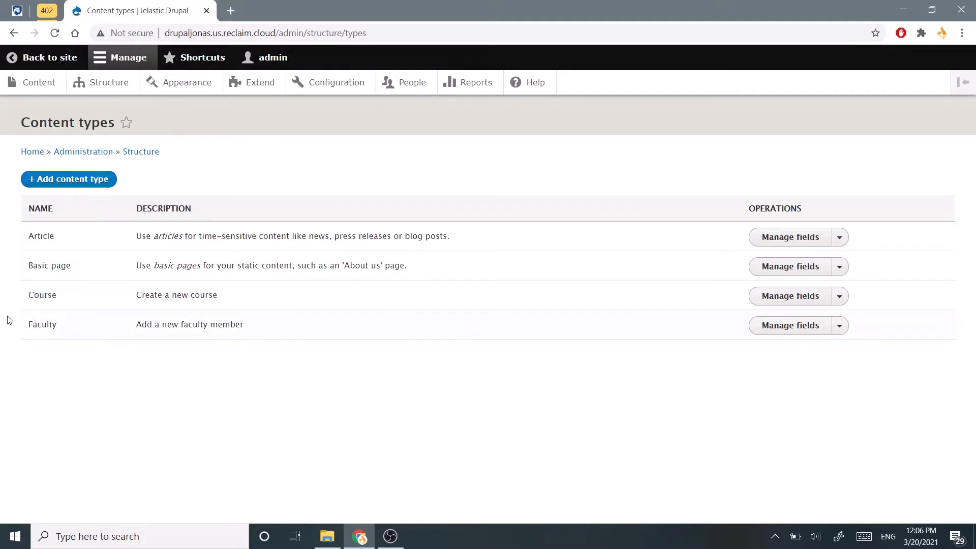
mouse_move(50, 341)
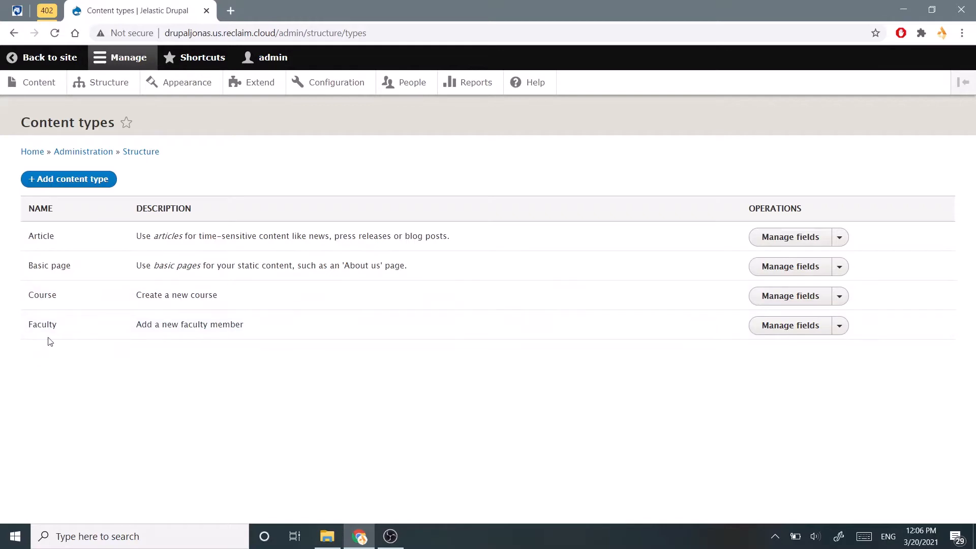
mouse_move(28, 308)
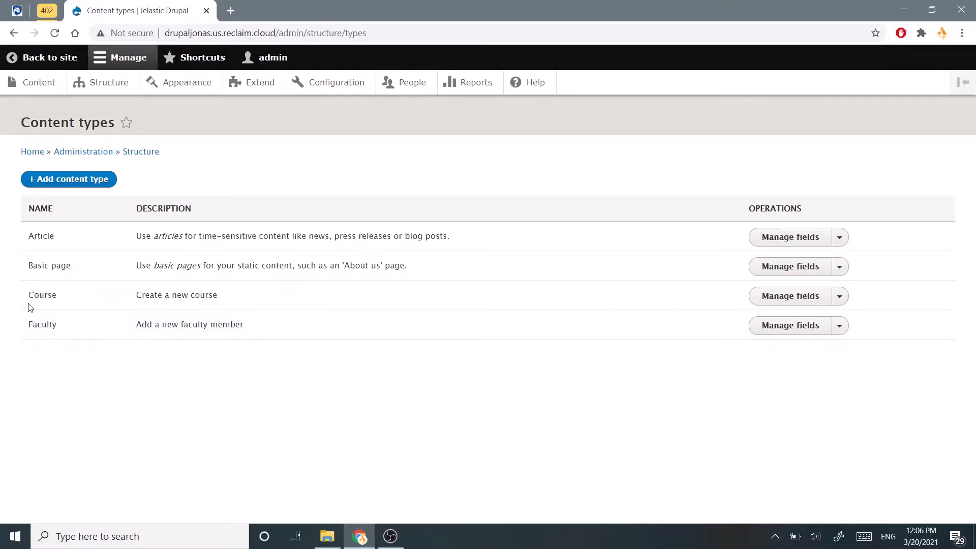
mouse_move(105, 296)
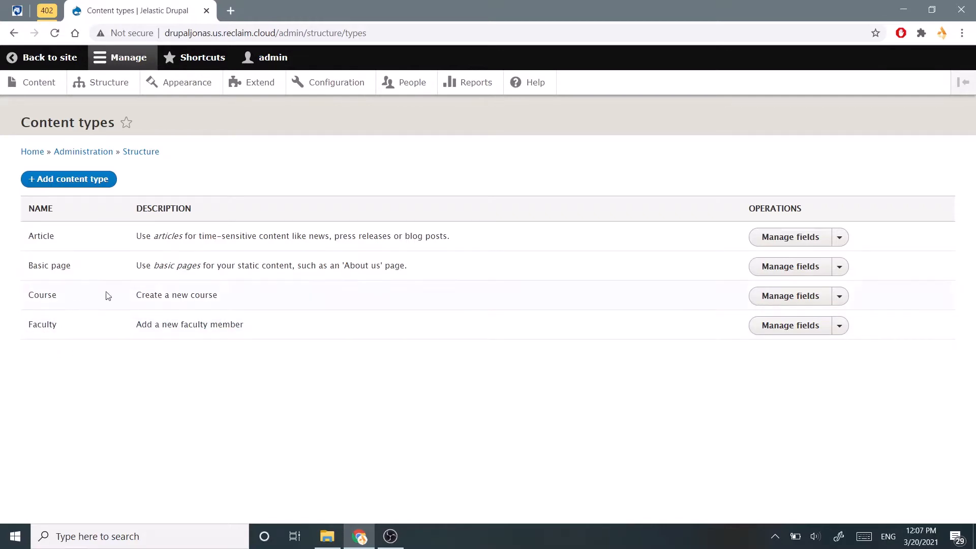
mouse_move(100, 253)
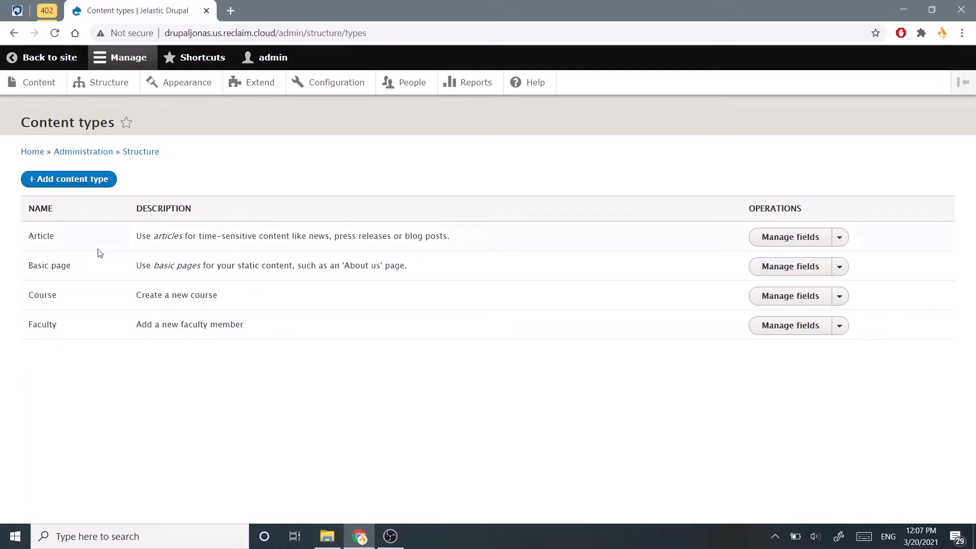
mouse_move(62, 415)
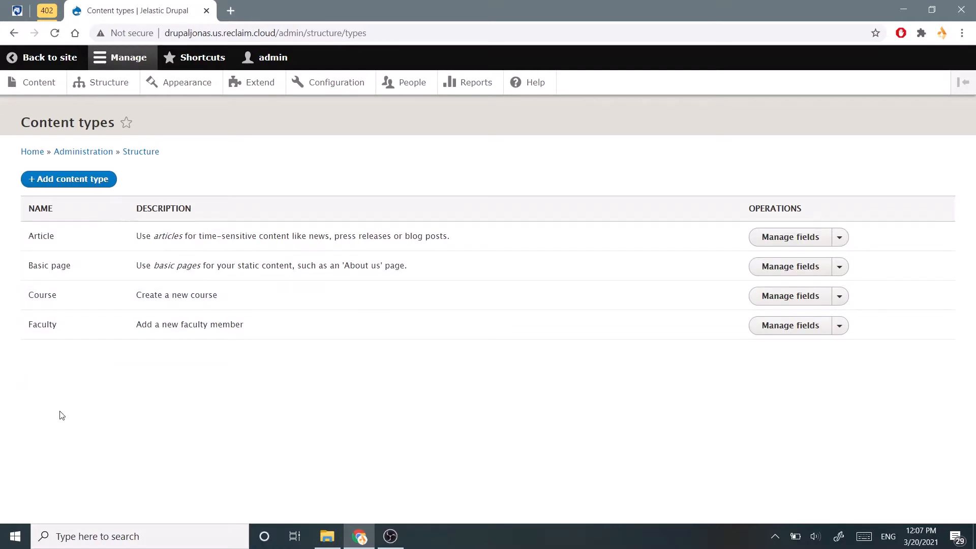
Start a new content type named 'Room' with description 'Location on campus'
click(68, 178)
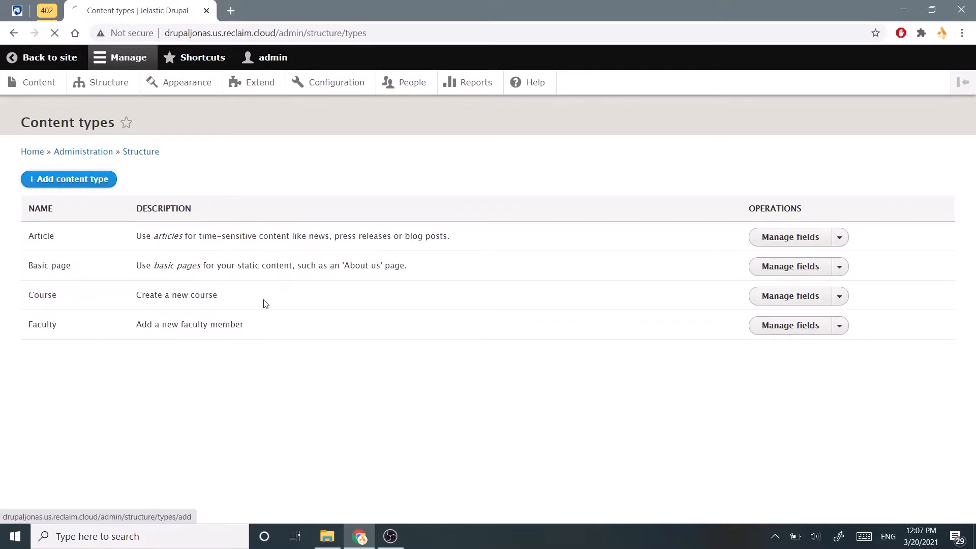
click(69, 179)
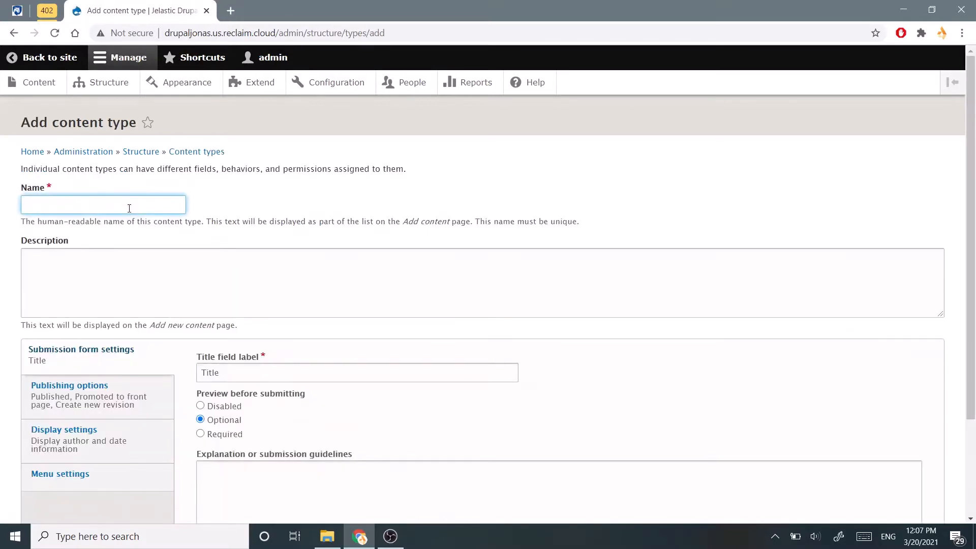
text(Room)
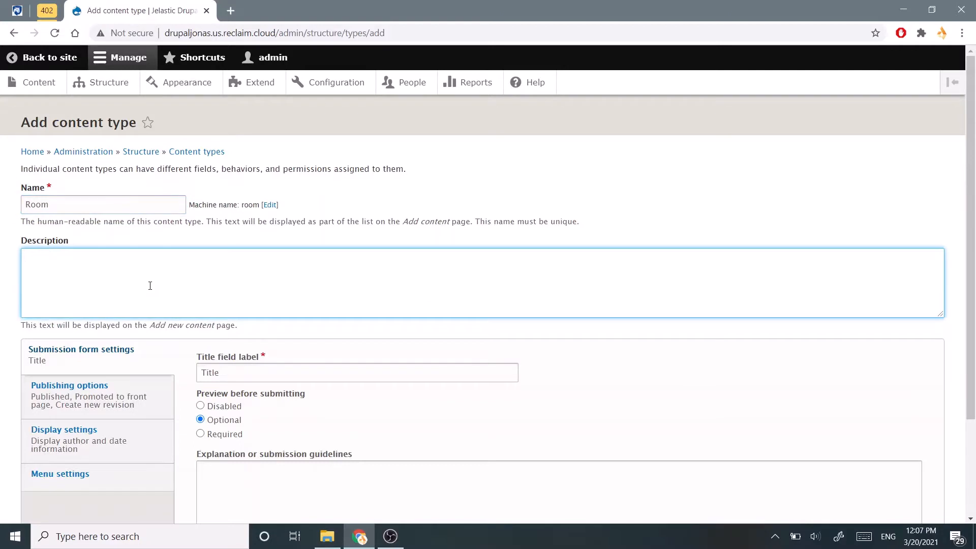
text(Location on)
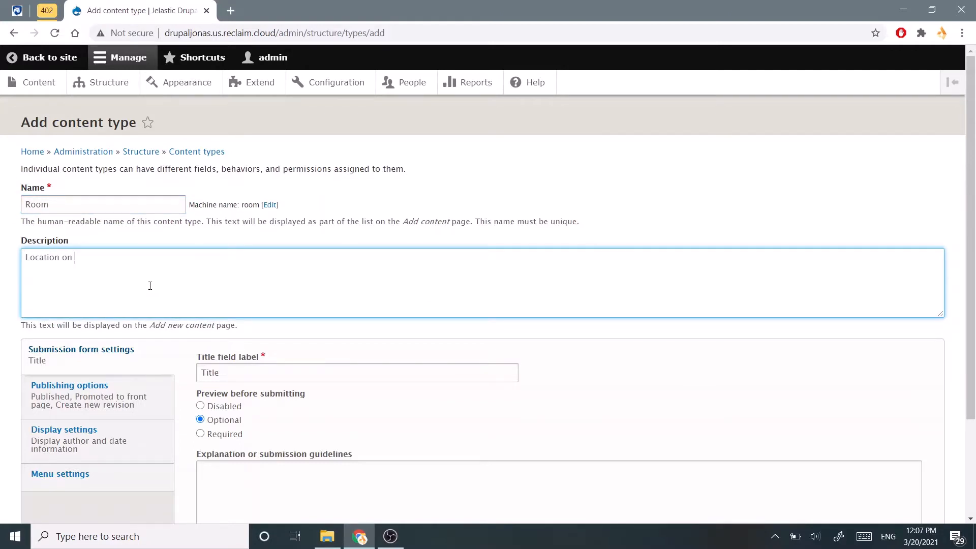
text(campus)
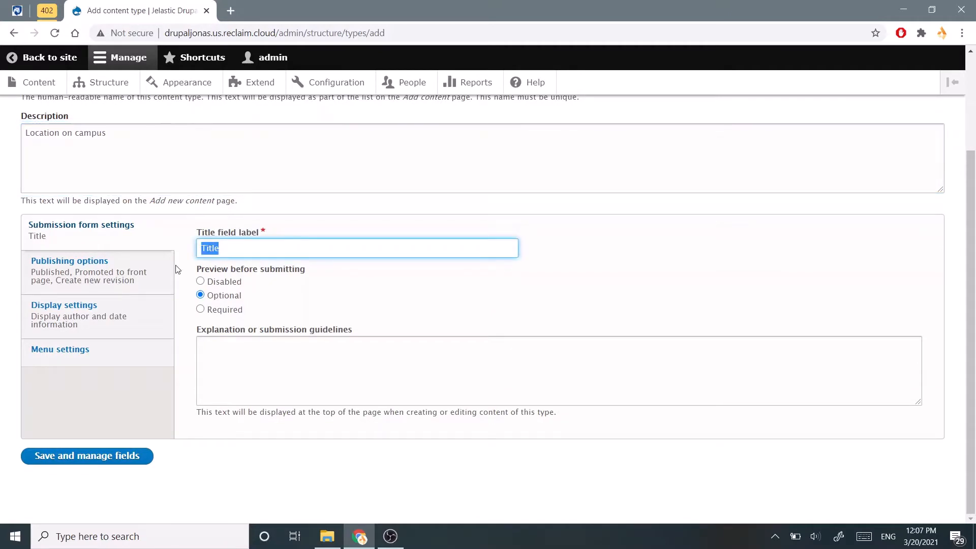
Label the title field 'Room Name' with submission guideline 'What is the room called'
text(Room N)
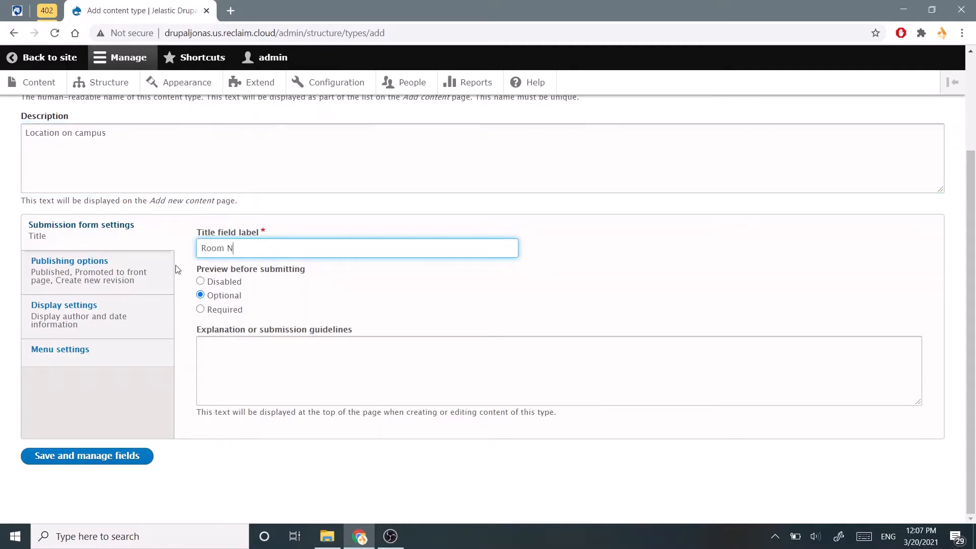
text(ame)
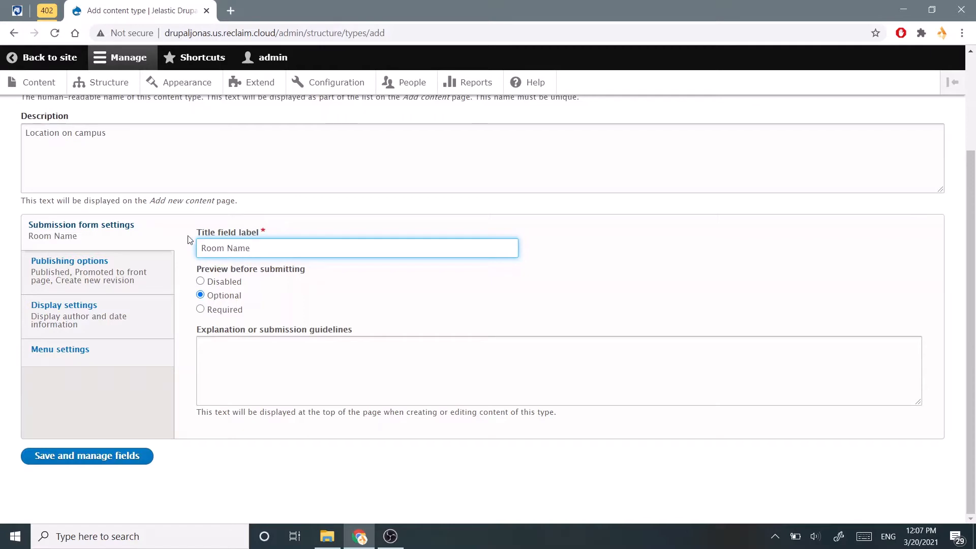
mouse_move(297, 301)
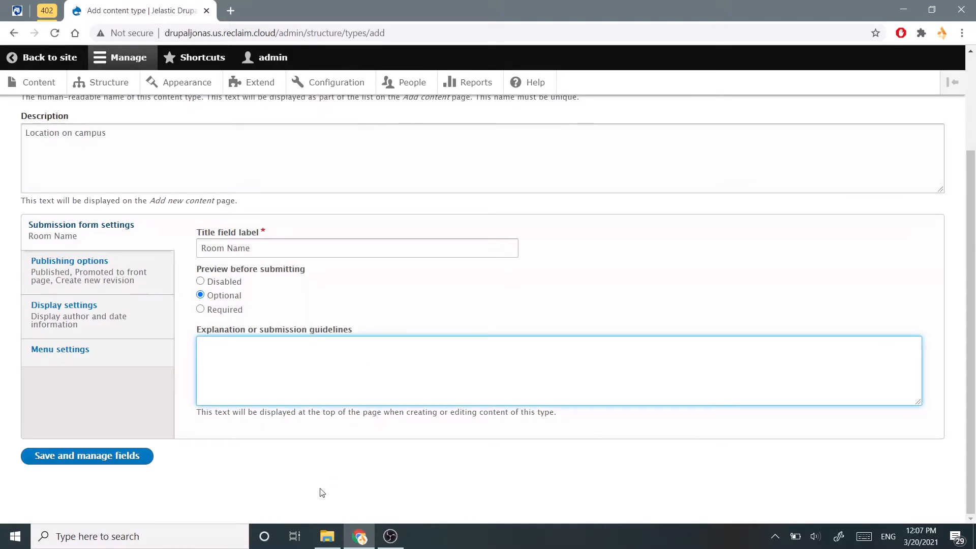
text(What is the r)
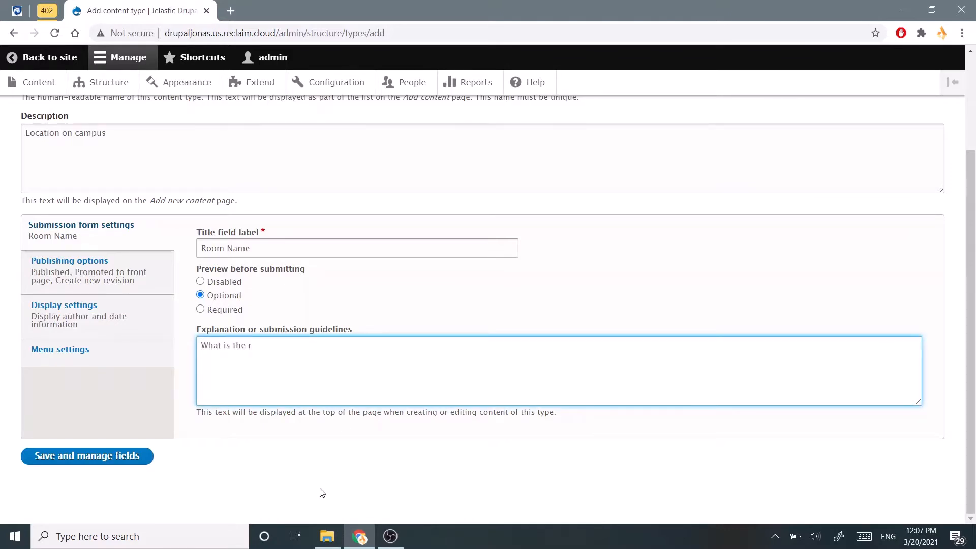
text(oom called?)
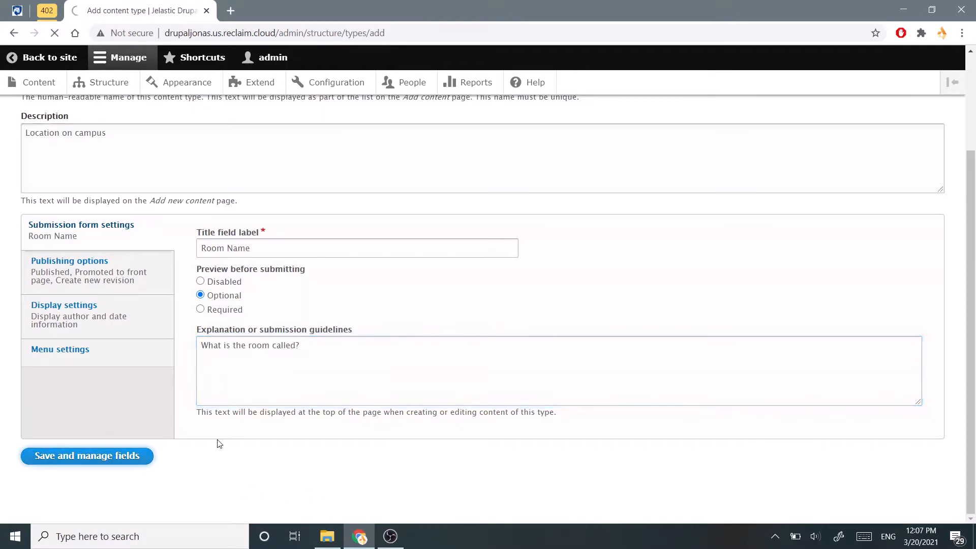
Save the Room content type and delete its default Body field
click(86, 455)
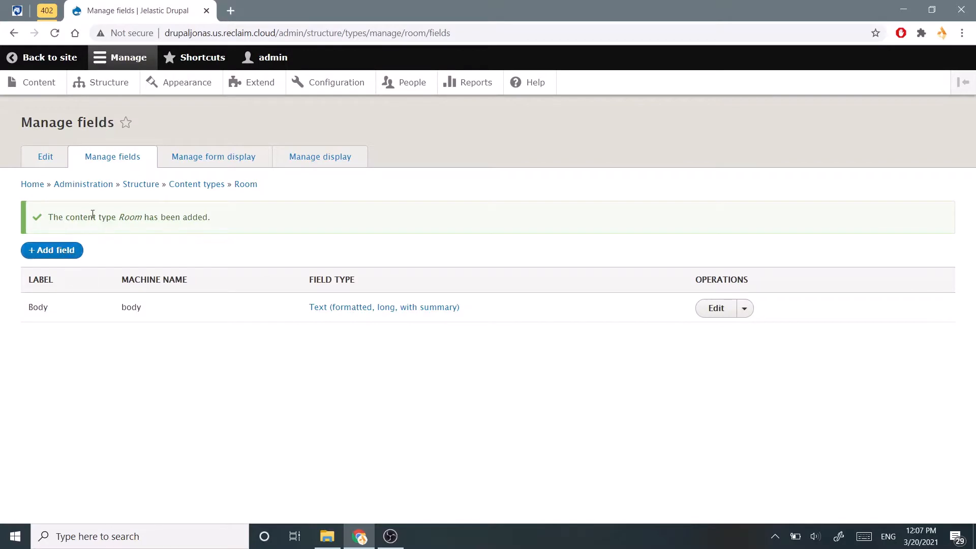
click(743, 308)
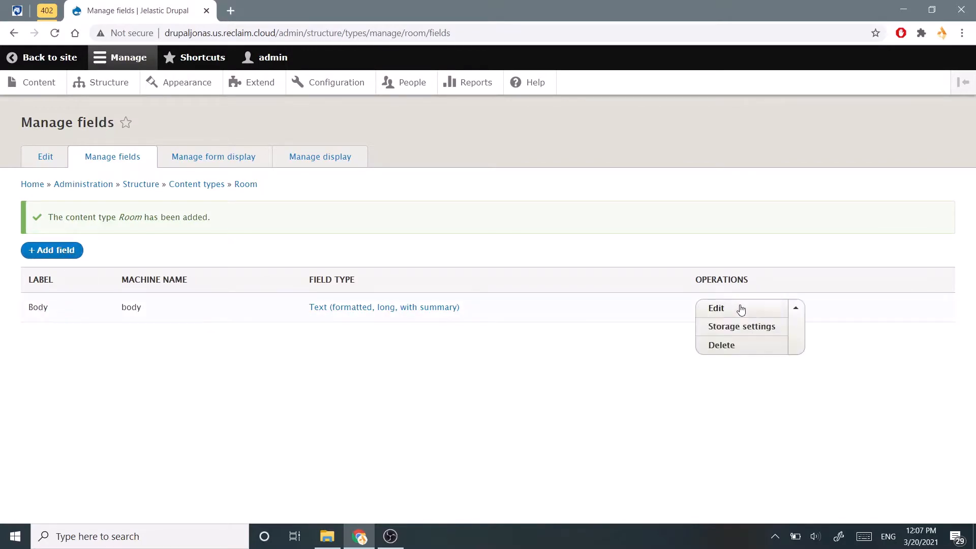
click(720, 344)
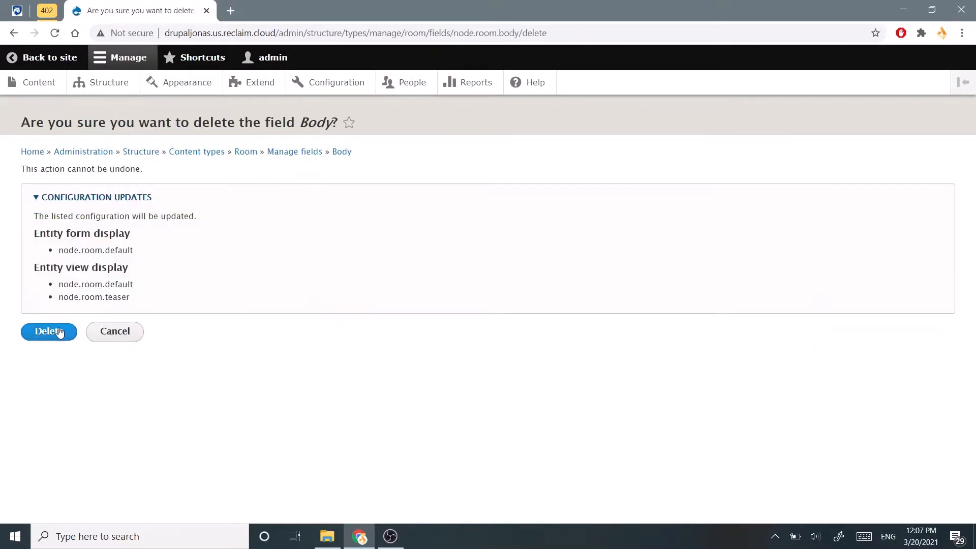
click(49, 331)
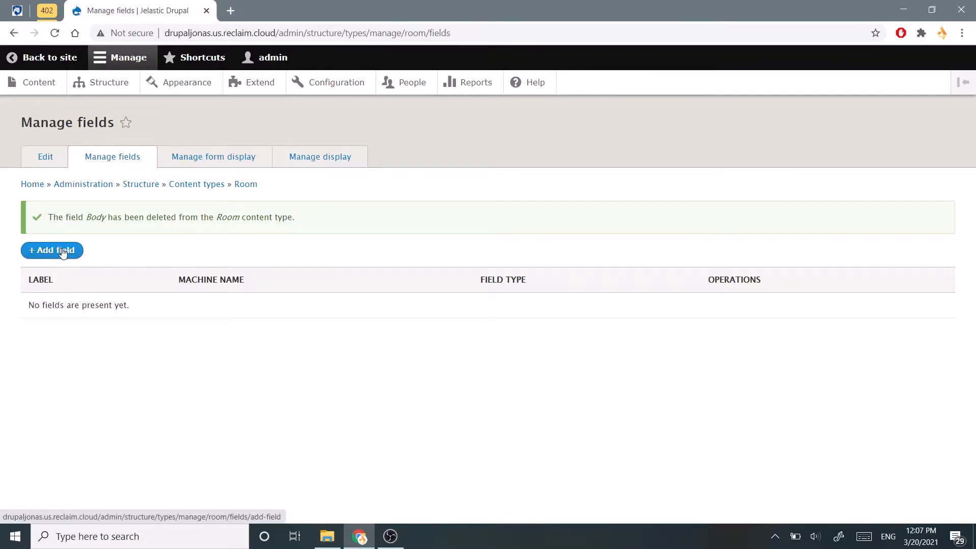
mouse_move(119, 311)
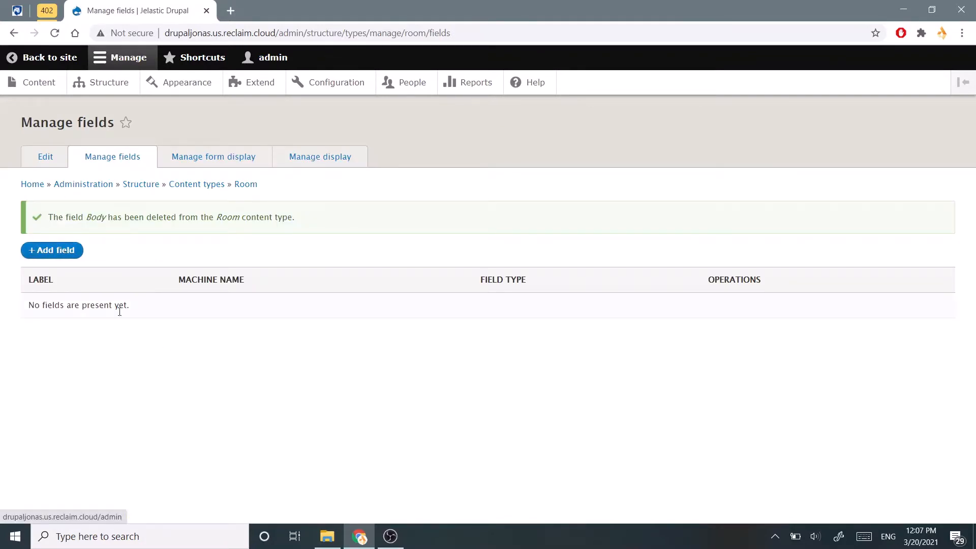
Add a Text (plain) field labelled 'Building' to Room and continue to storage settings
click(52, 249)
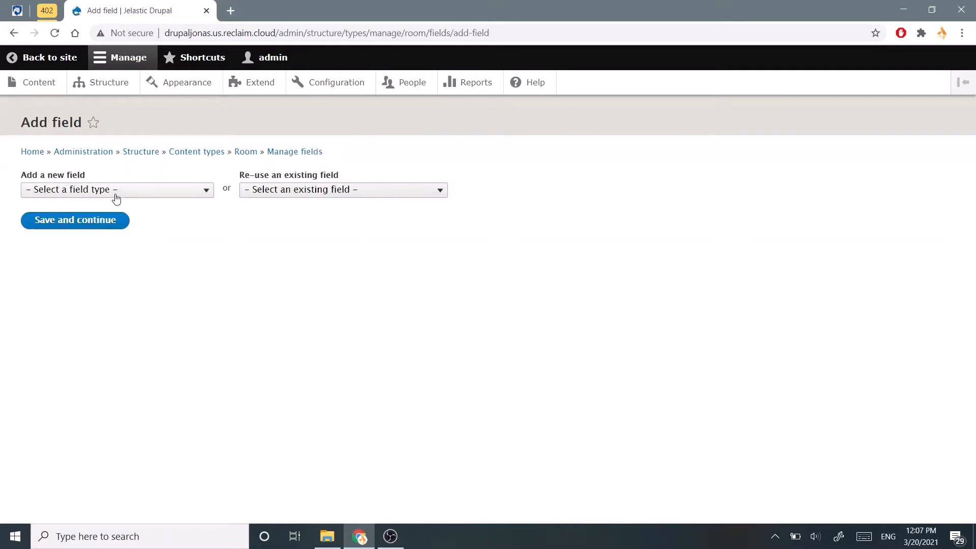
click(117, 189)
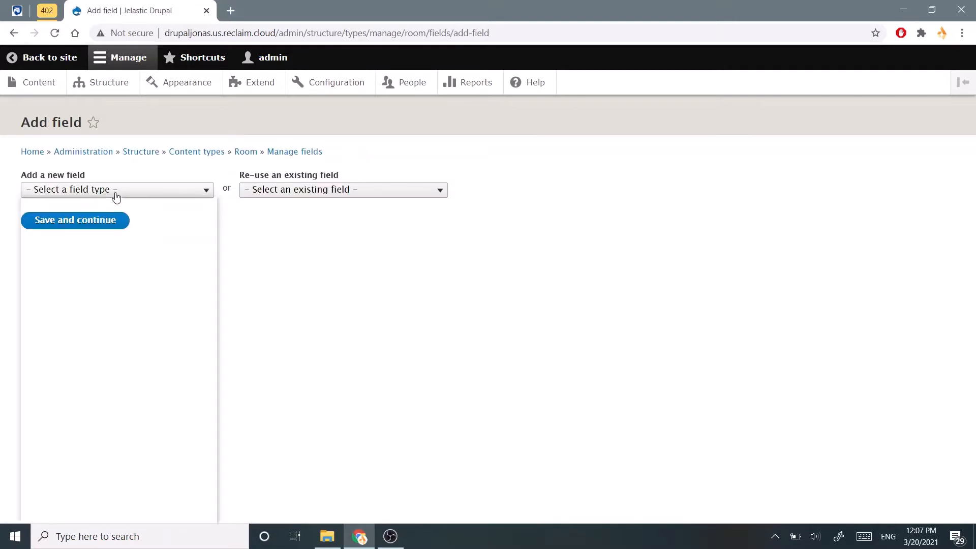
click(116, 189)
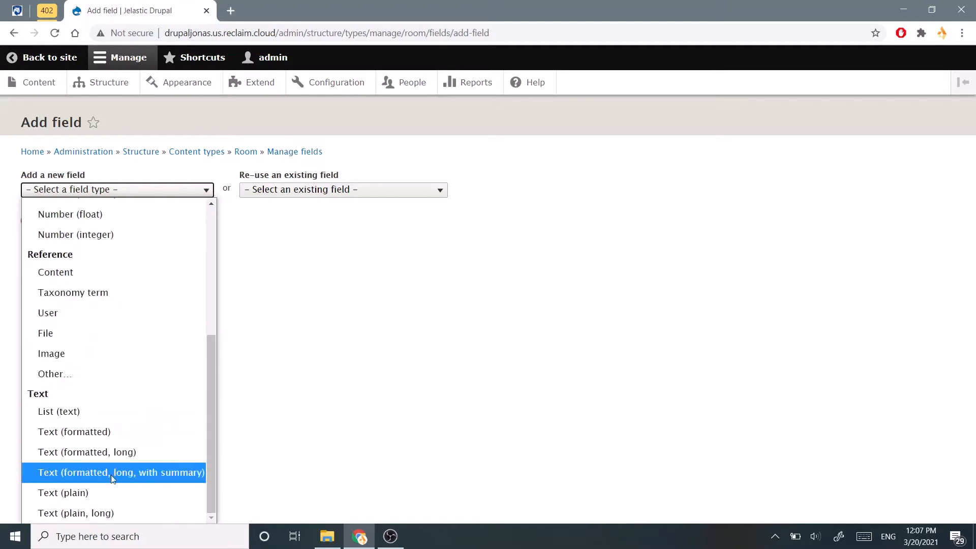
click(63, 493)
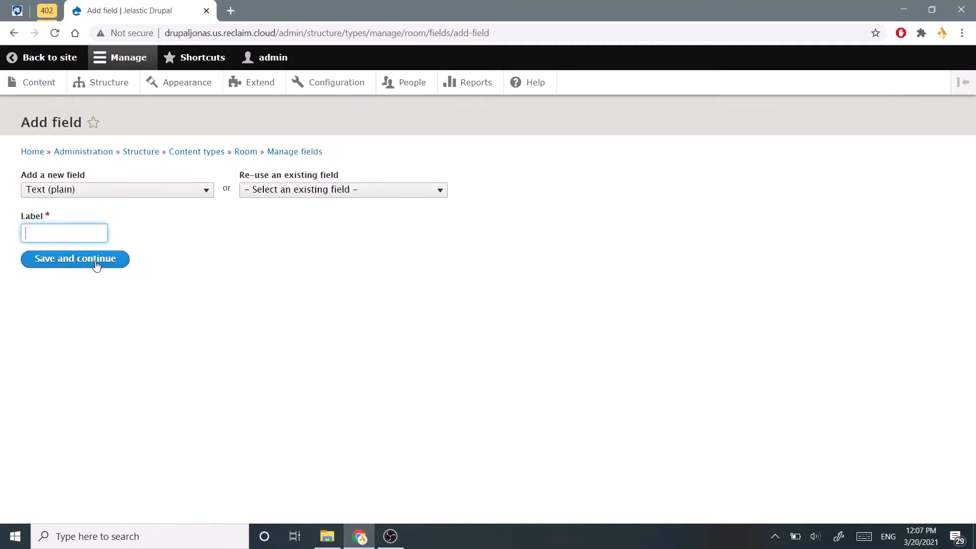
text(Building)
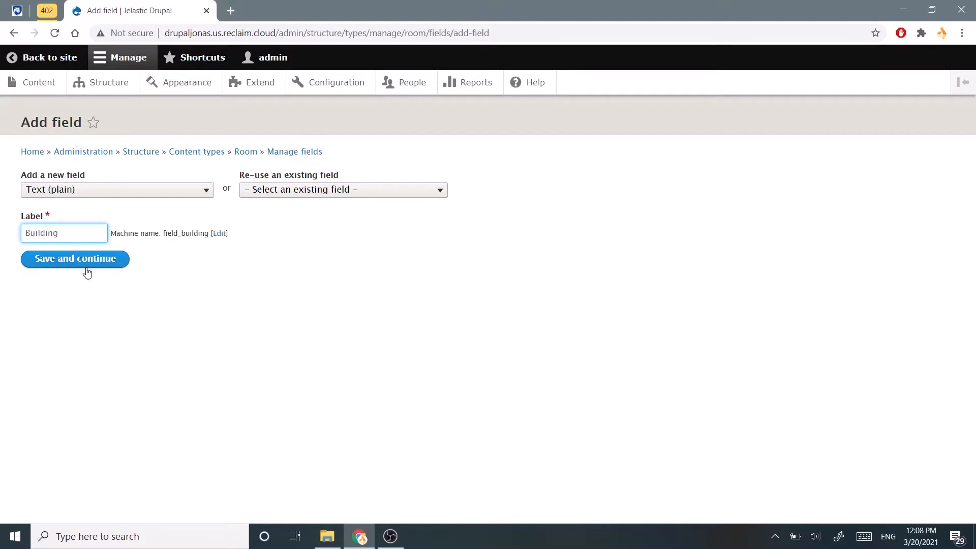
click(74, 258)
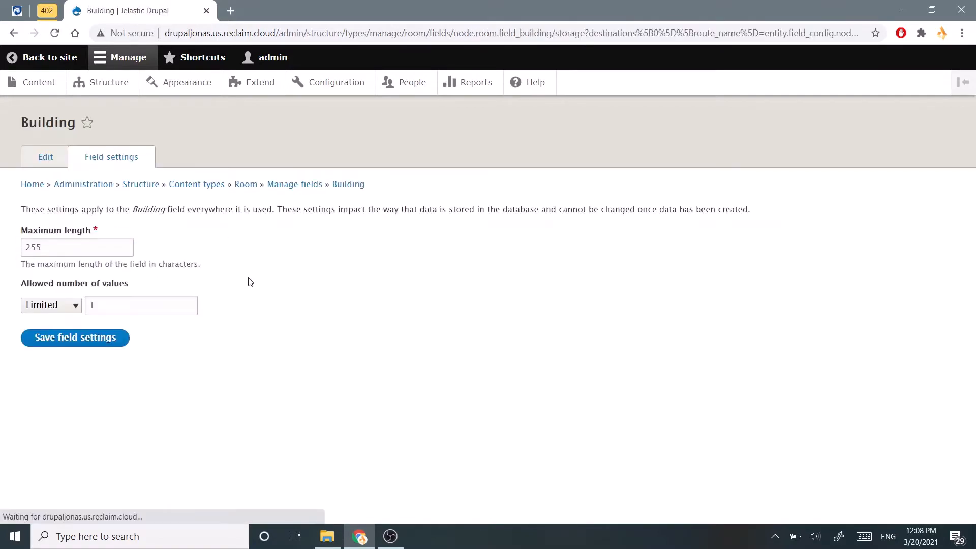
click(74, 247)
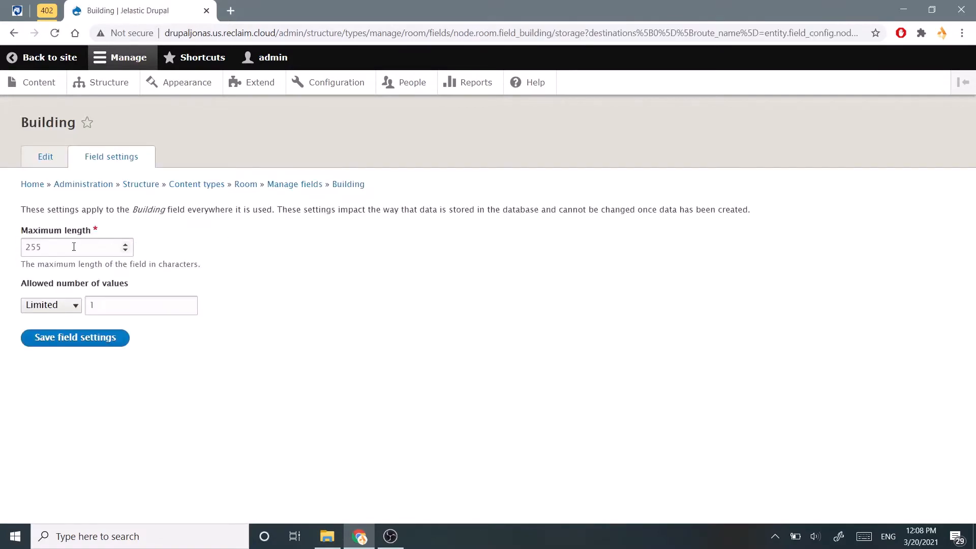
mouse_move(75, 329)
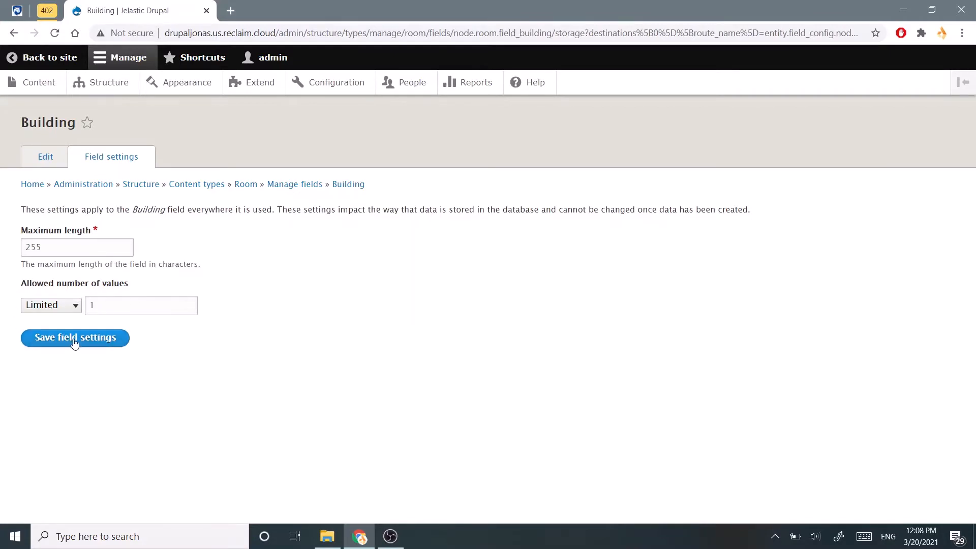
Keep default storage for Building and save help text 'Which building is it in?'
click(75, 336)
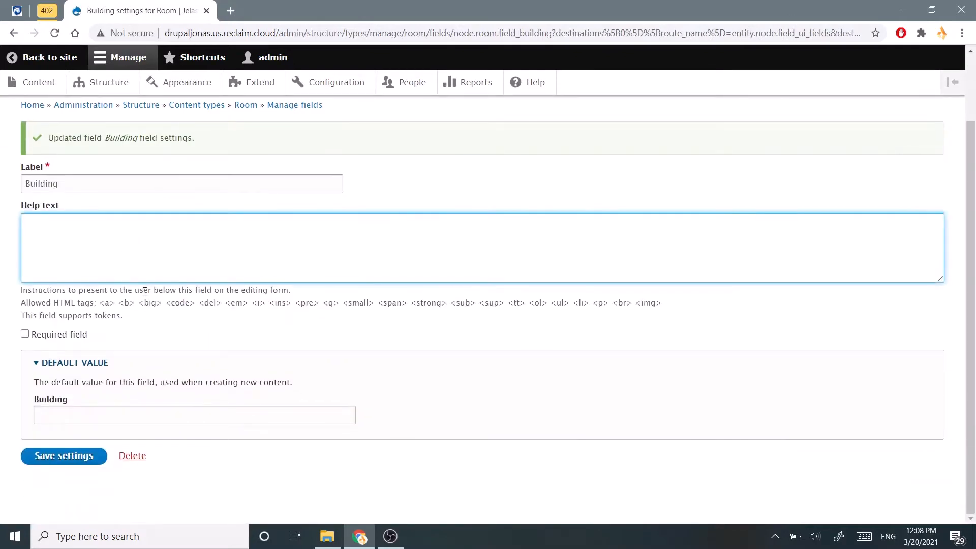
text(Which building)
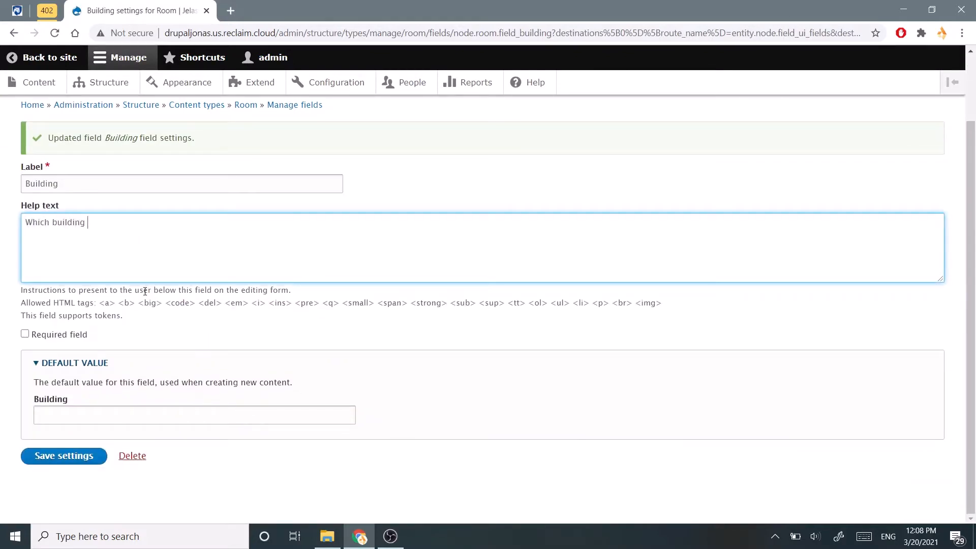
text(is it in?)
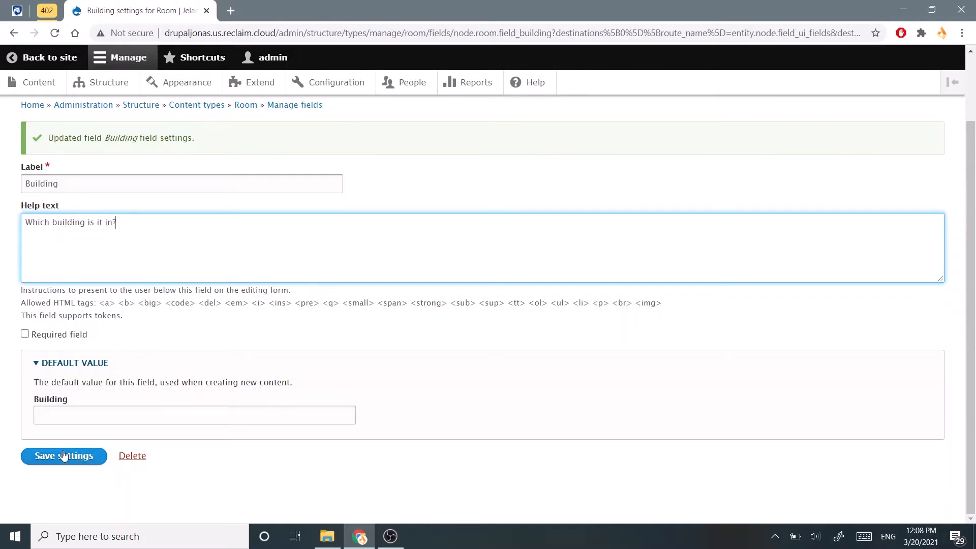
click(63, 456)
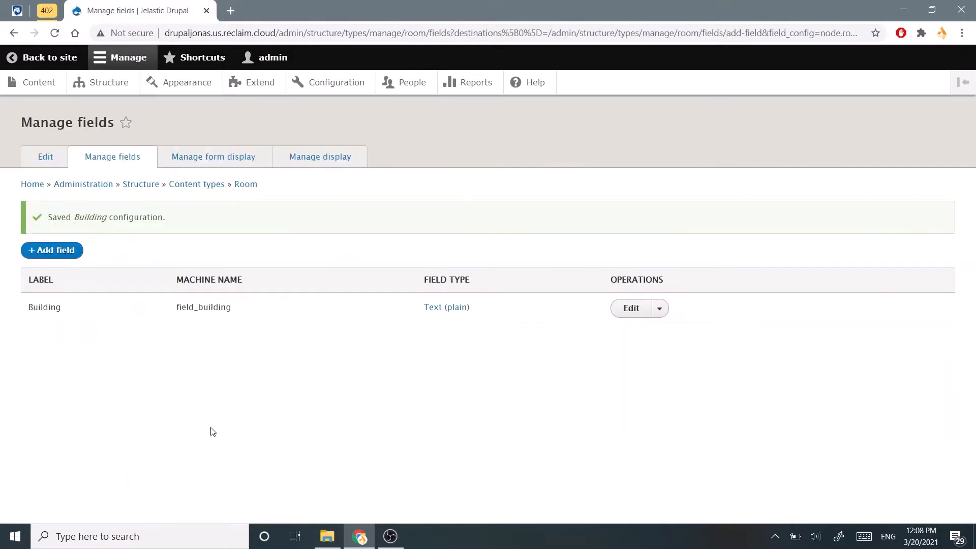
mouse_move(102, 365)
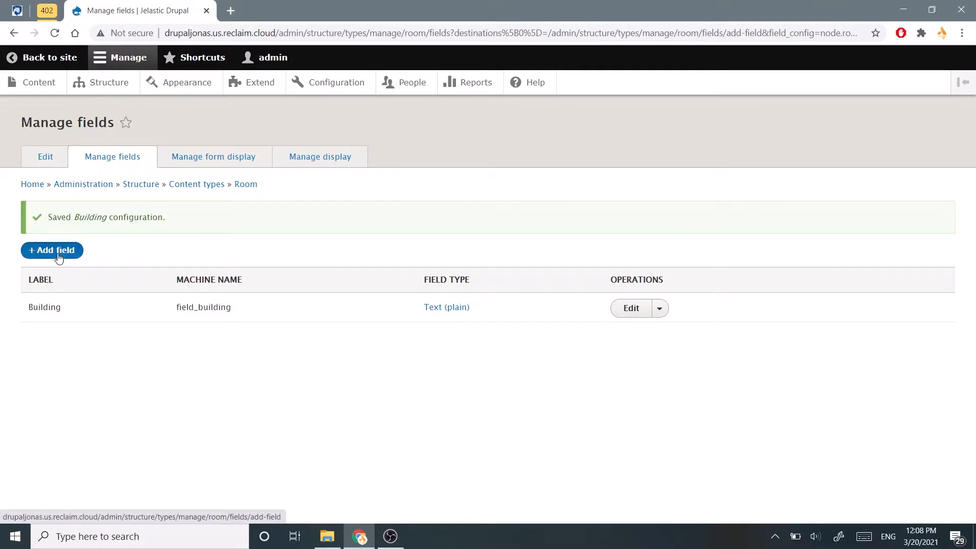
Add a Text (plain) field labelled 'Room Number' and continue to its storage settings
click(52, 249)
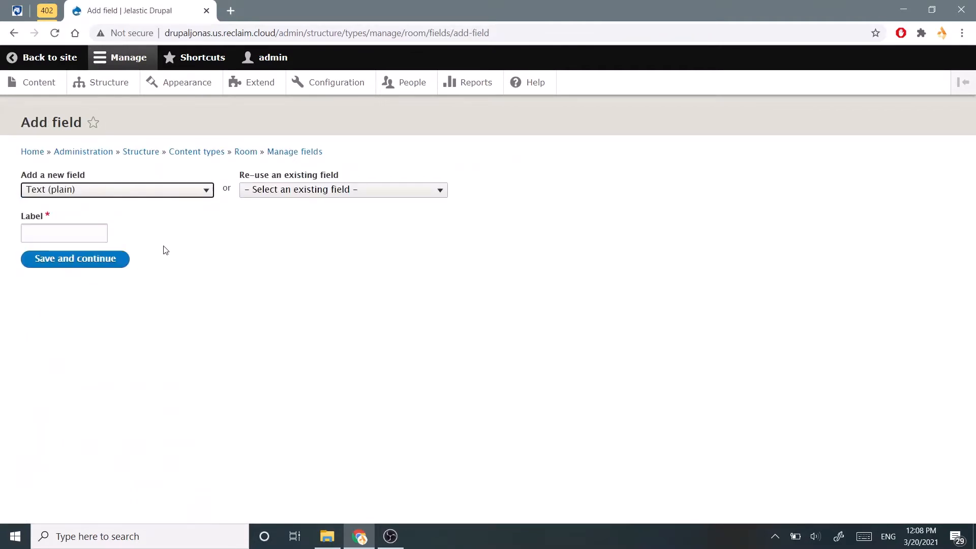
click(64, 232)
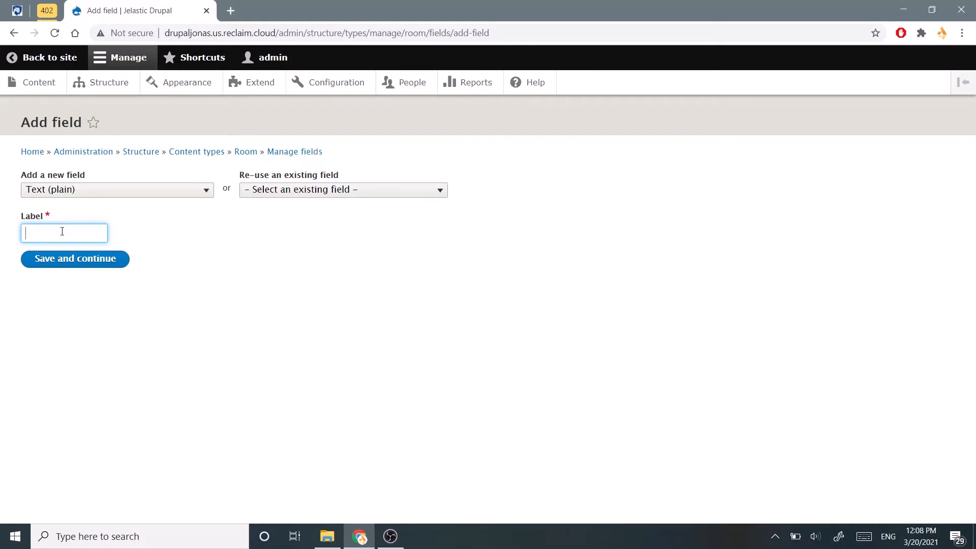
mouse_move(78, 228)
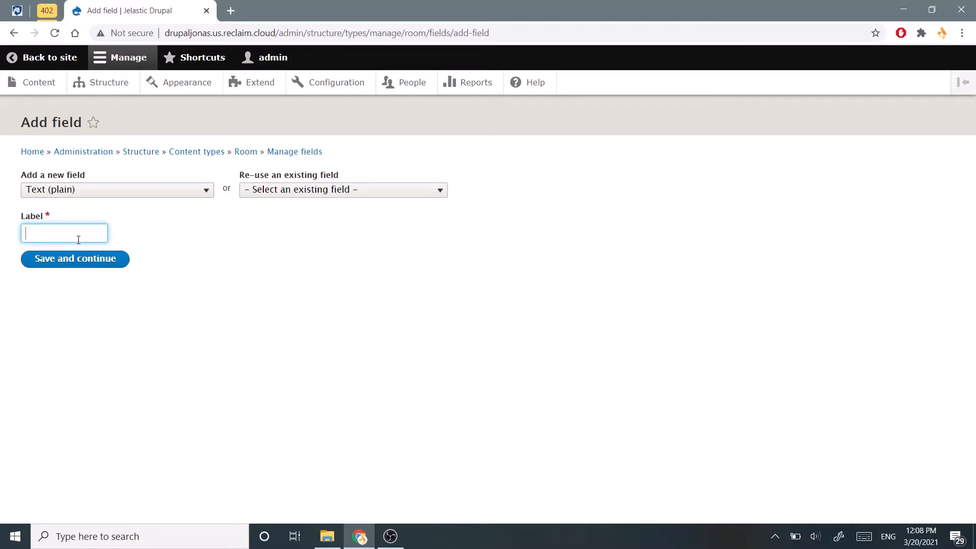
text(Room Numbe)
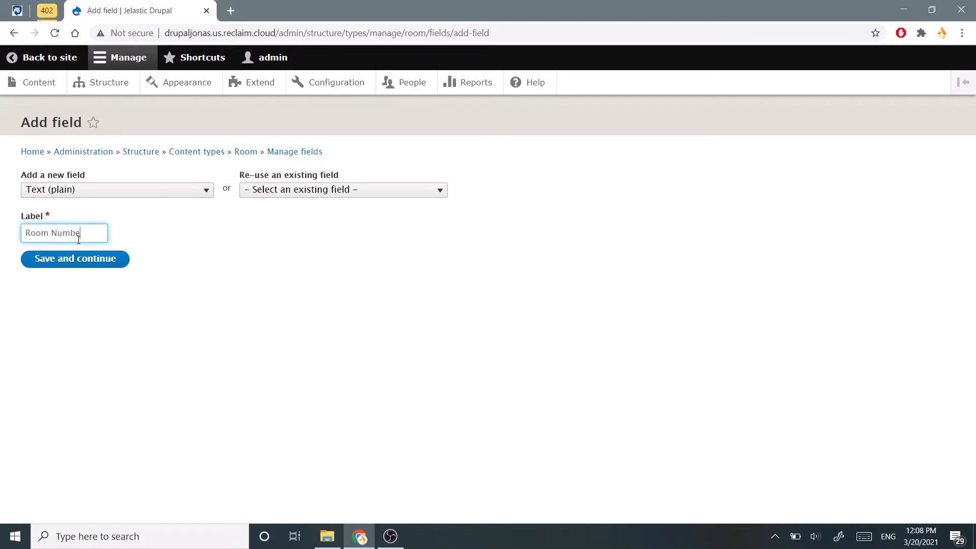
click(75, 259)
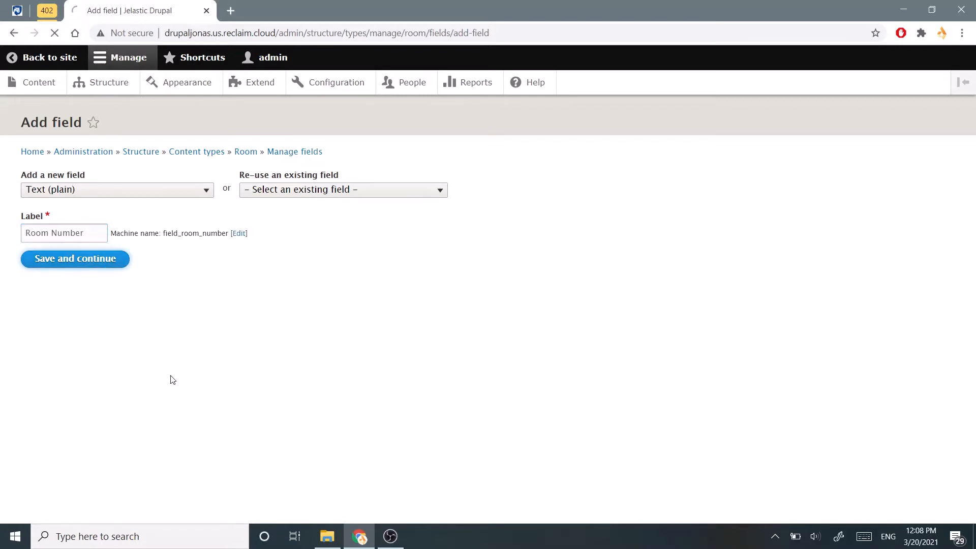
click(75, 258)
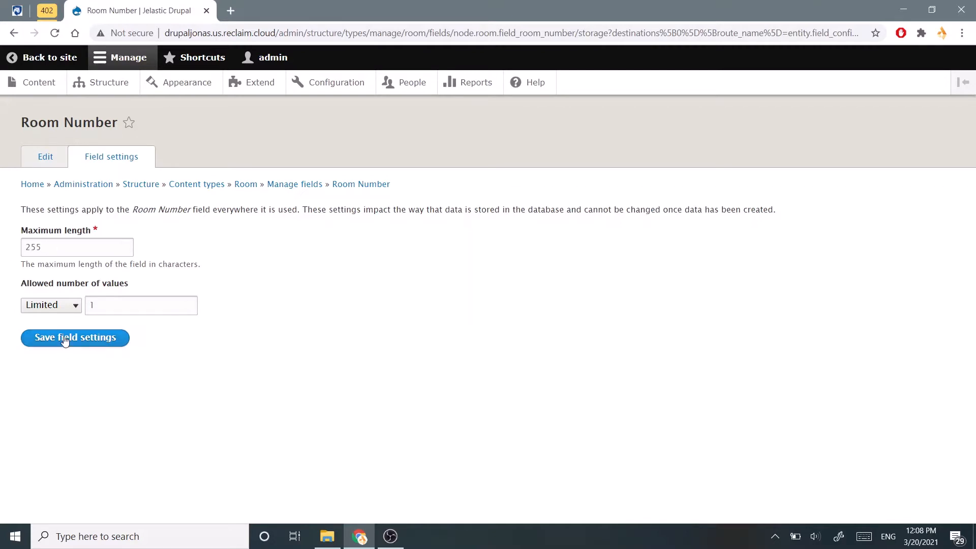
Save Room Number with help text 'What is the room number?' and start another field
click(74, 337)
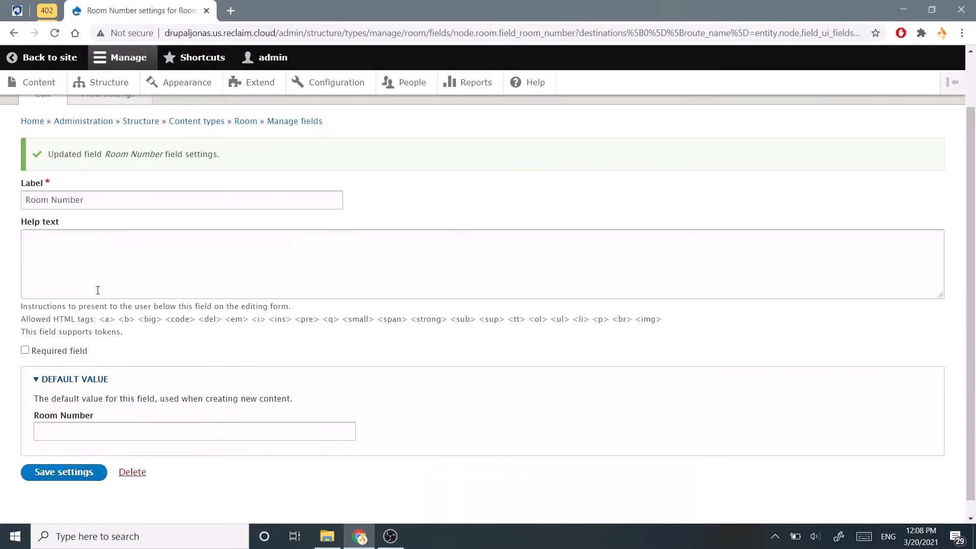
text(What is the room numb)
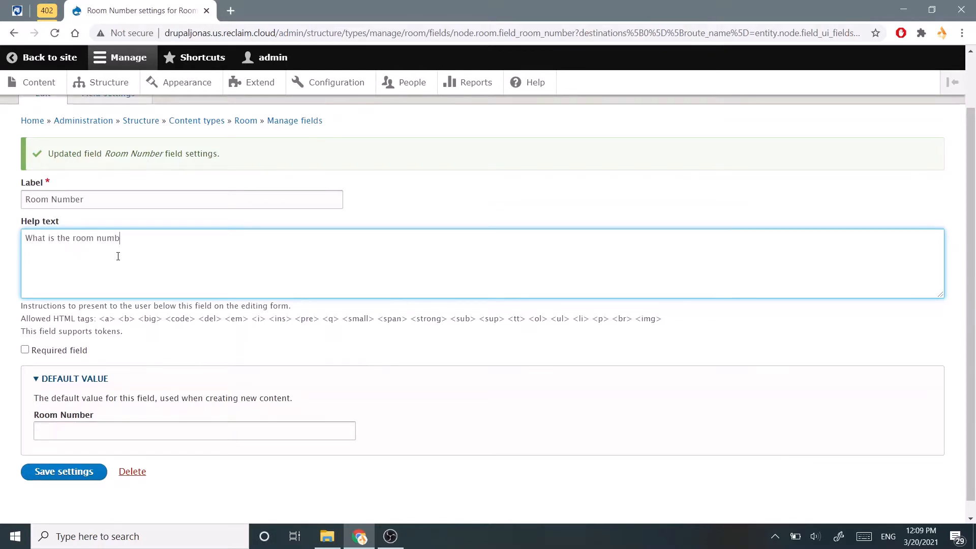
text(er?)
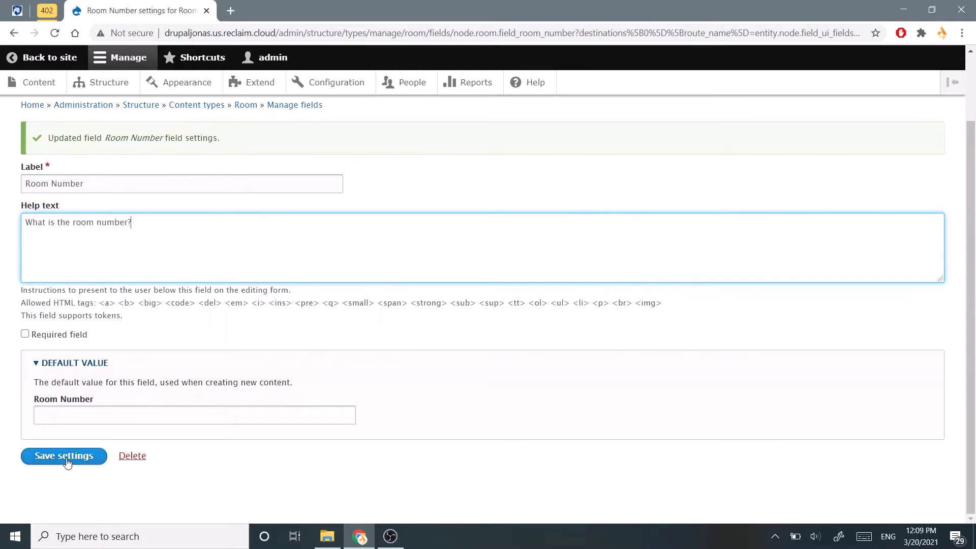
click(63, 456)
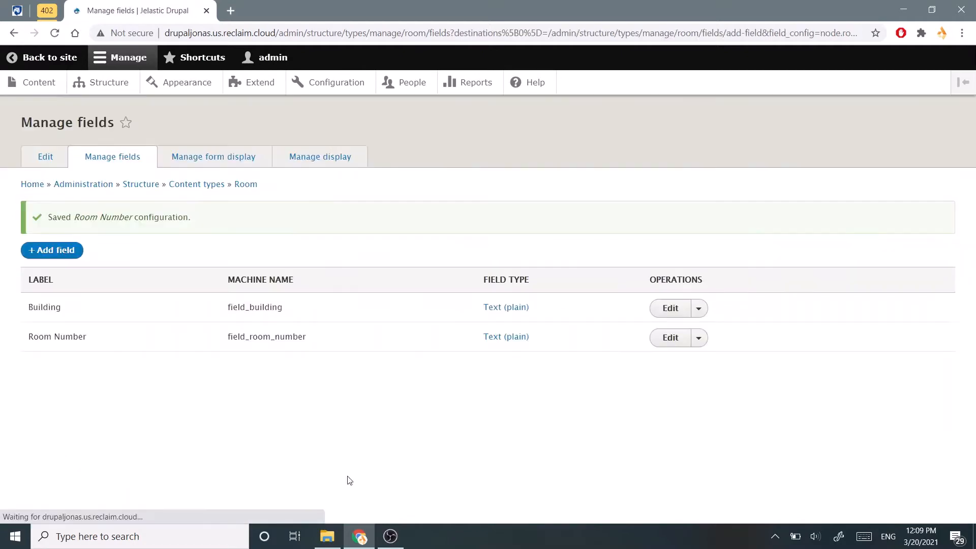
click(52, 250)
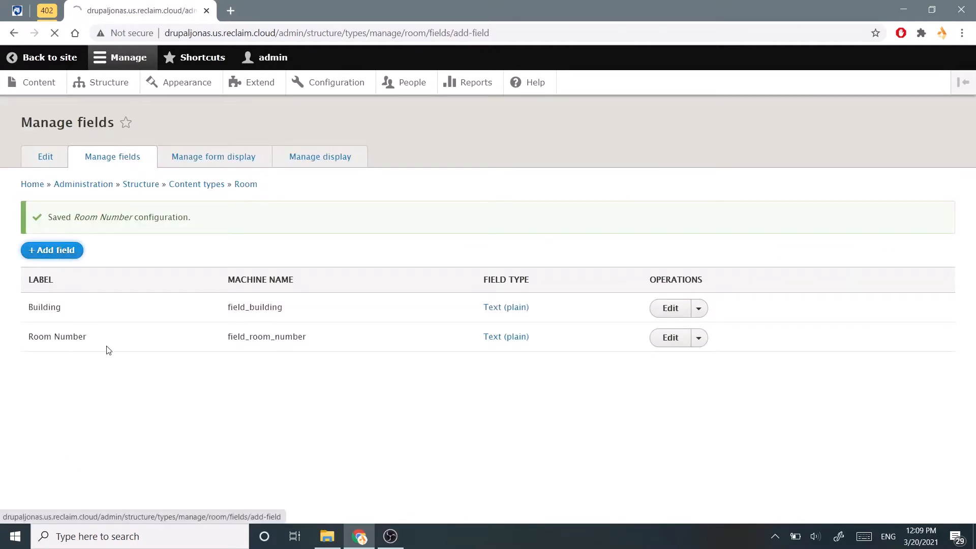
Add a Content reference field labelled 'Classes' to the Room content type
click(52, 250)
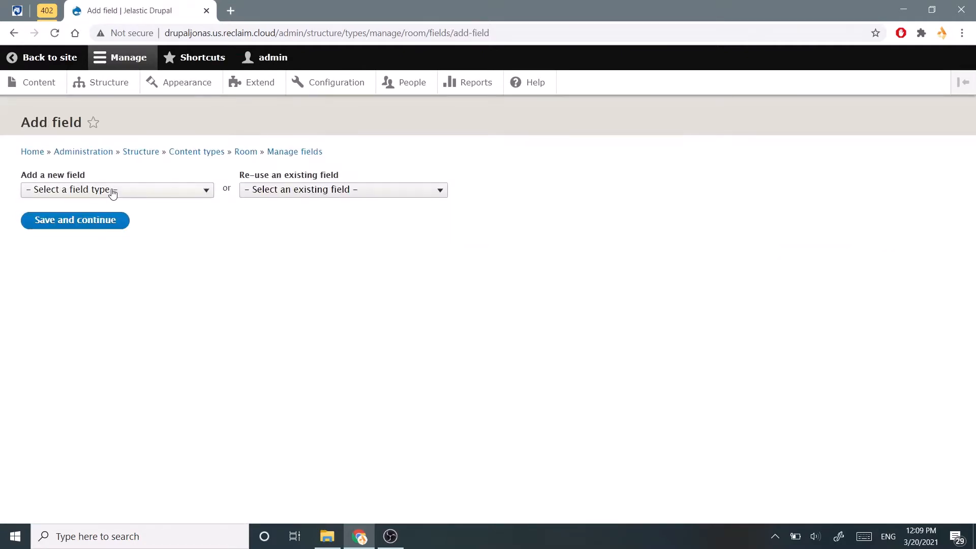
click(117, 190)
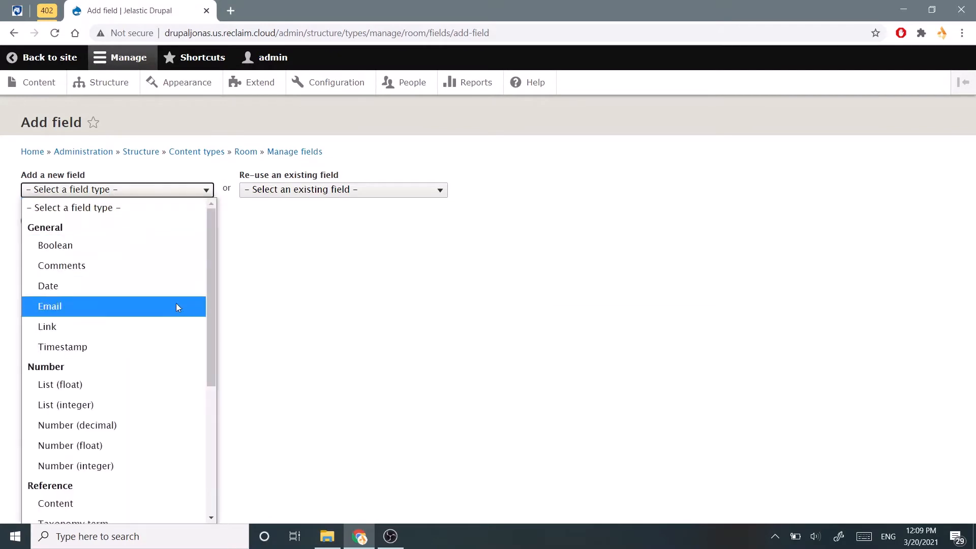
scroll(down, 3)
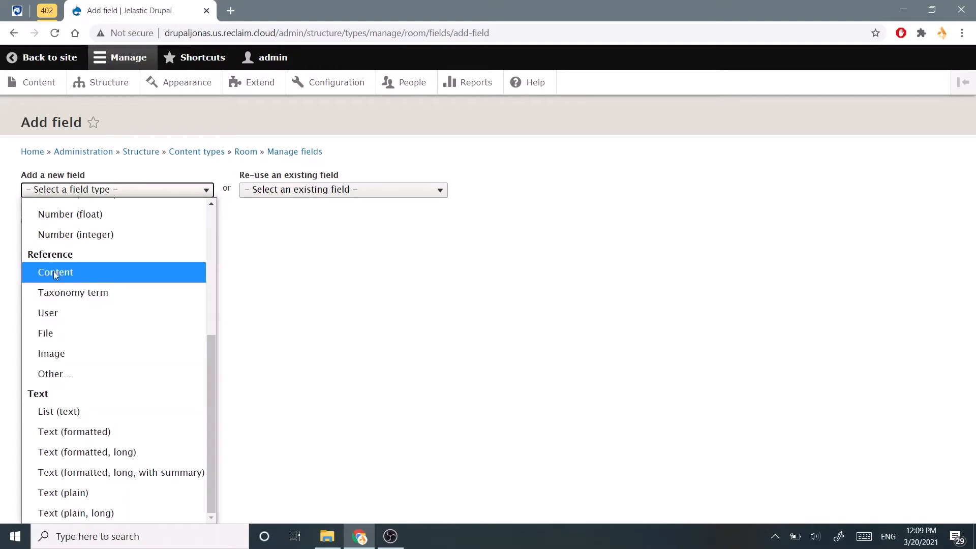
click(55, 272)
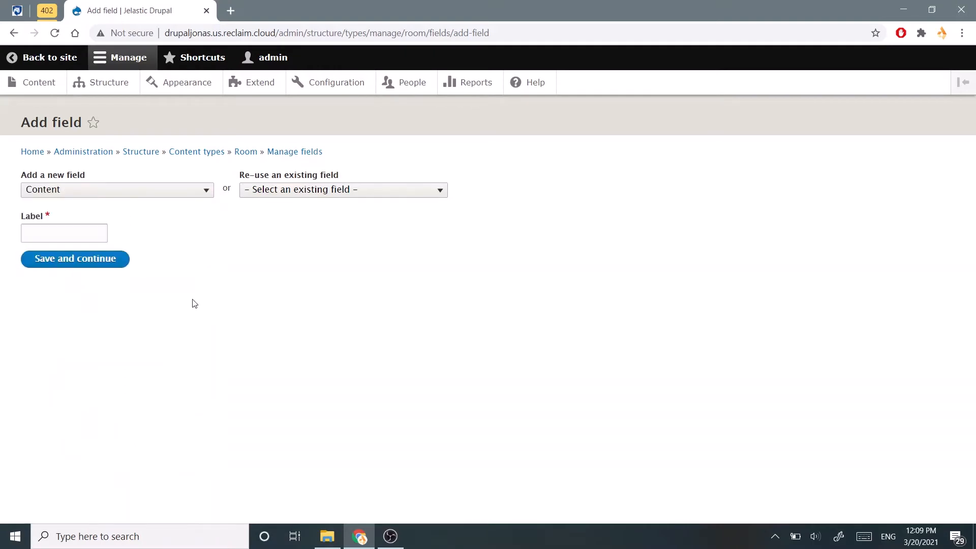
click(63, 233)
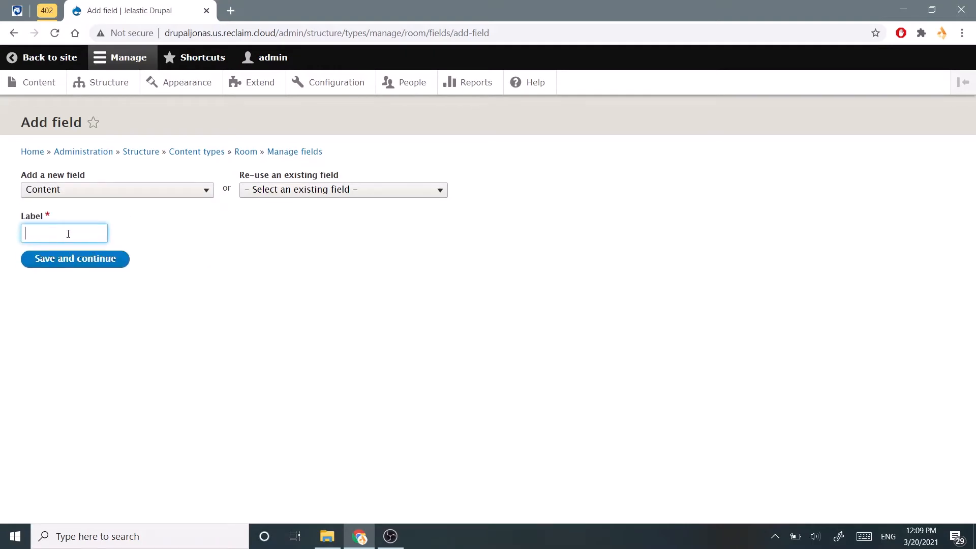
text(Class)
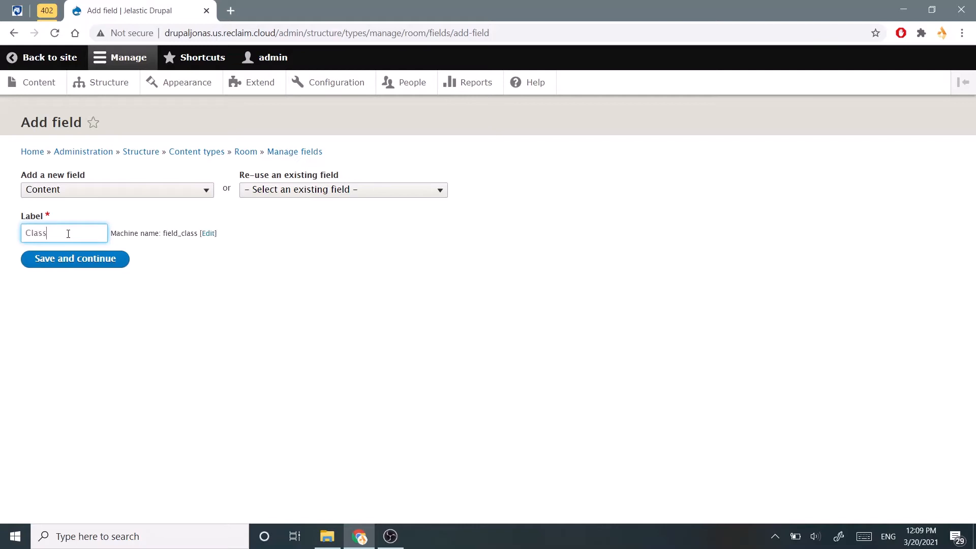
text(es)
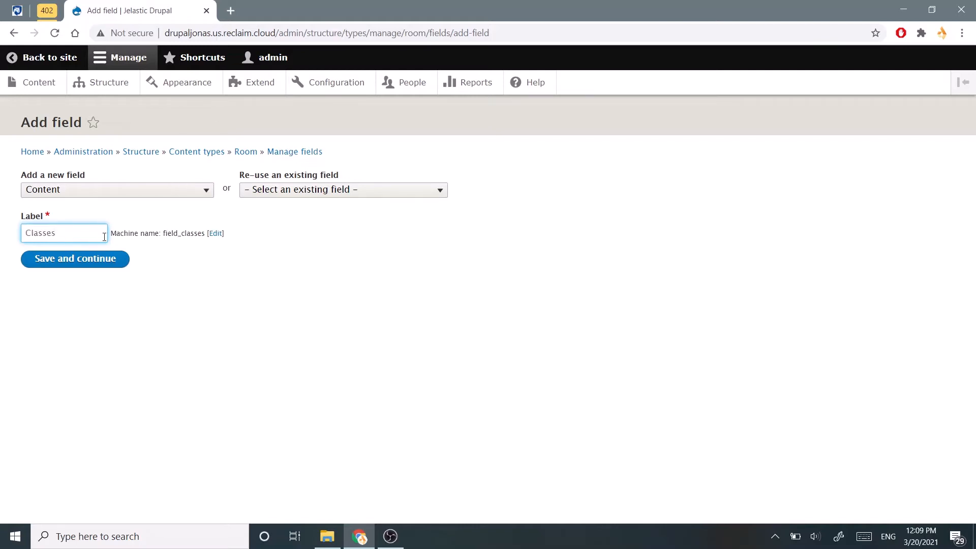
click(74, 258)
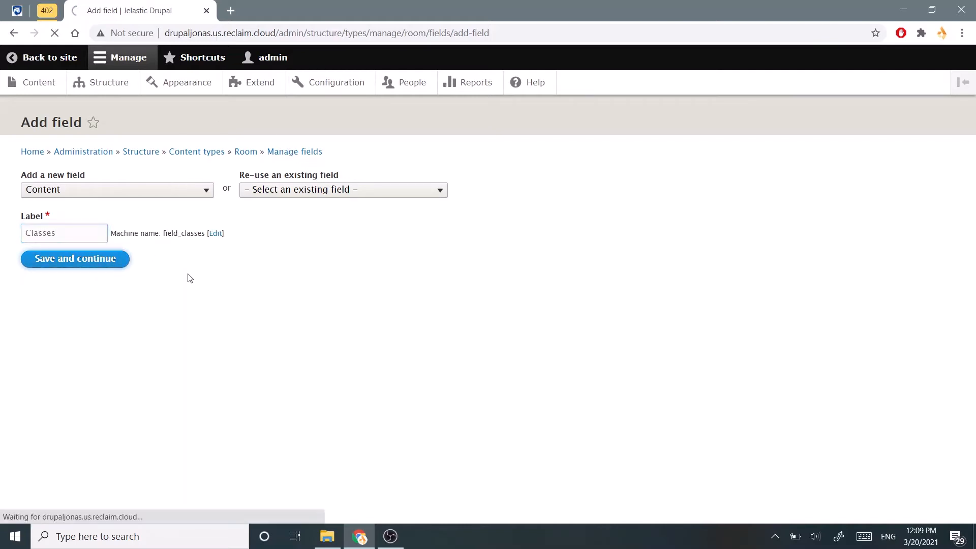
Set the Classes field to allow Unlimited values and save its storage settings
click(75, 258)
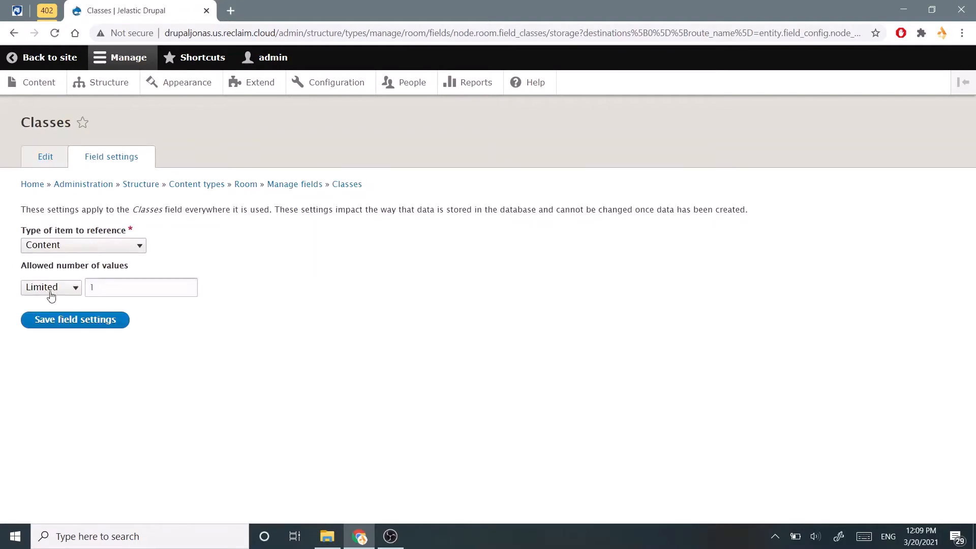
click(50, 287)
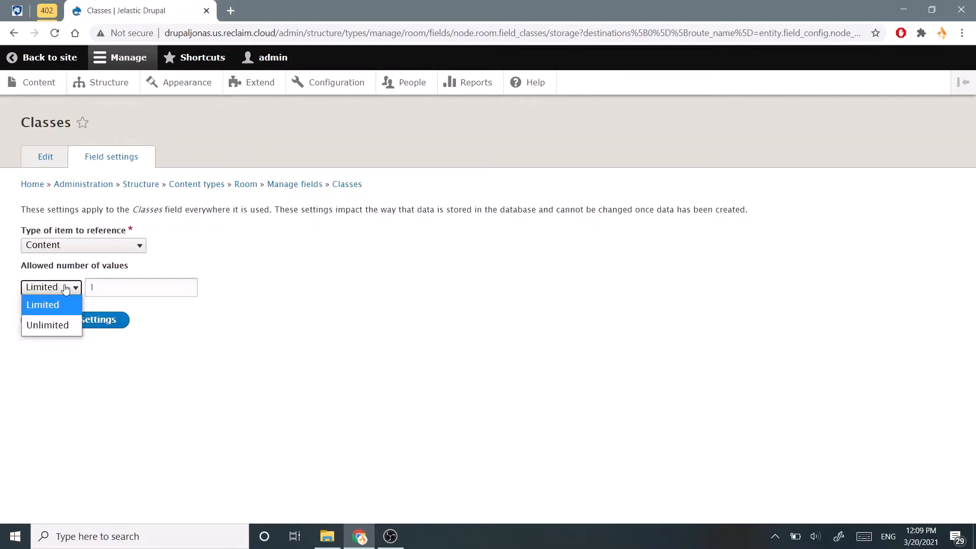
click(47, 325)
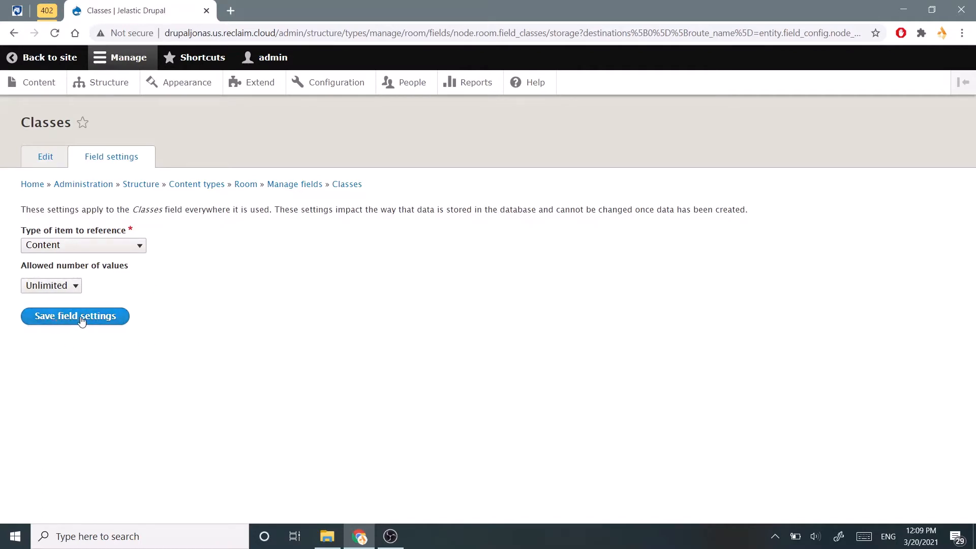
click(75, 315)
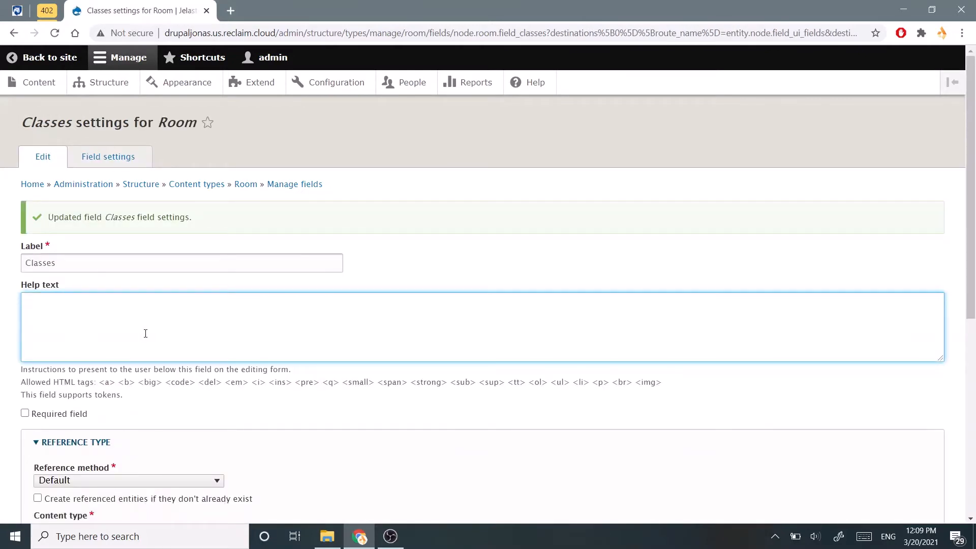
mouse_move(121, 324)
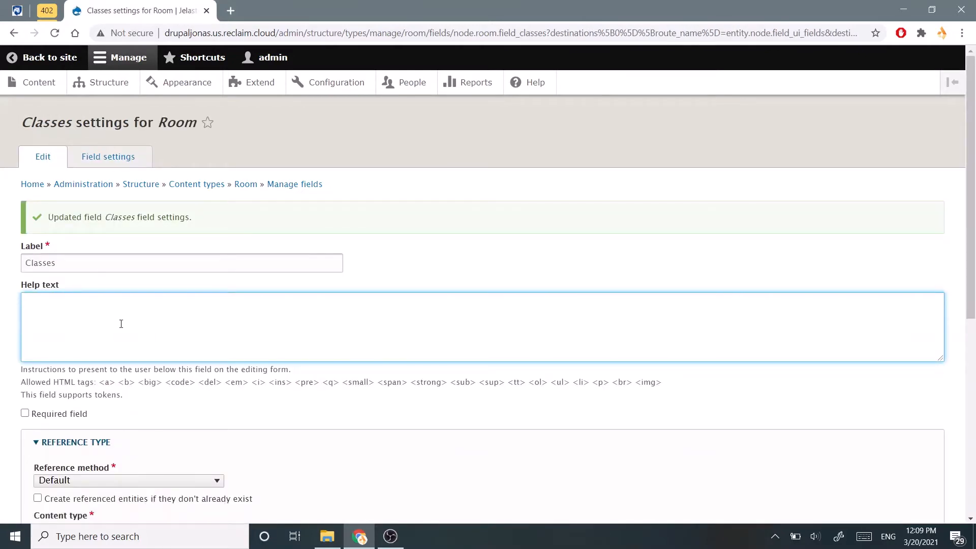
Enter 'Which classes are taught here?' as help text and scroll to Reference type
text(Which)
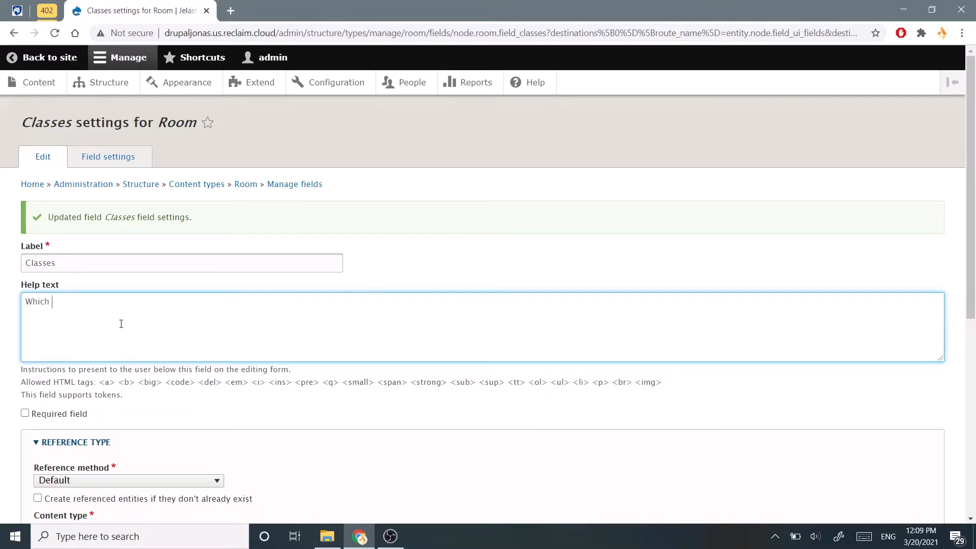
text(classes are)
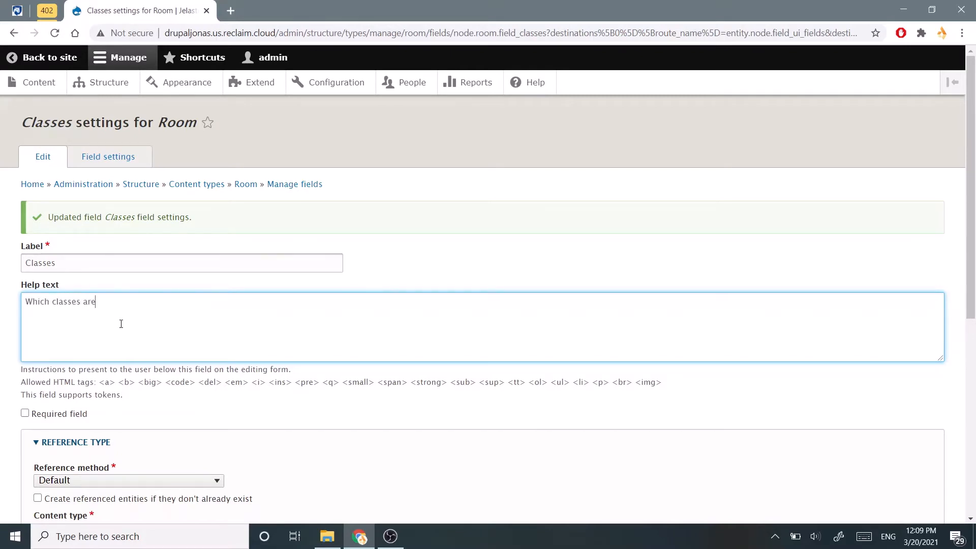
text(taught here?)
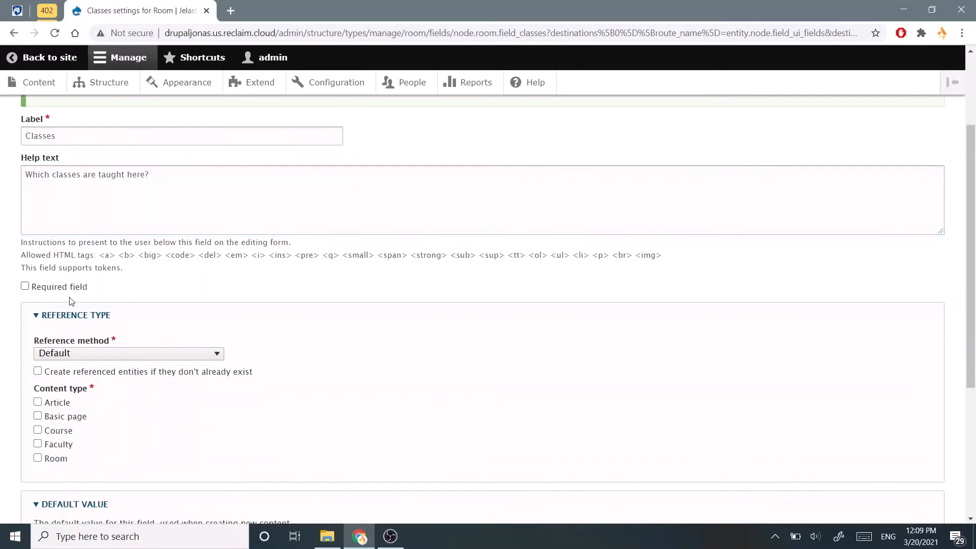
scroll(down, 3)
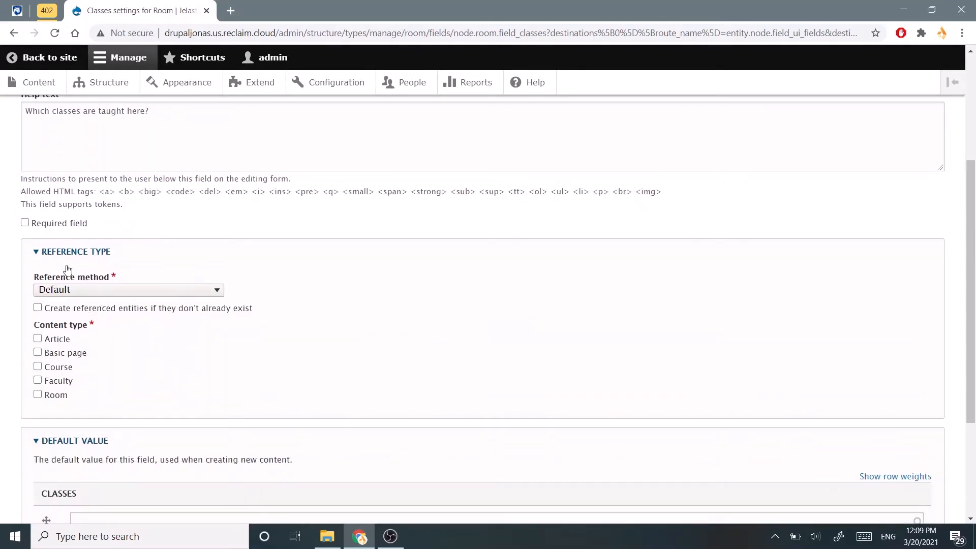
scroll(down, 3)
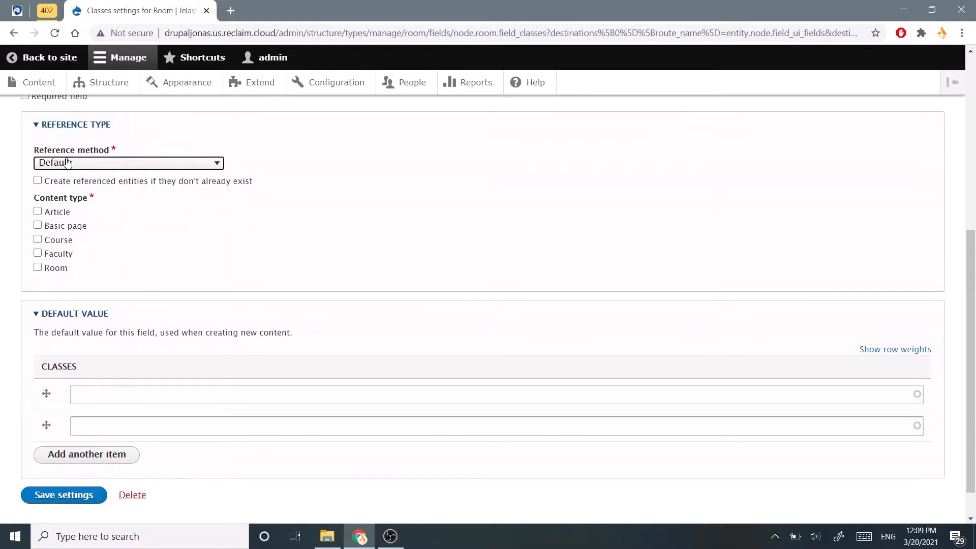
double_click(147, 180)
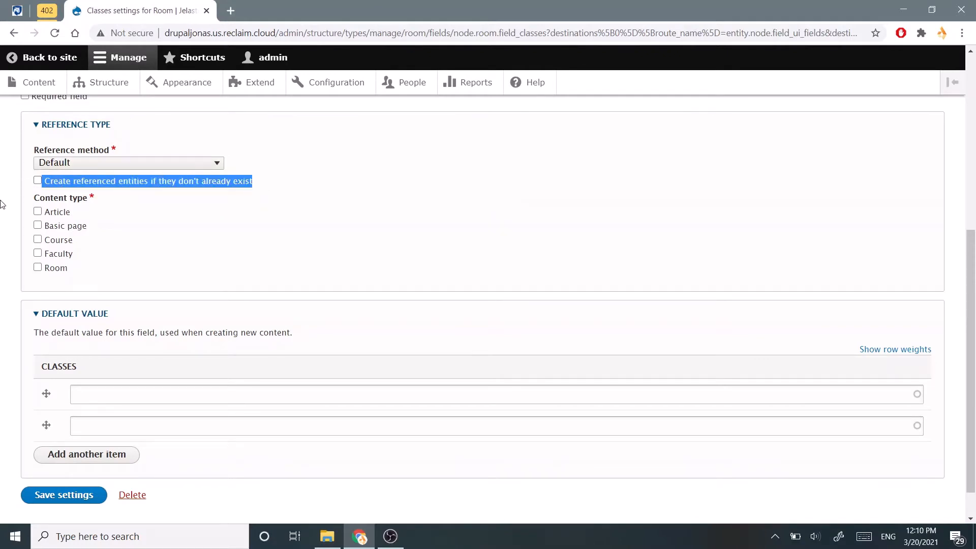
mouse_move(275, 197)
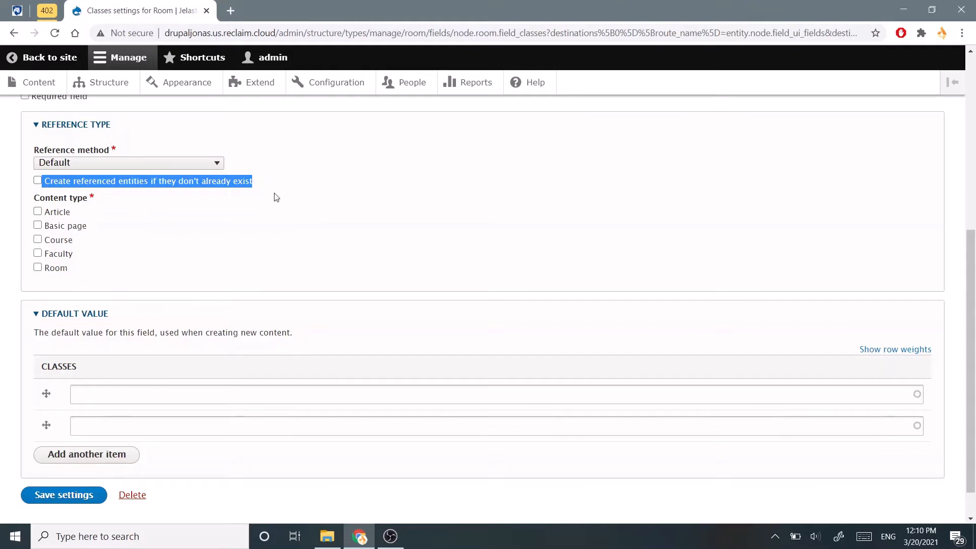
mouse_move(3, 191)
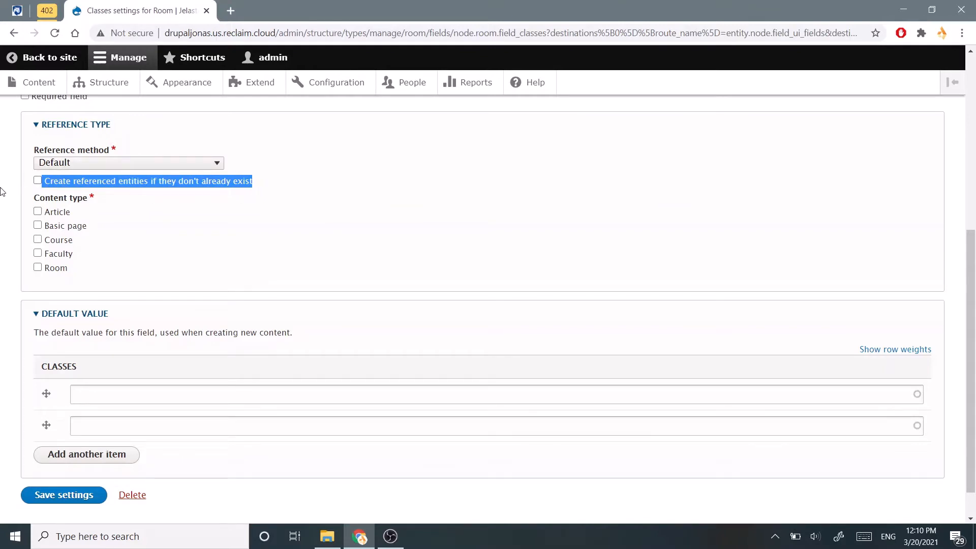
mouse_move(163, 184)
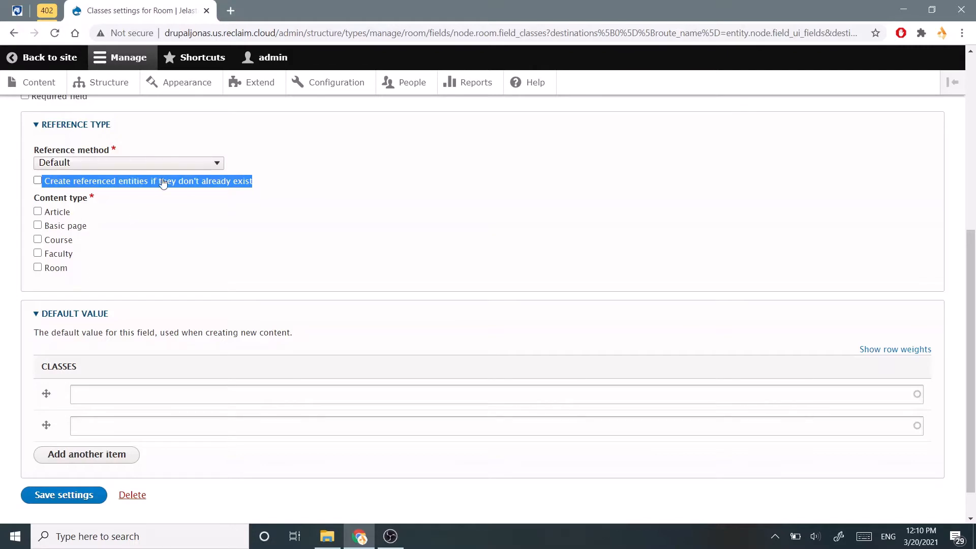
mouse_move(14, 188)
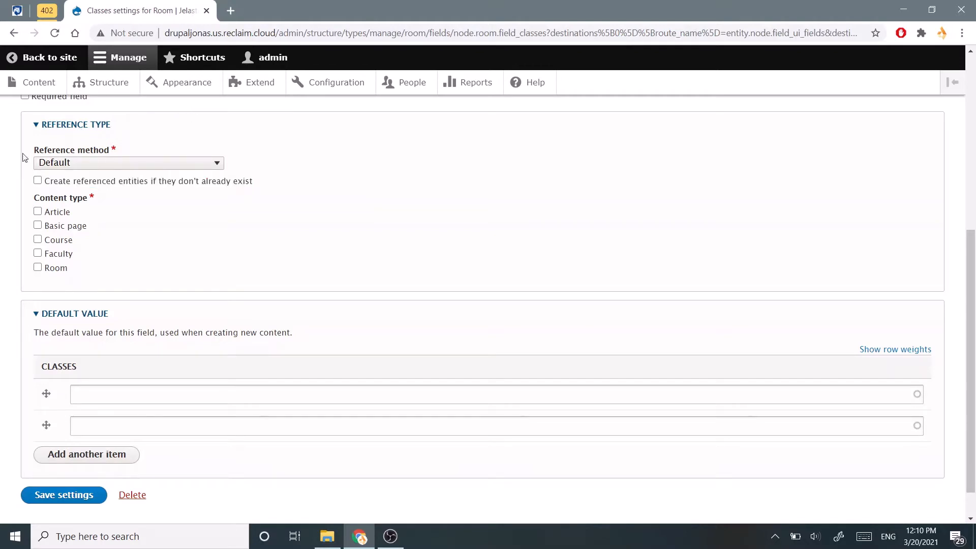
mouse_move(48, 249)
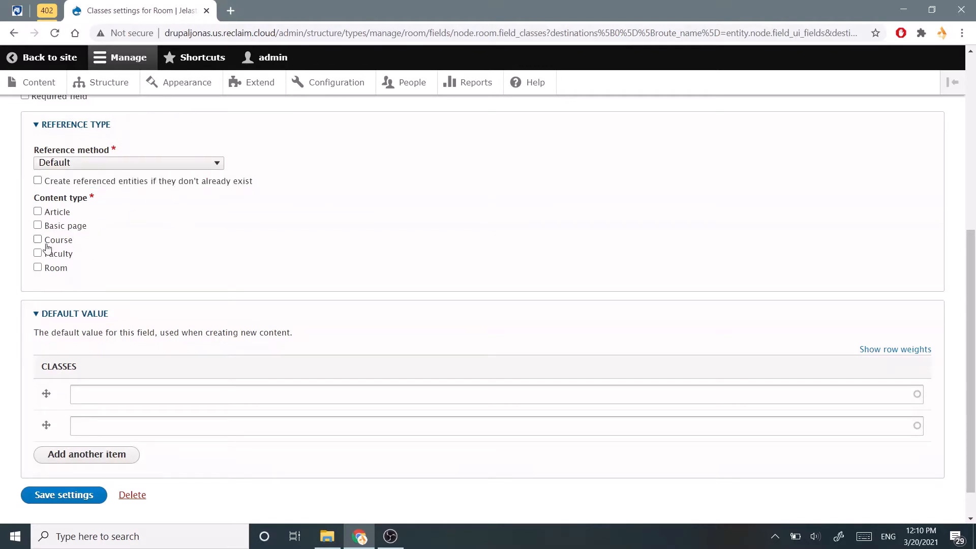
mouse_move(16, 169)
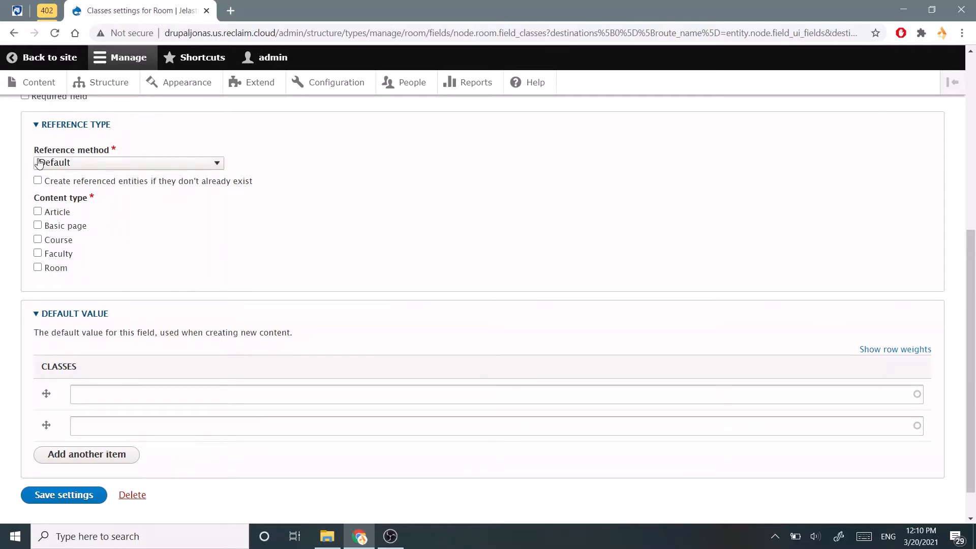
mouse_move(26, 179)
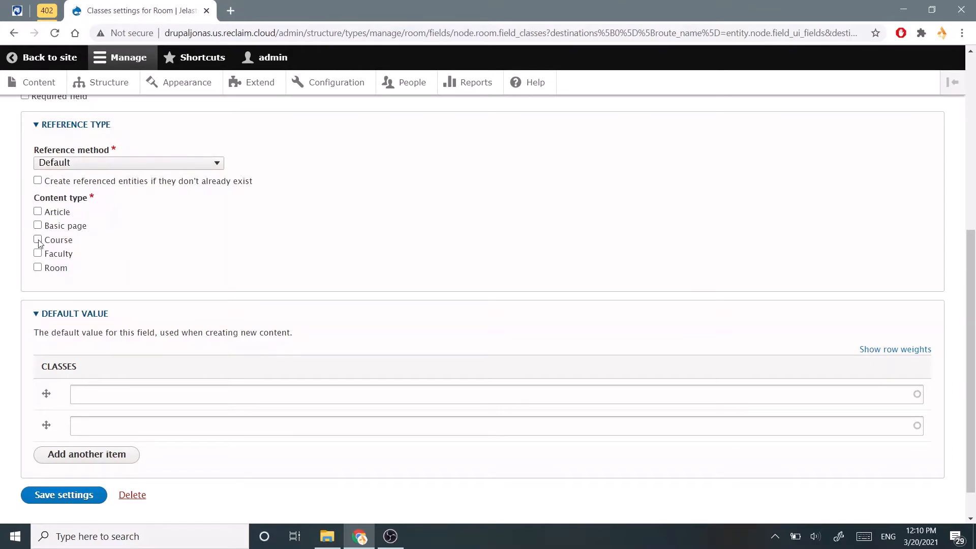
Restrict Classes references to Course content, sorted by Subject ascending
click(37, 239)
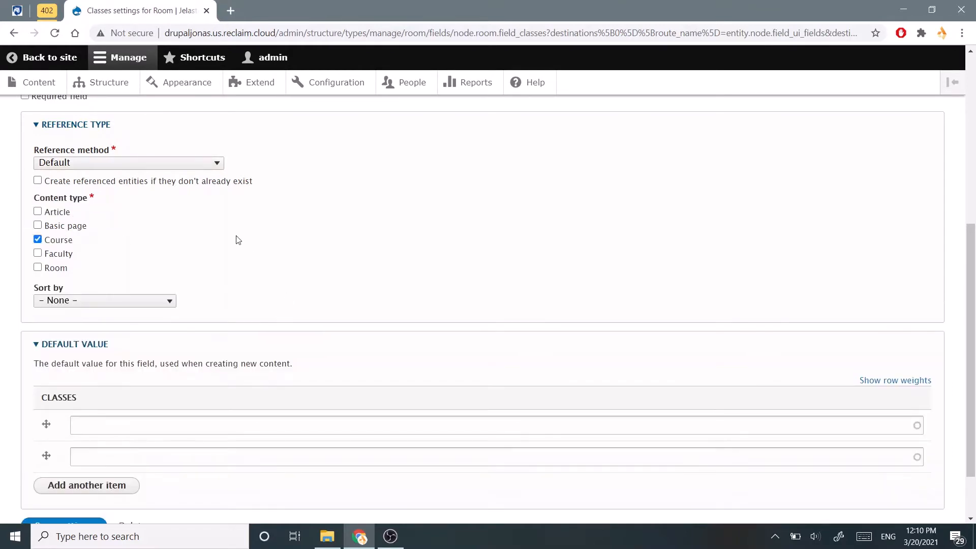
click(104, 300)
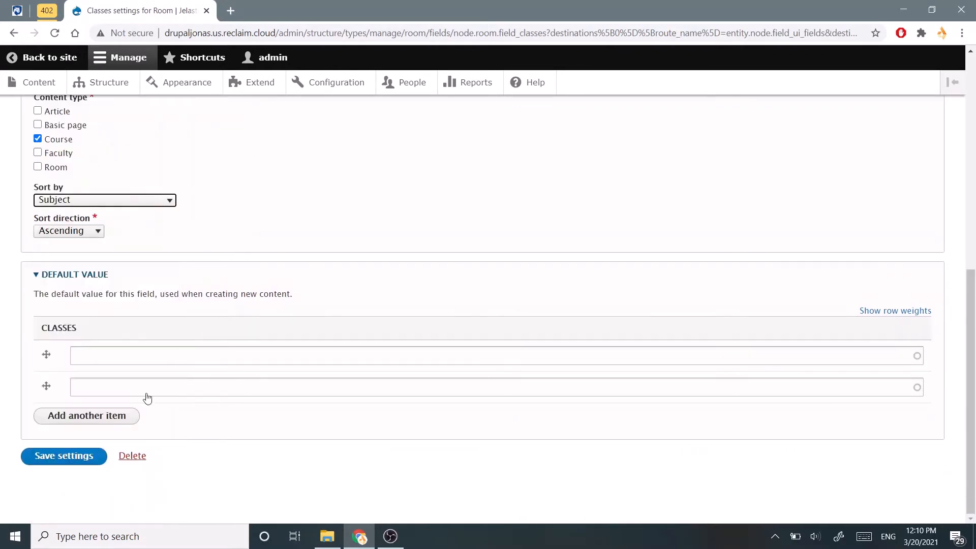
mouse_move(81, 235)
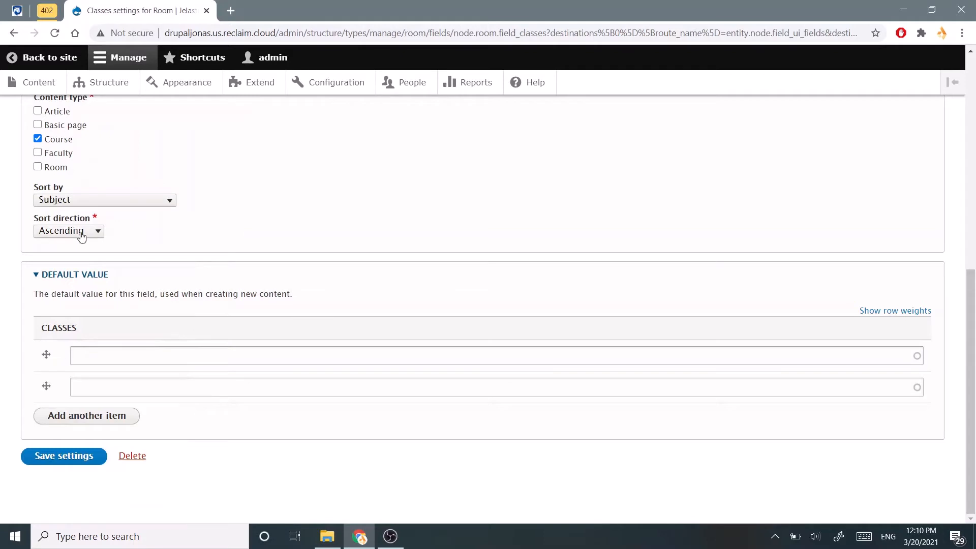
mouse_move(64, 456)
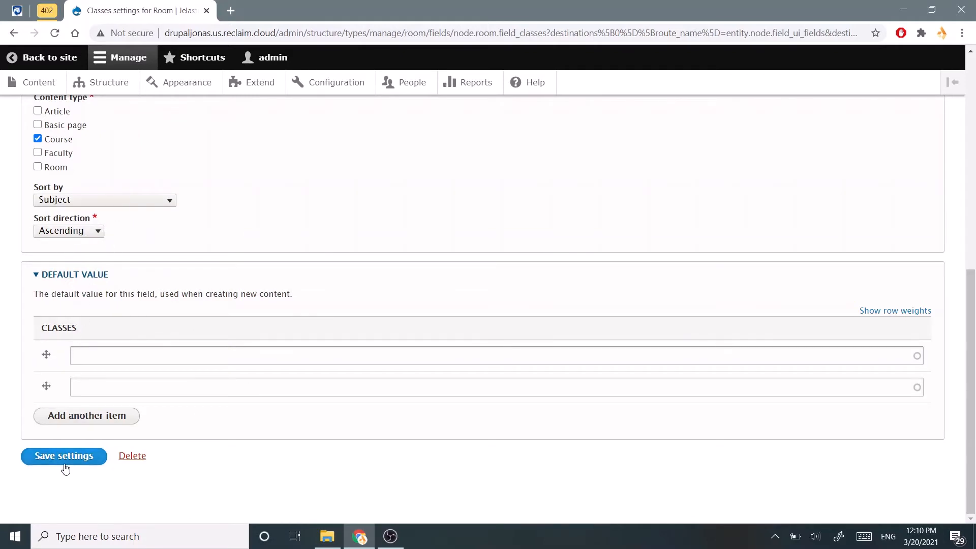
Save the Classes field settings and go to the Content overview listing
click(63, 455)
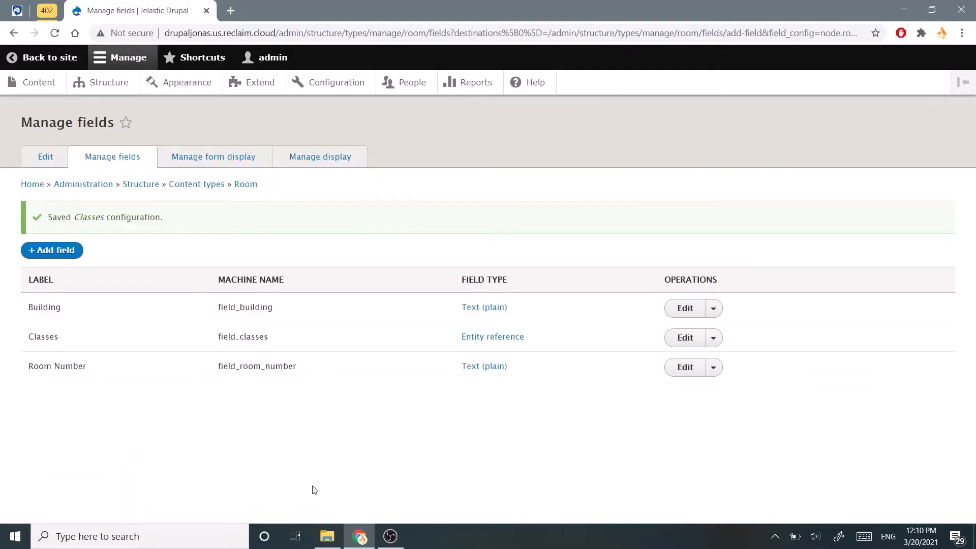
mouse_move(39, 81)
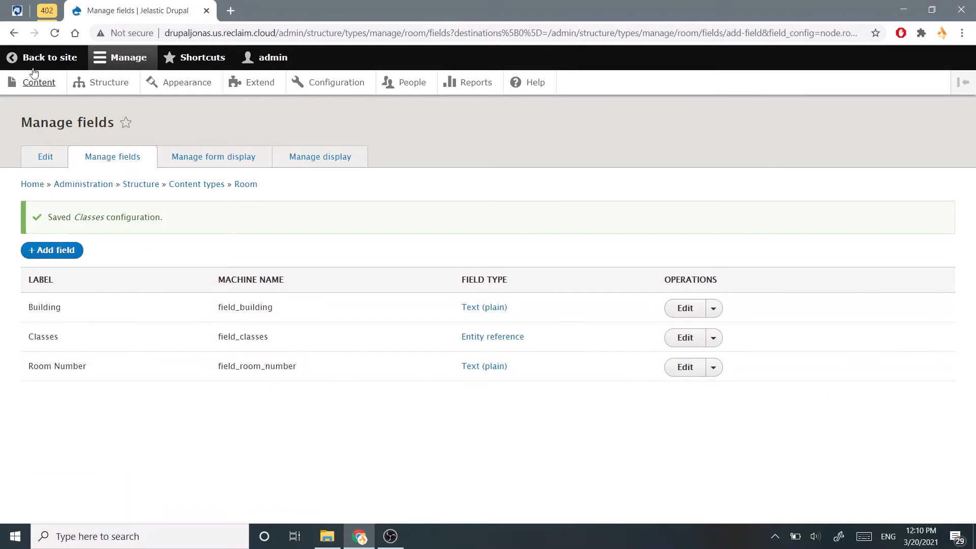
click(38, 81)
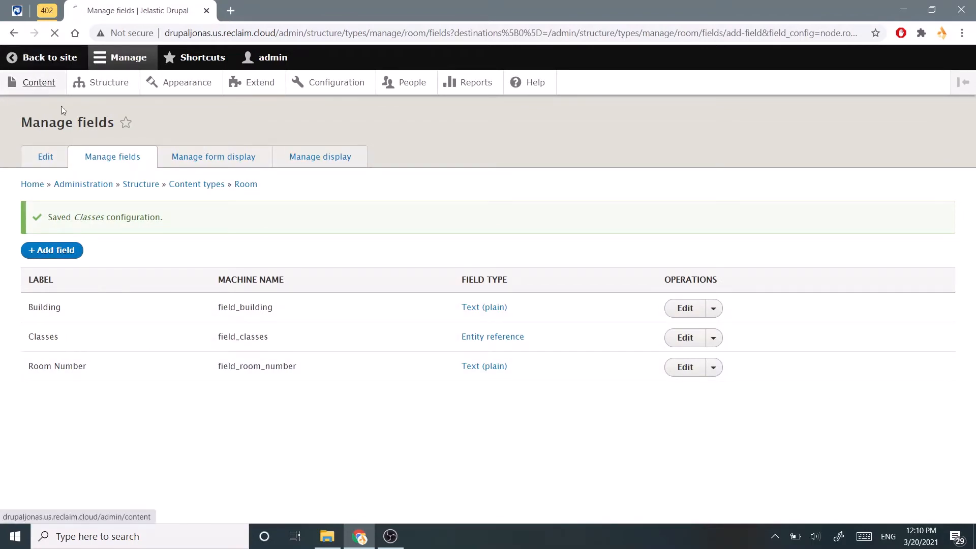
click(39, 83)
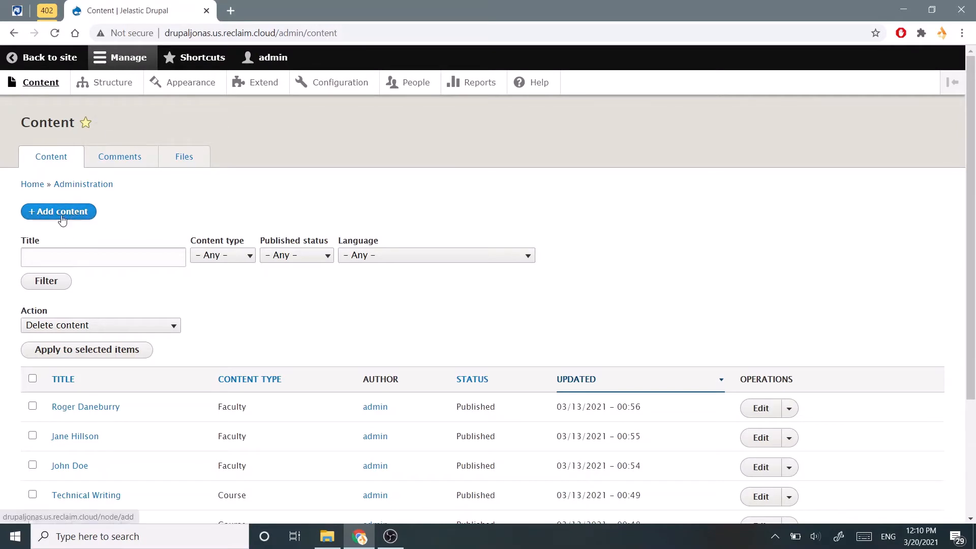
Create a new Room: Computer Lab, building Computer Building, room number 101
click(58, 211)
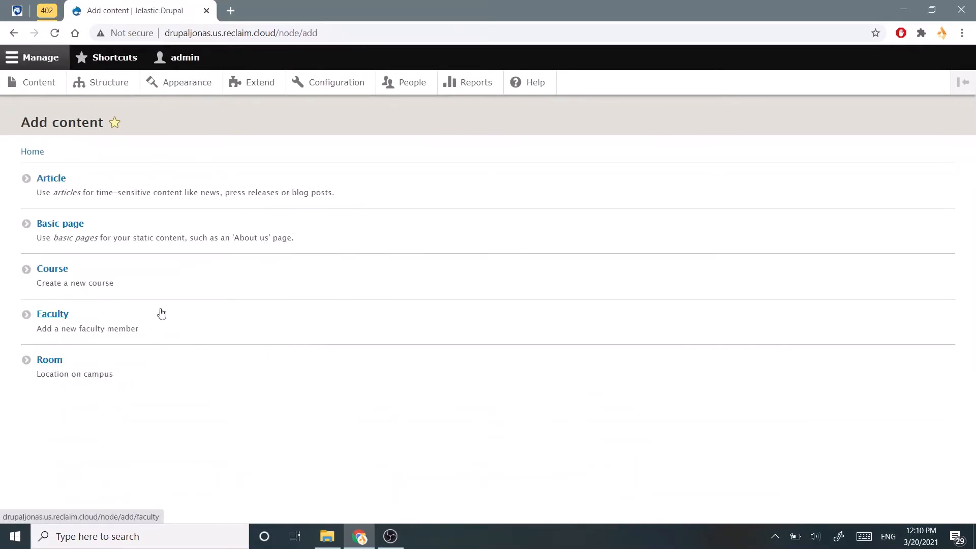
click(50, 359)
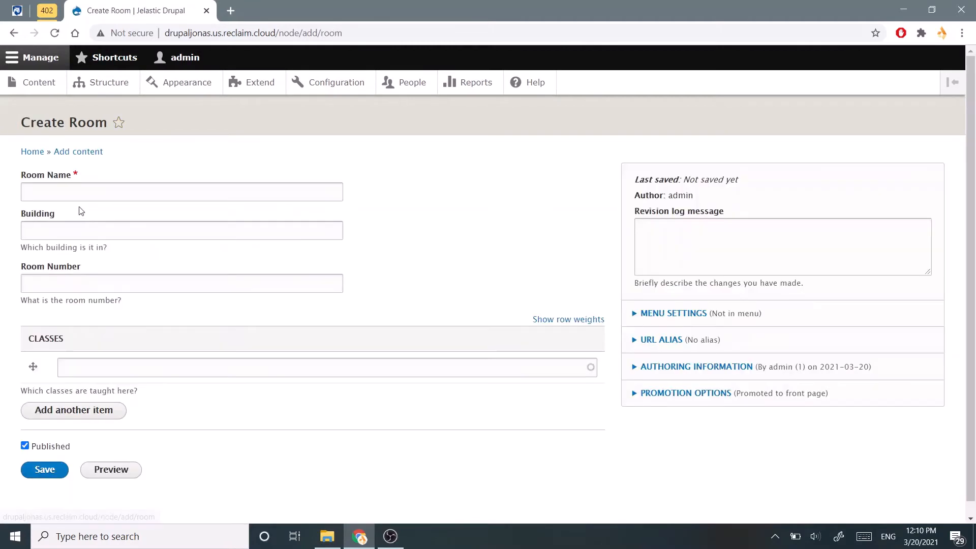
click(181, 192)
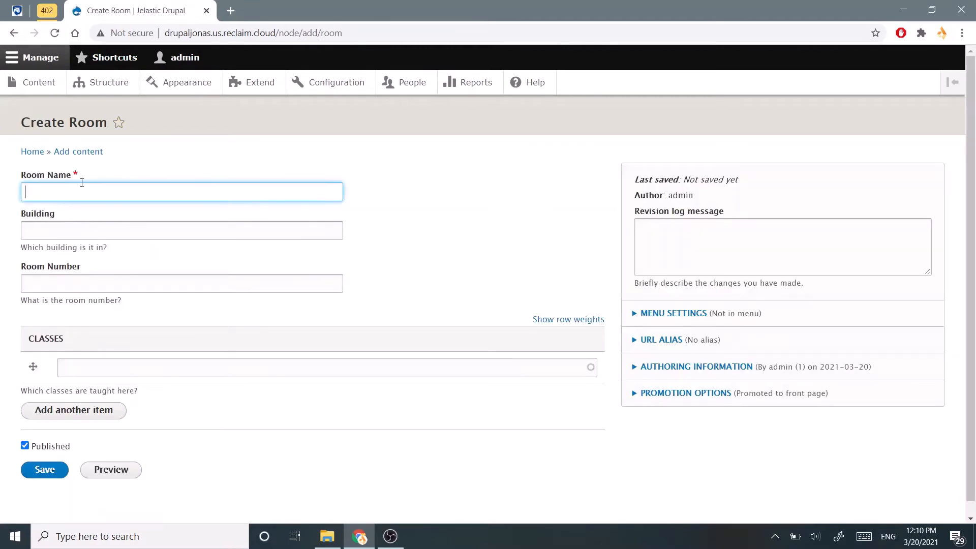
text(Computer Lab)
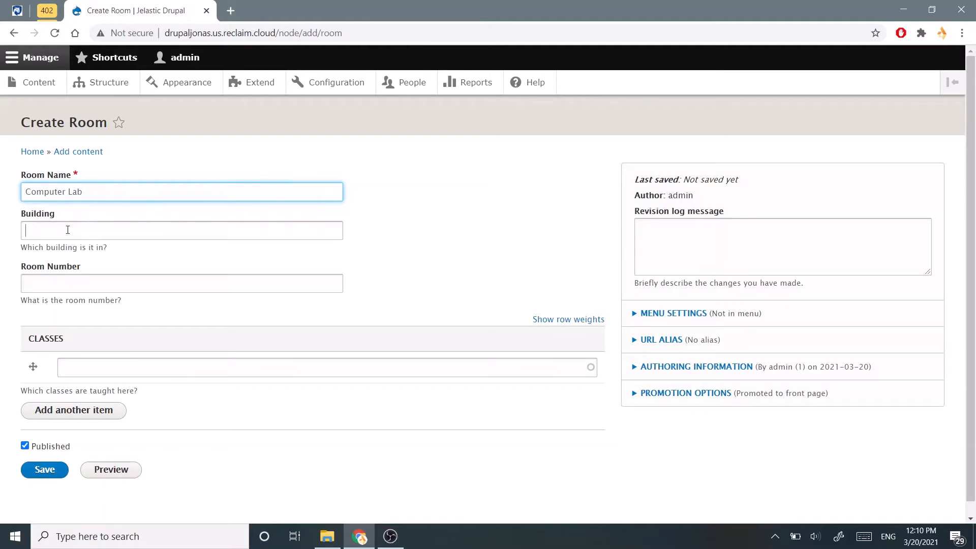
text(Com)
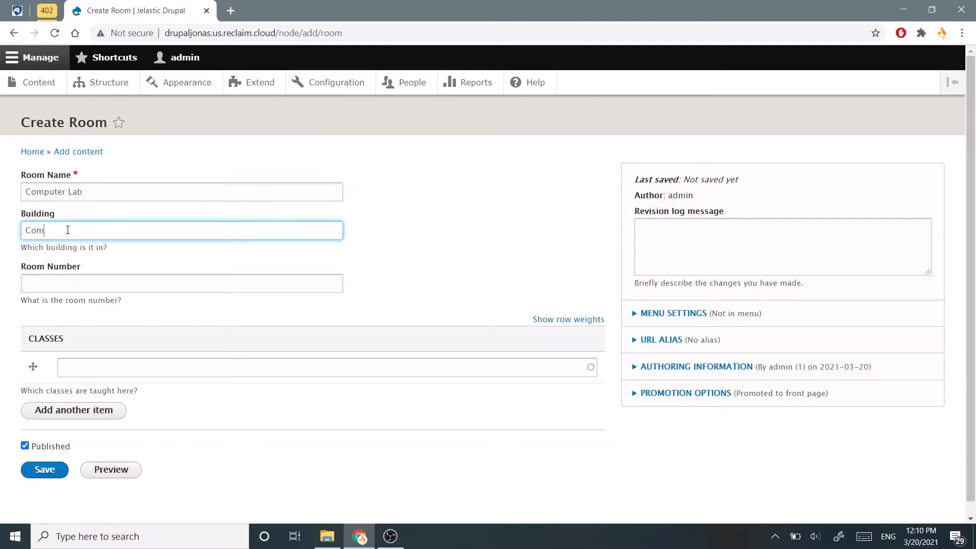
text(puter Building)
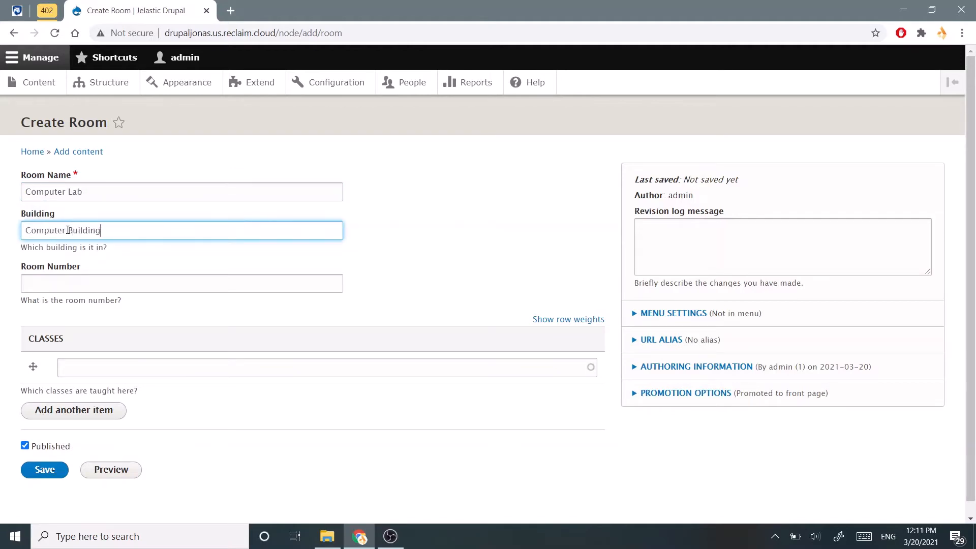
click(180, 283)
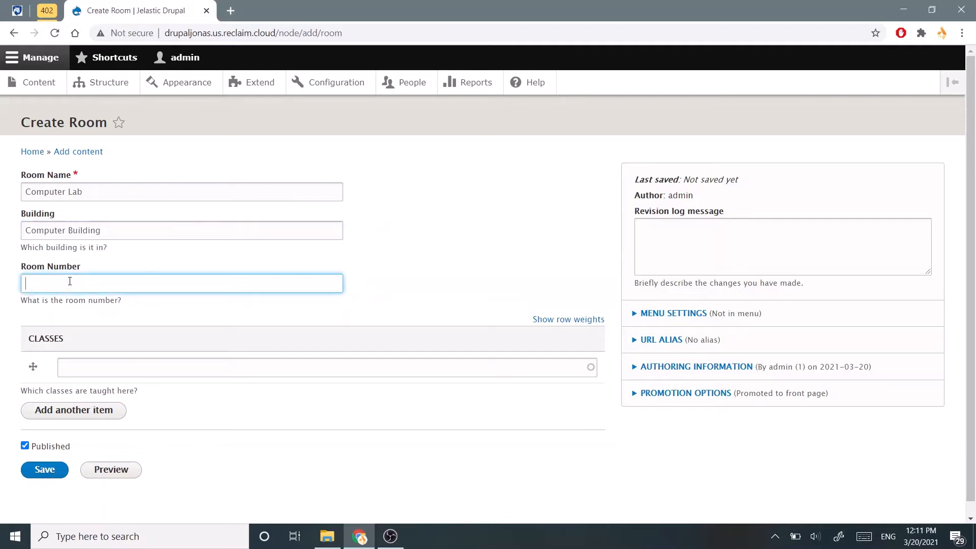
text(101)
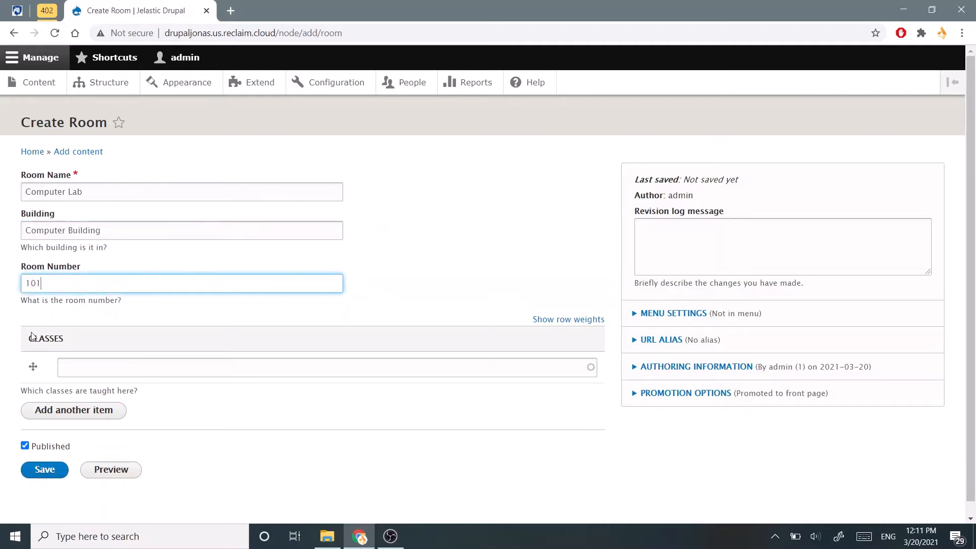
click(327, 366)
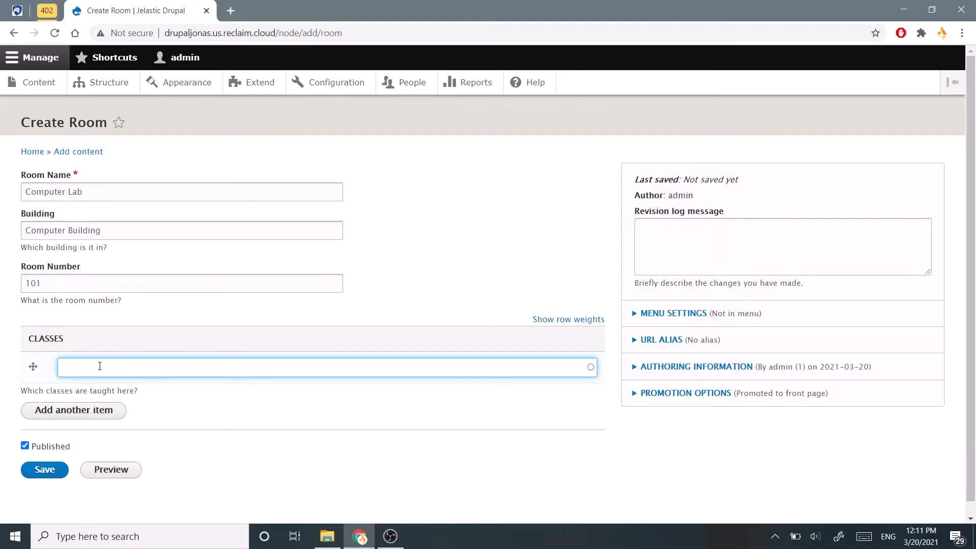
Pick Java Fundamentals, then add a second Classes entry for Web Technologies
text(e)
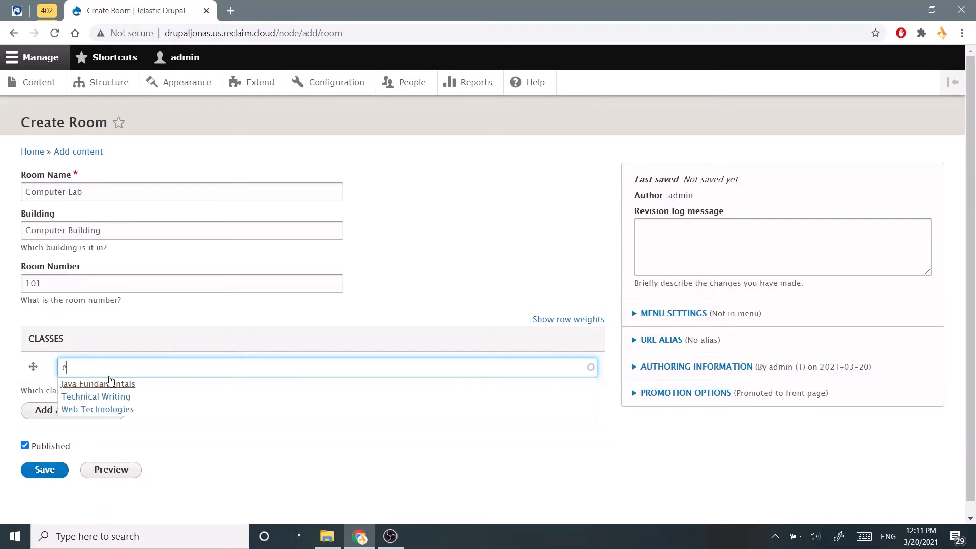
mouse_move(110, 400)
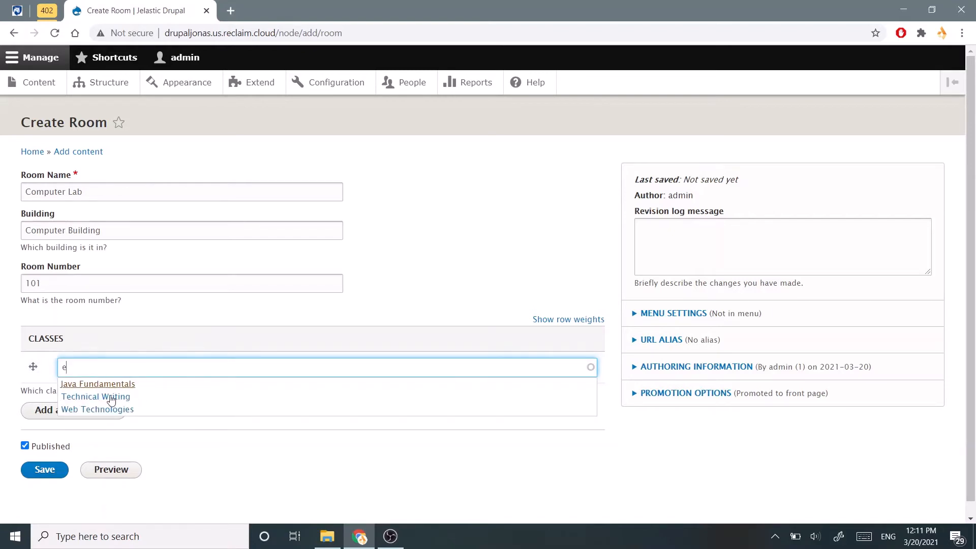
mouse_move(85, 390)
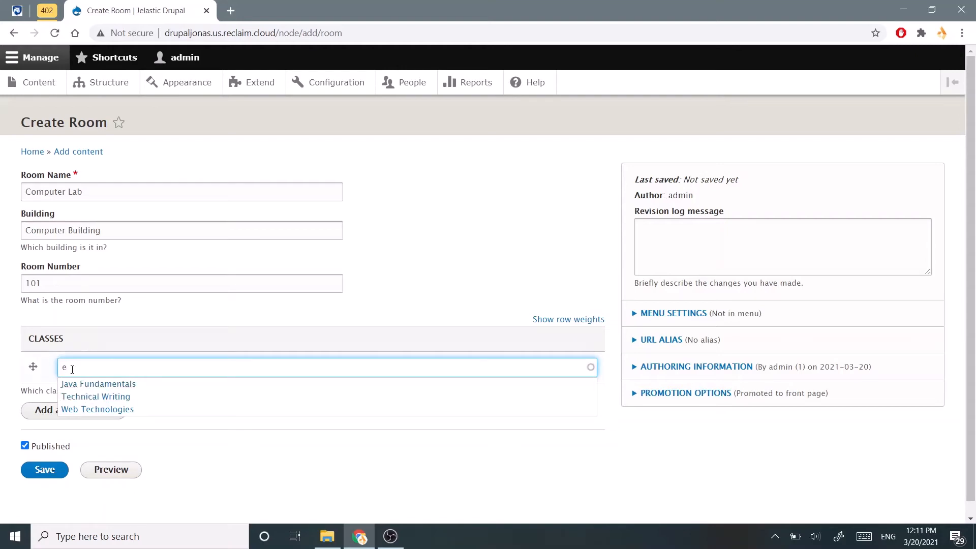
mouse_move(102, 421)
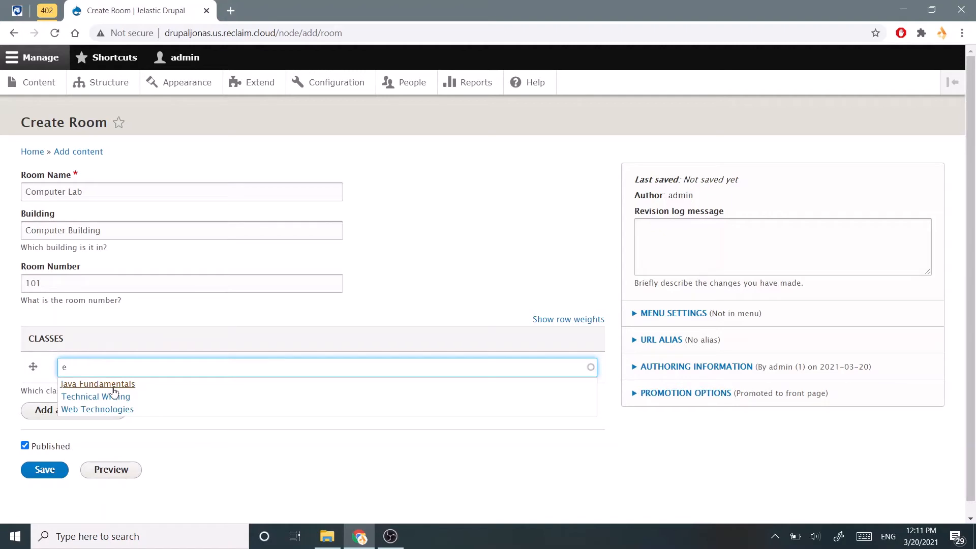
click(97, 384)
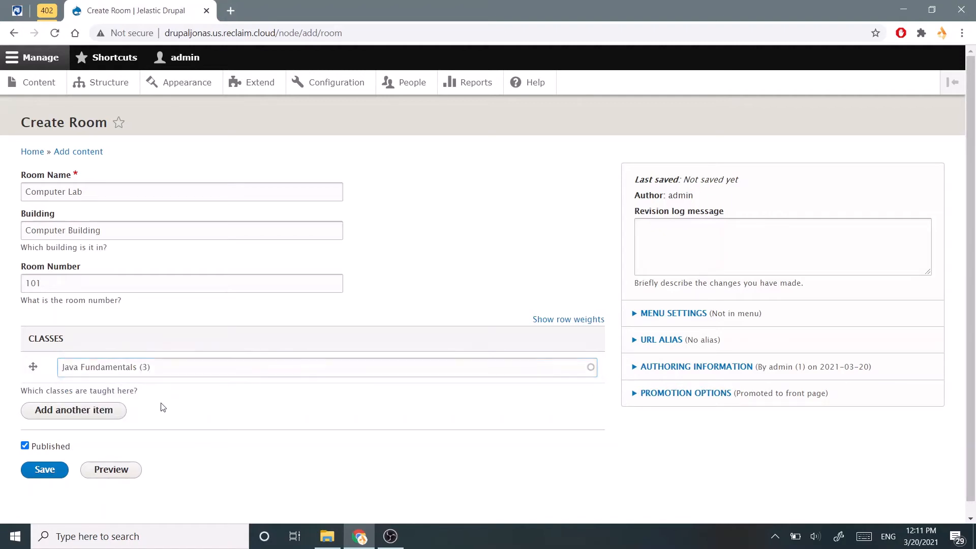
click(249, 367)
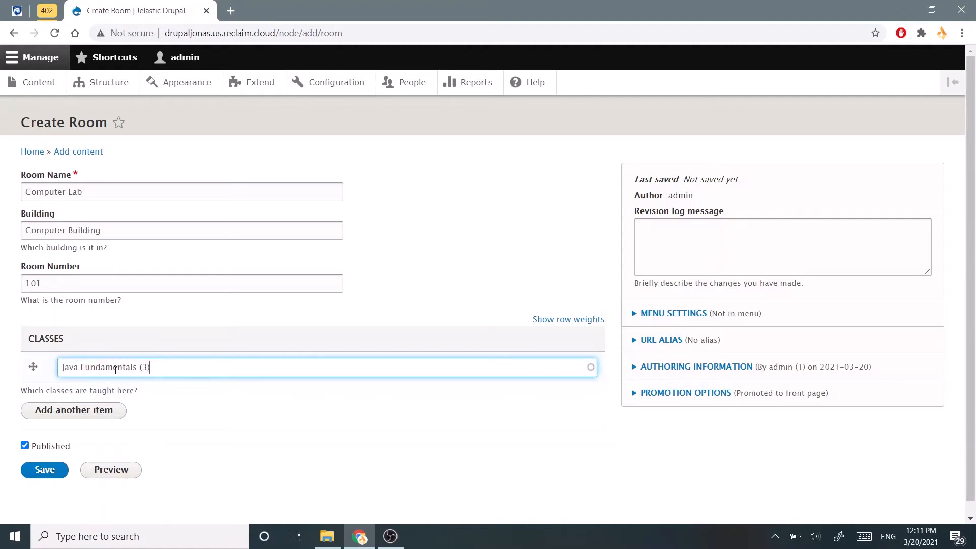
click(73, 410)
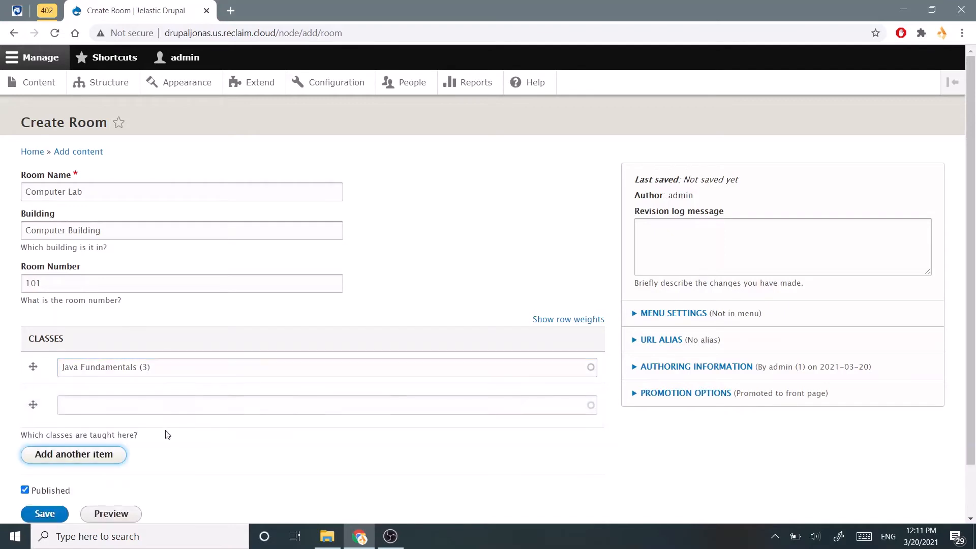
text(e)
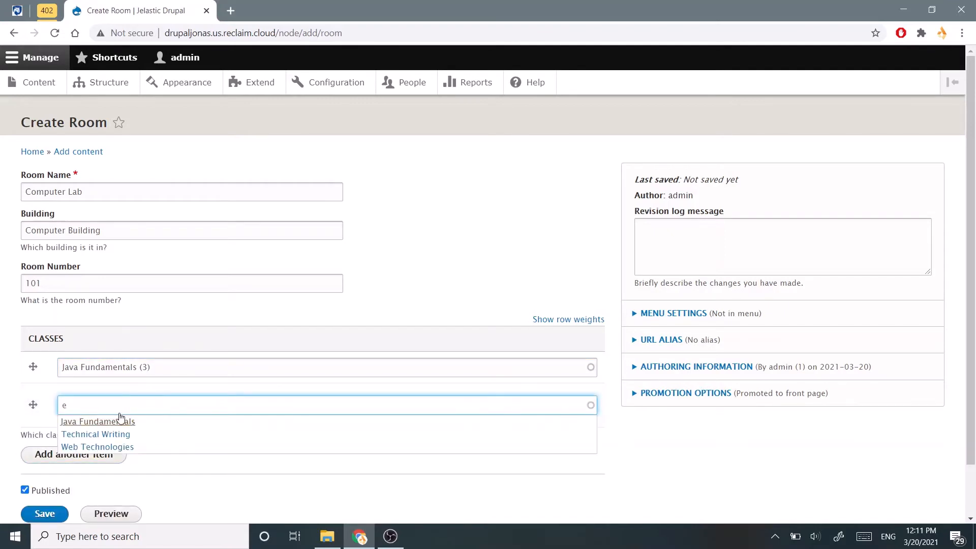
mouse_move(97, 446)
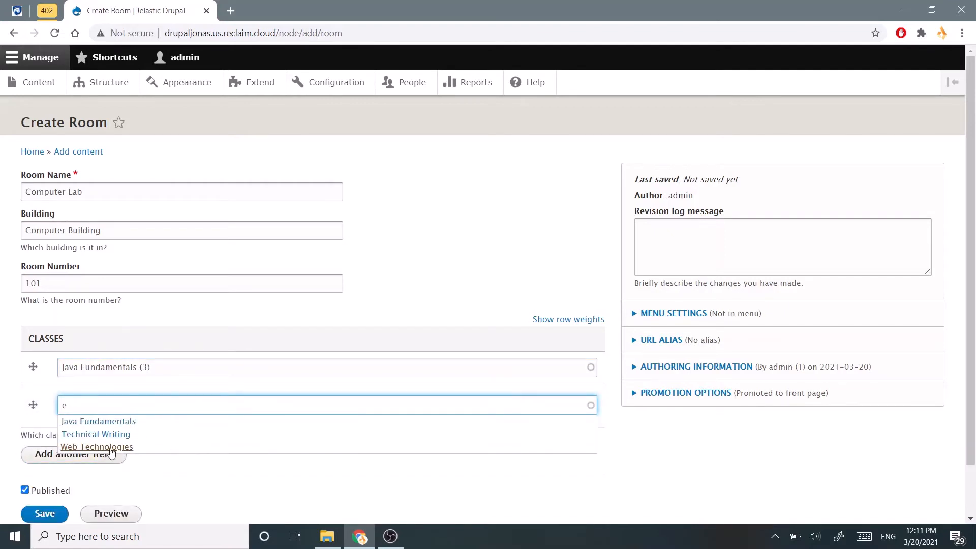
click(97, 447)
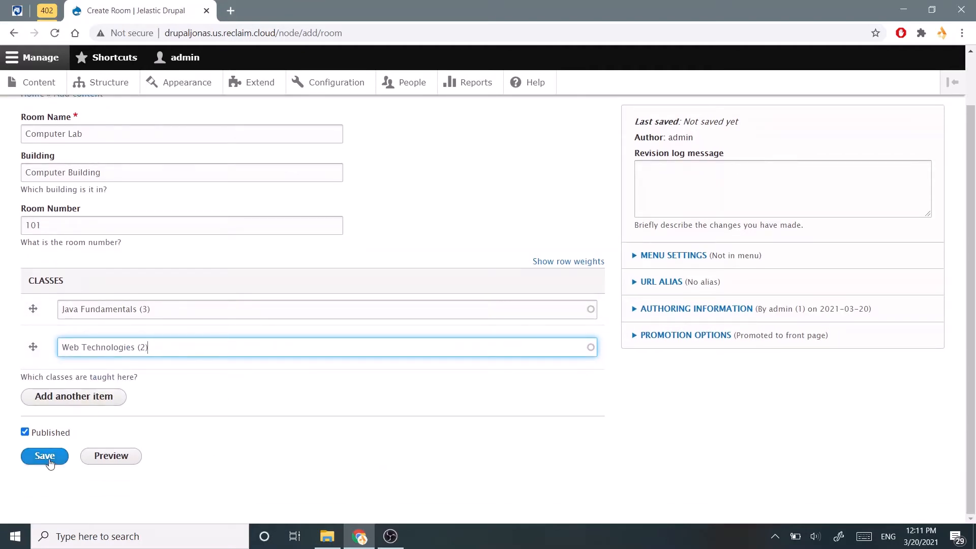
Save the Computer Lab room and scroll to review its node page
click(44, 455)
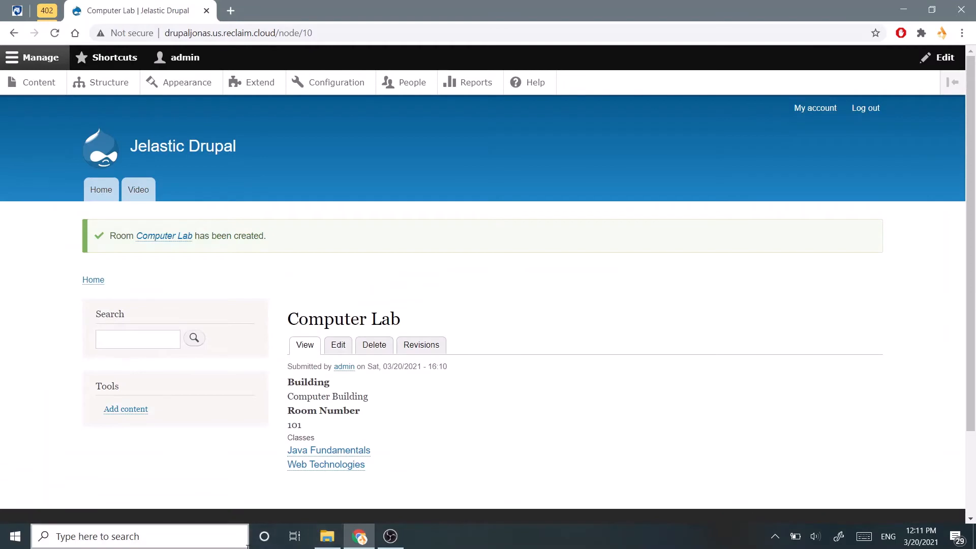
scroll(down, 3)
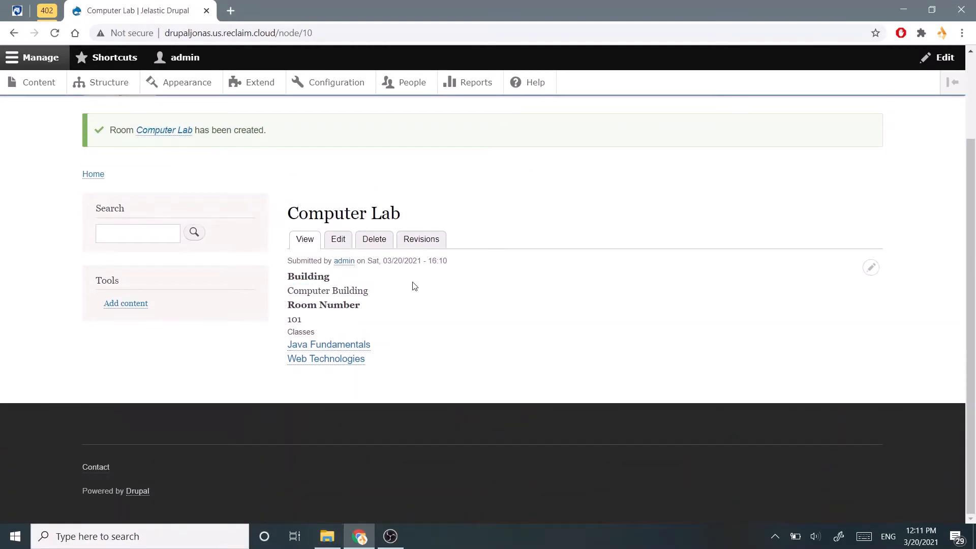
mouse_move(338, 321)
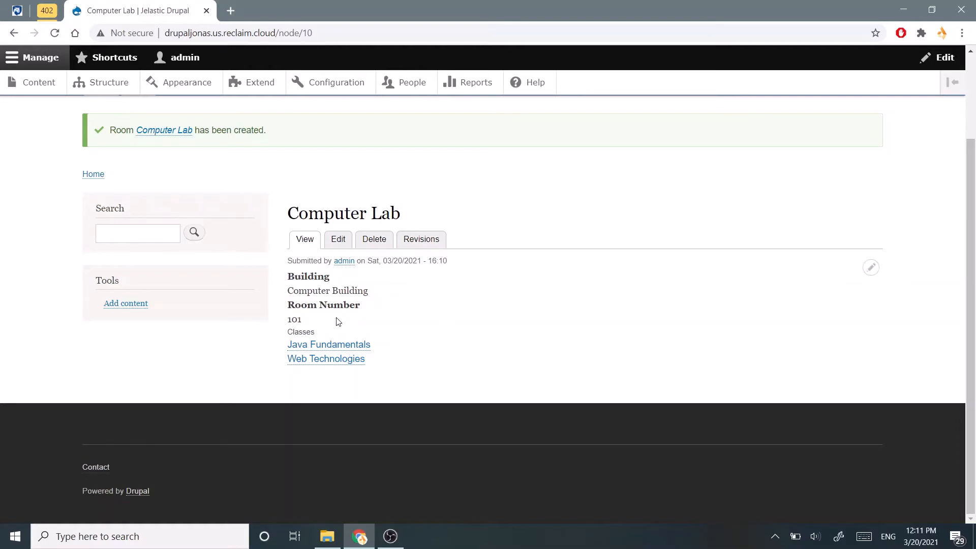
mouse_move(335, 366)
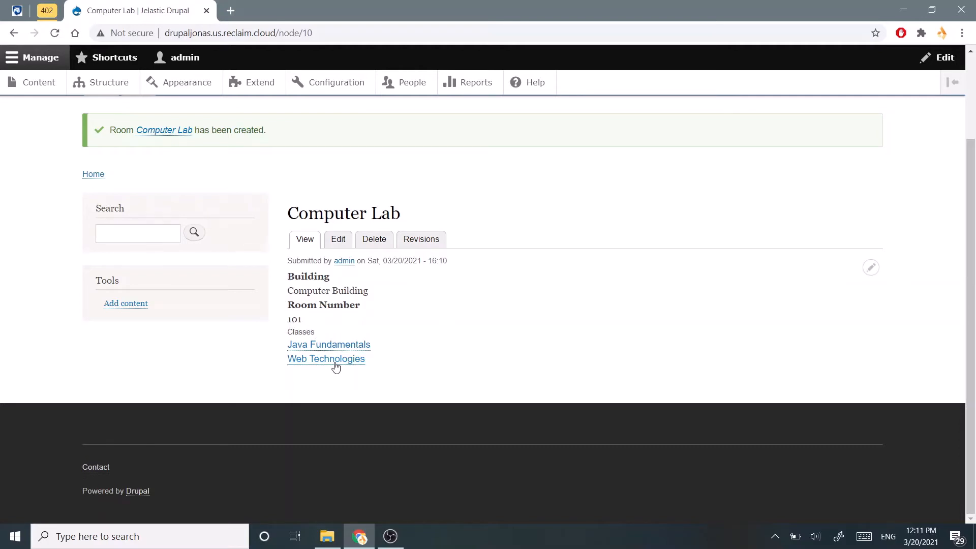
mouse_move(340, 347)
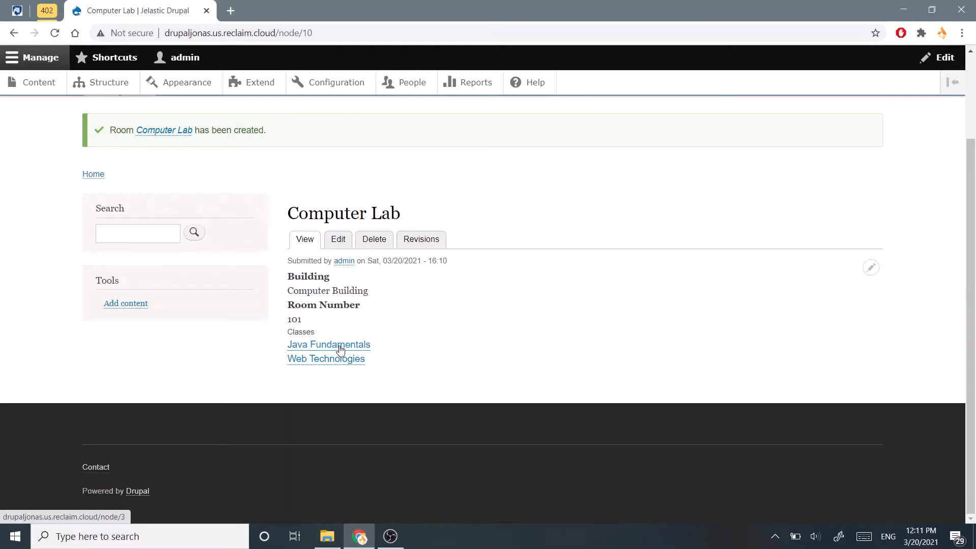
Visit the Java Fundamentals class page, then return to the site home page
click(329, 344)
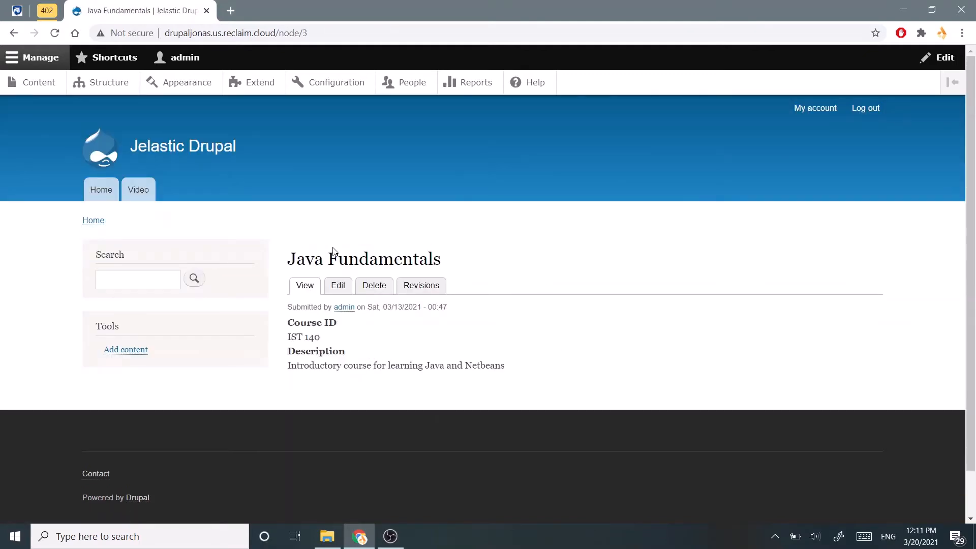
mouse_move(313, 266)
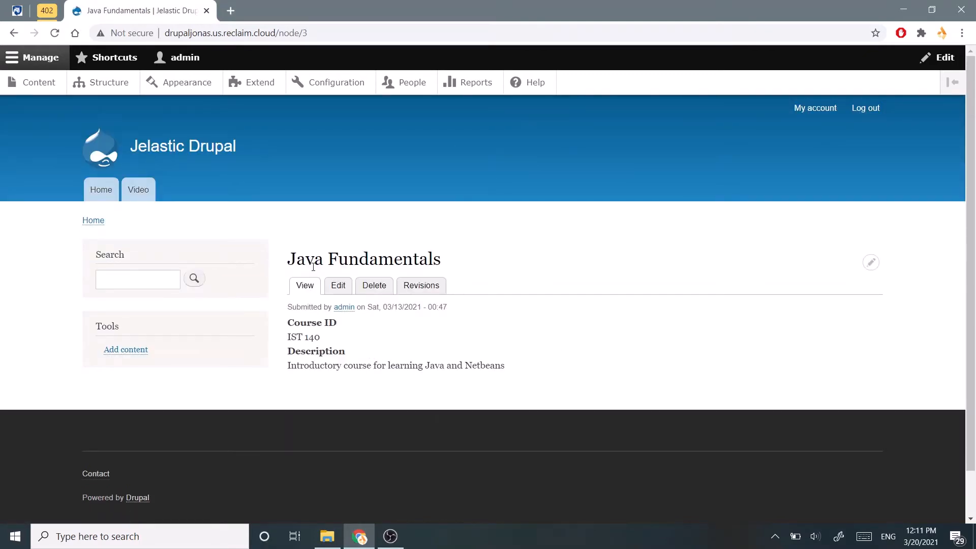
double_click(363, 259)
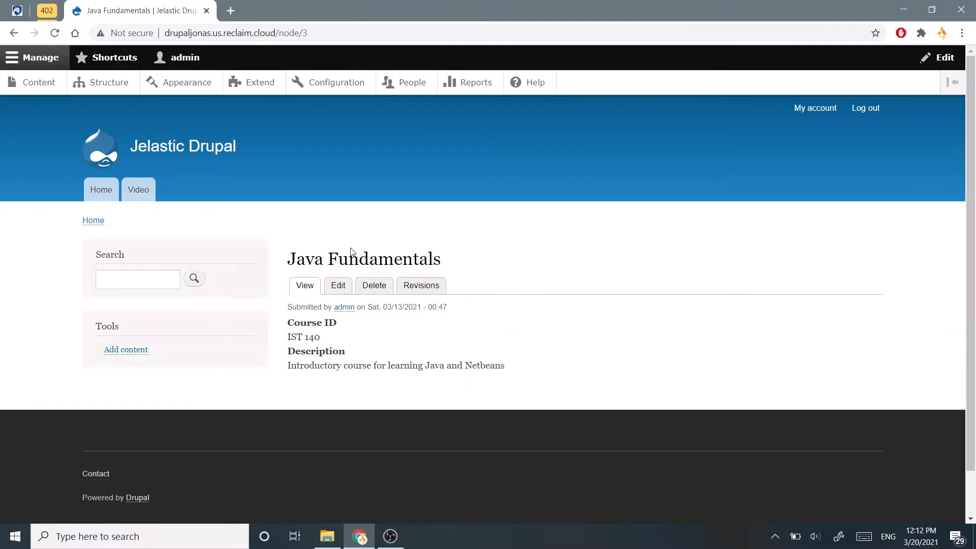
mouse_move(340, 316)
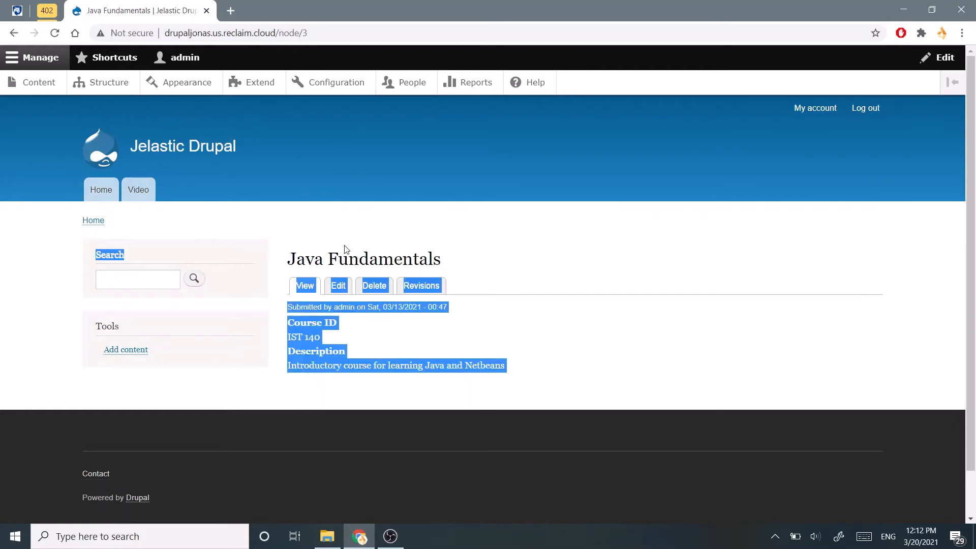
click(487, 295)
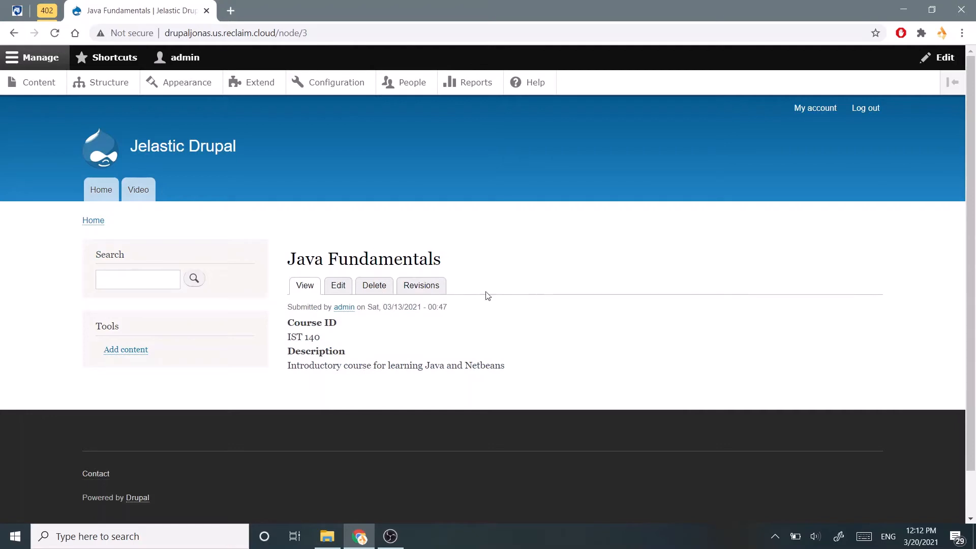
mouse_move(413, 250)
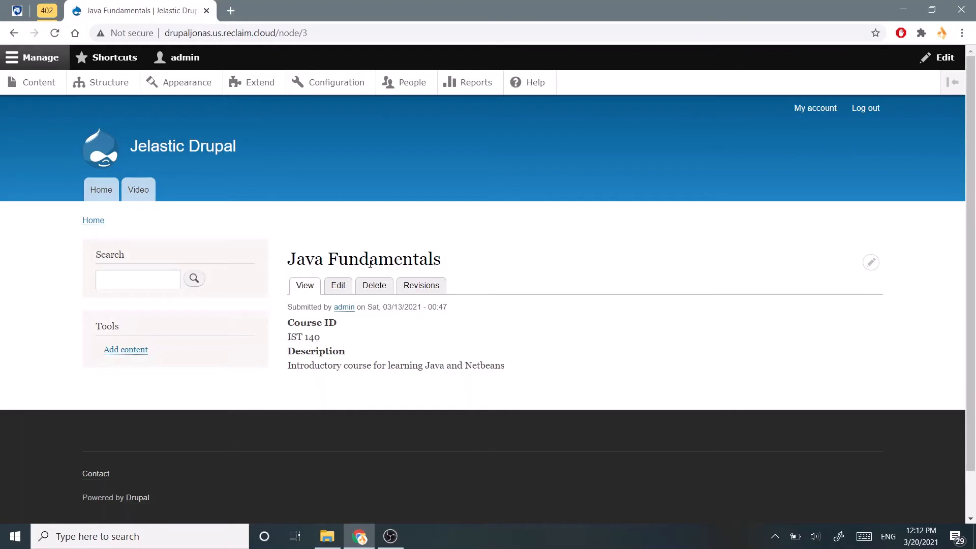
mouse_move(324, 239)
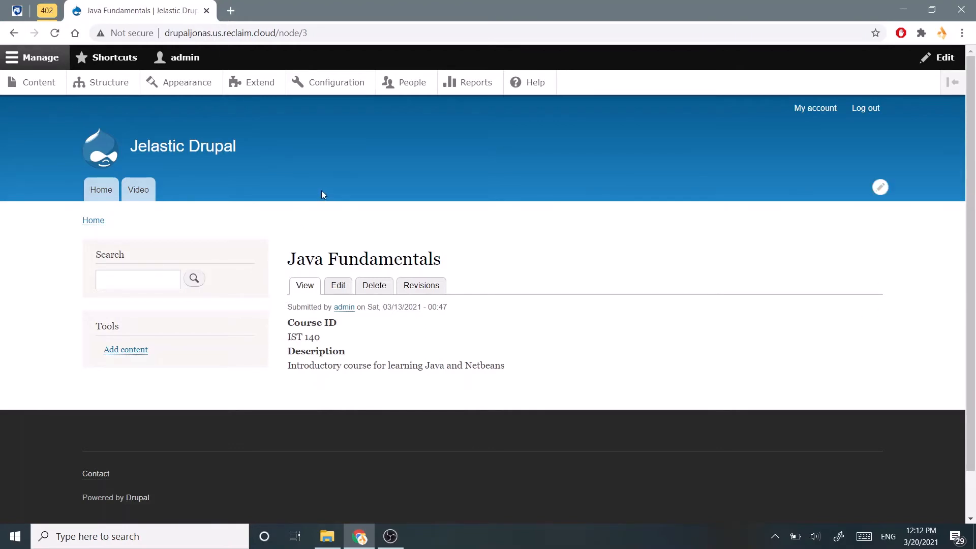
click(100, 189)
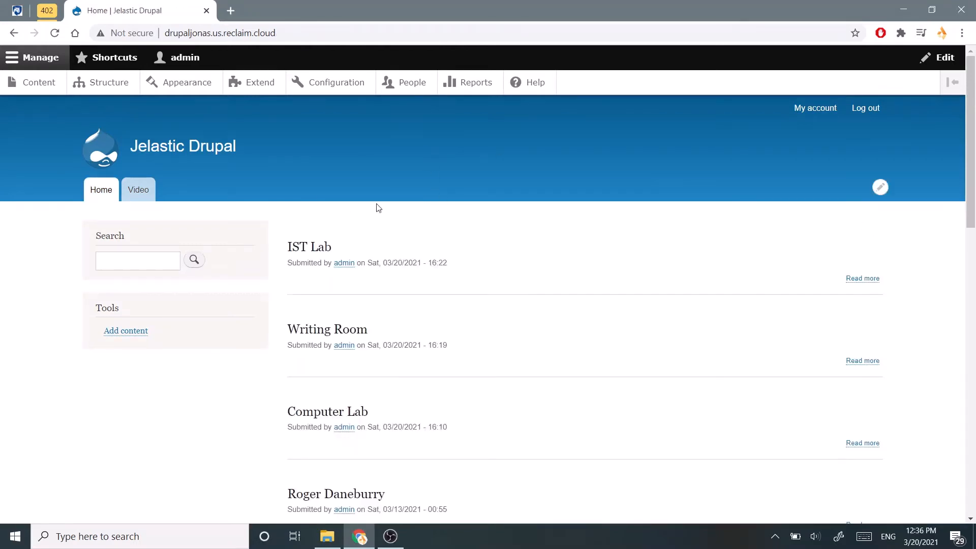
mouse_move(332, 260)
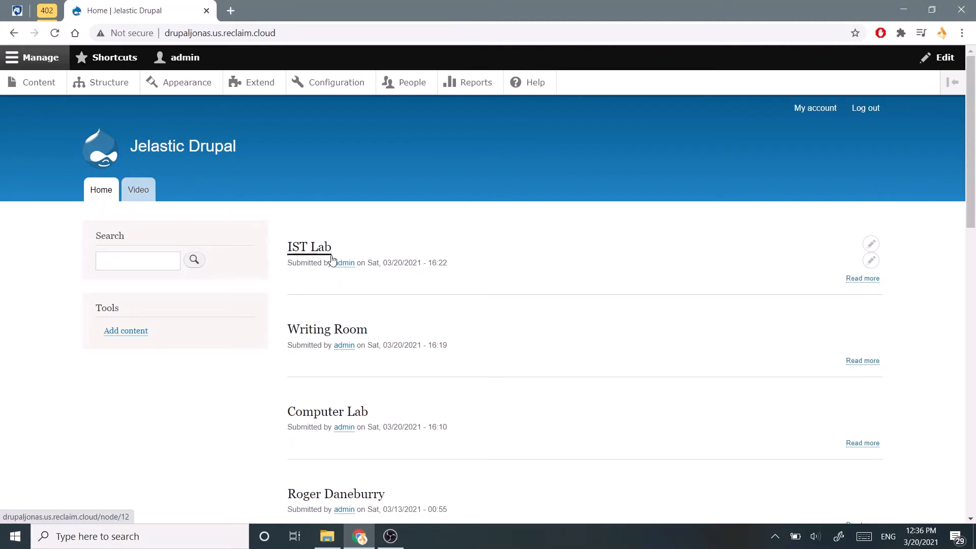
mouse_move(211, 419)
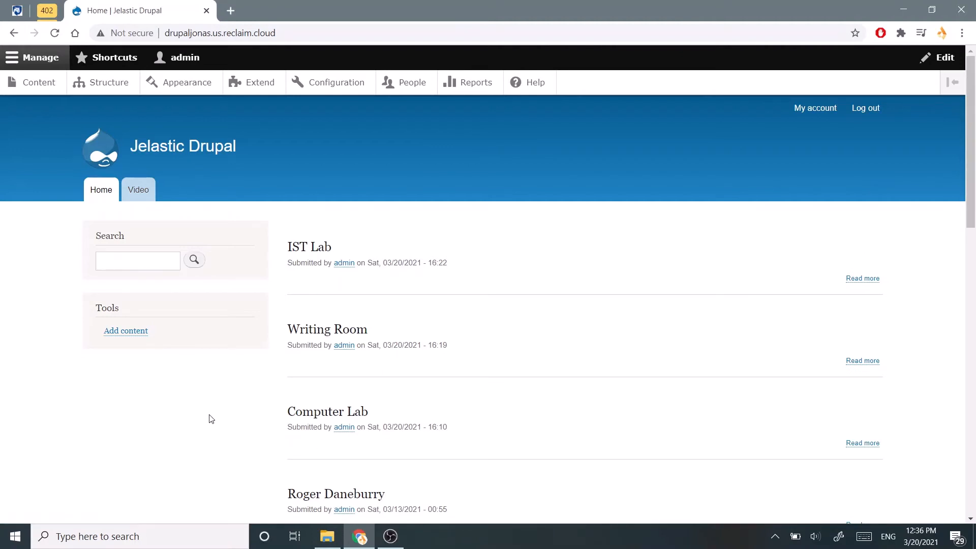
mouse_move(157, 329)
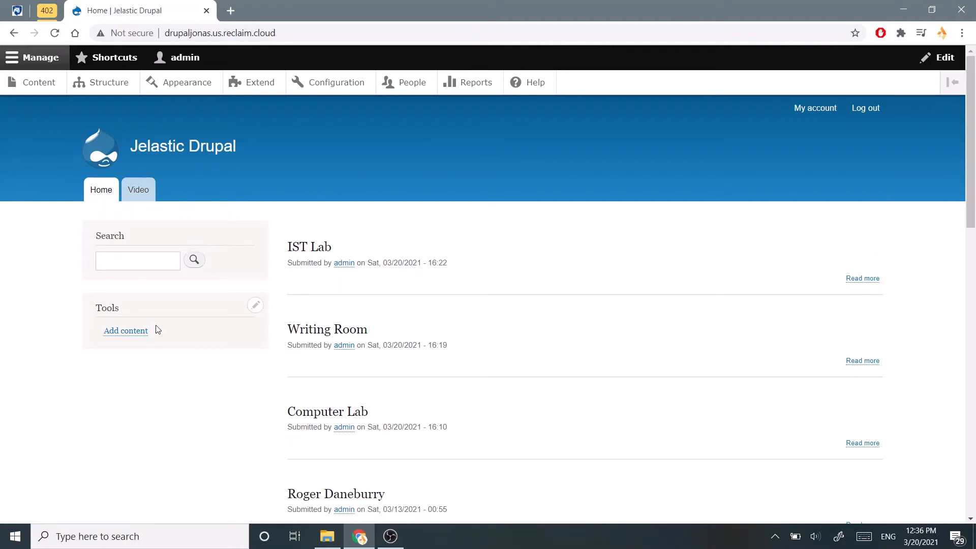
mouse_move(280, 329)
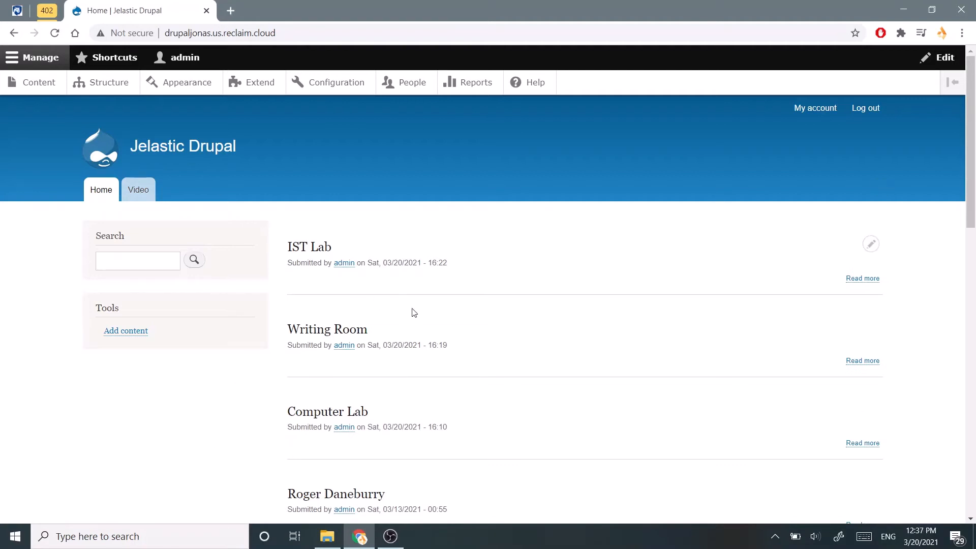
Open the Structure section from the admin toolbar
click(107, 82)
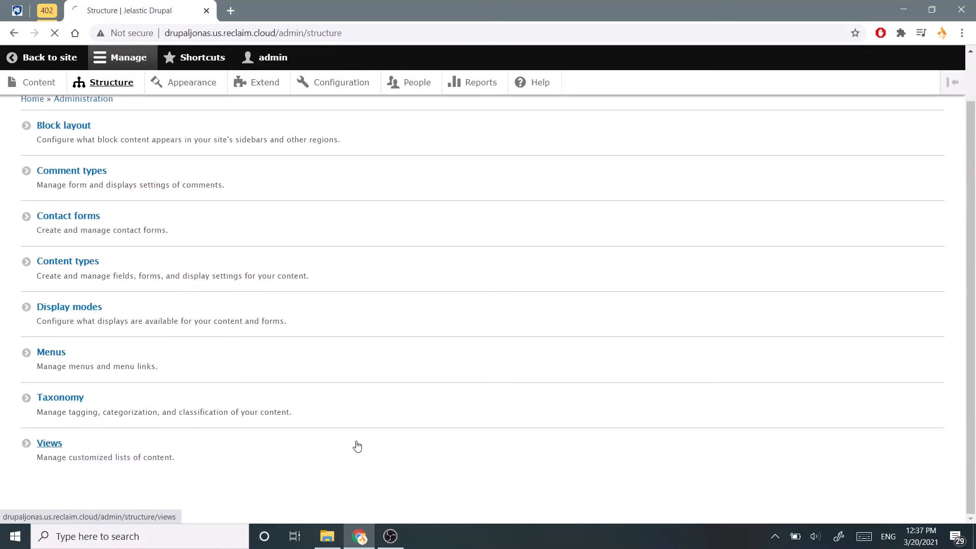
Start a new view named 'Room Data' listing Room content sorted by title
click(49, 443)
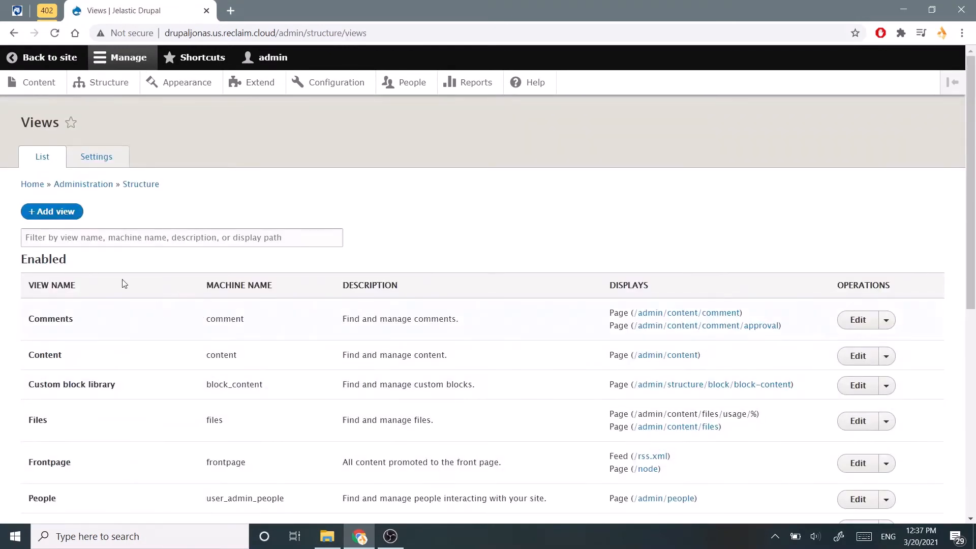
click(52, 211)
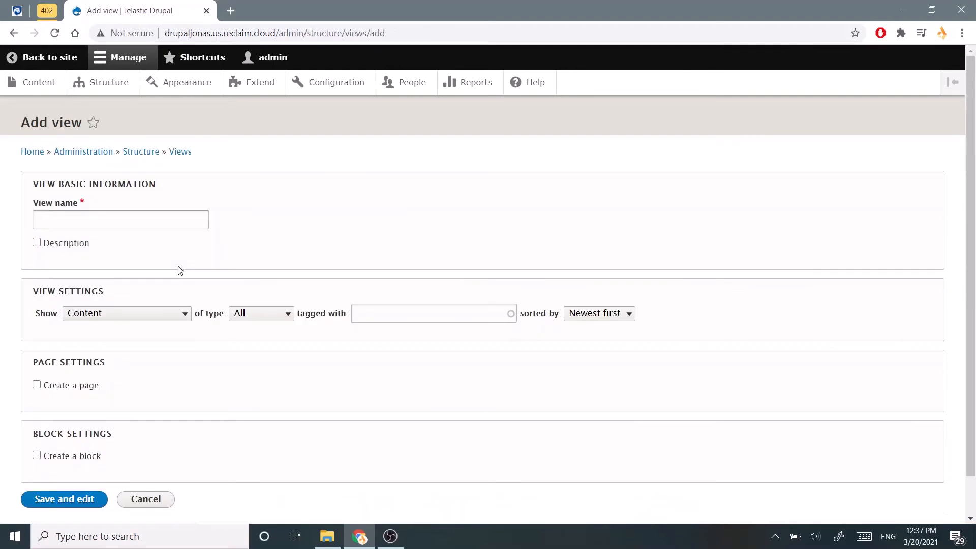
click(120, 219)
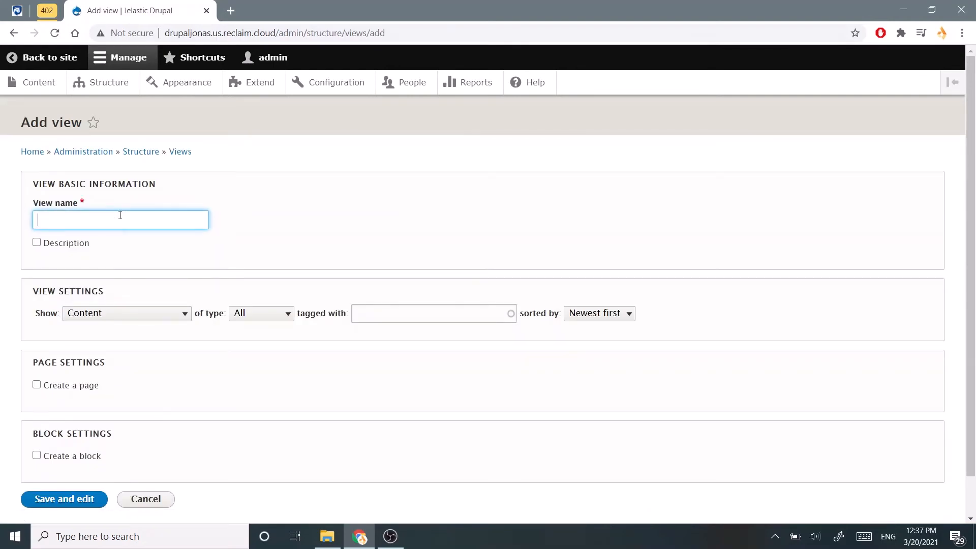
text(Room)
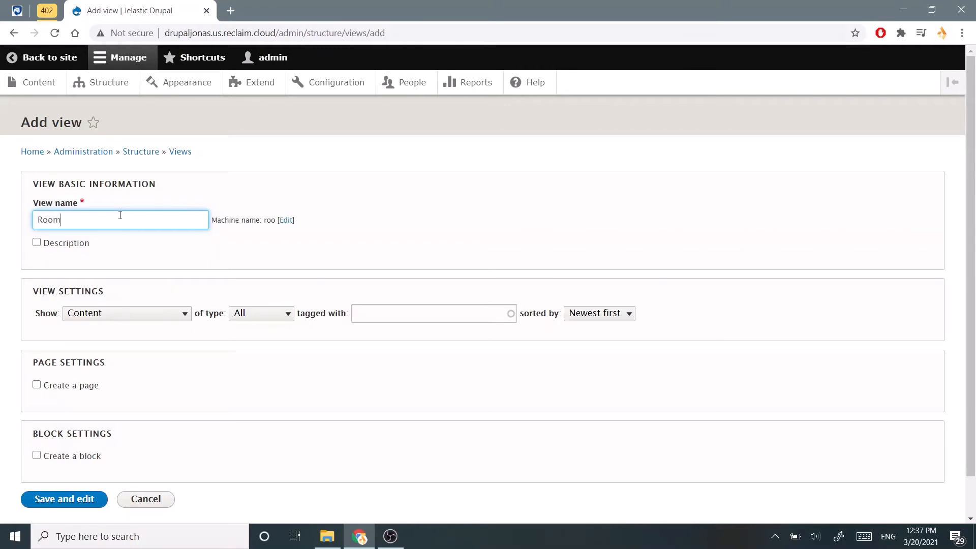
text(Data)
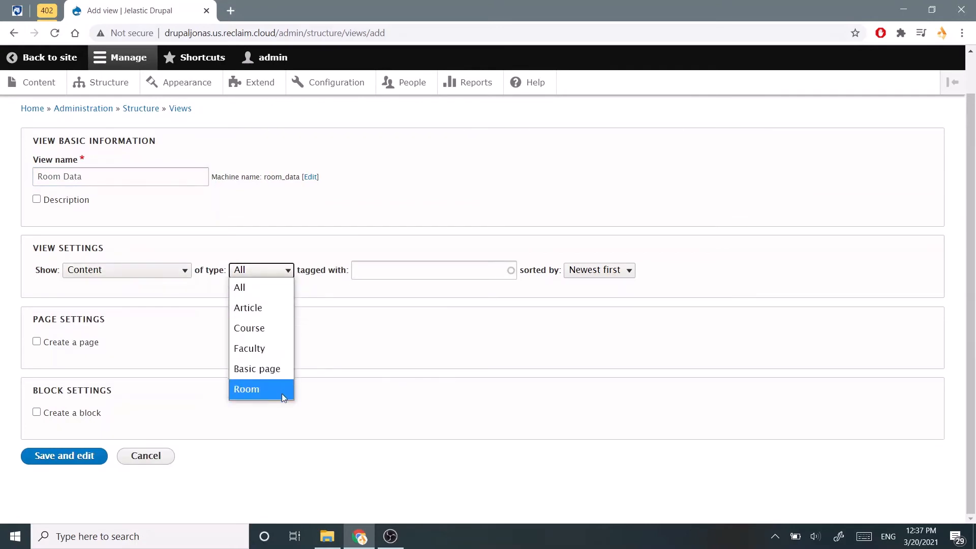
click(247, 389)
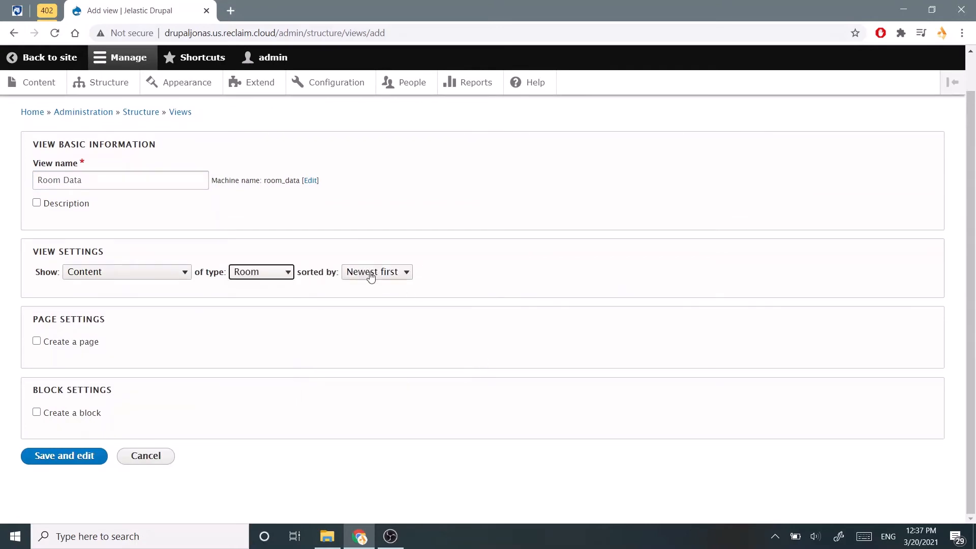
click(376, 271)
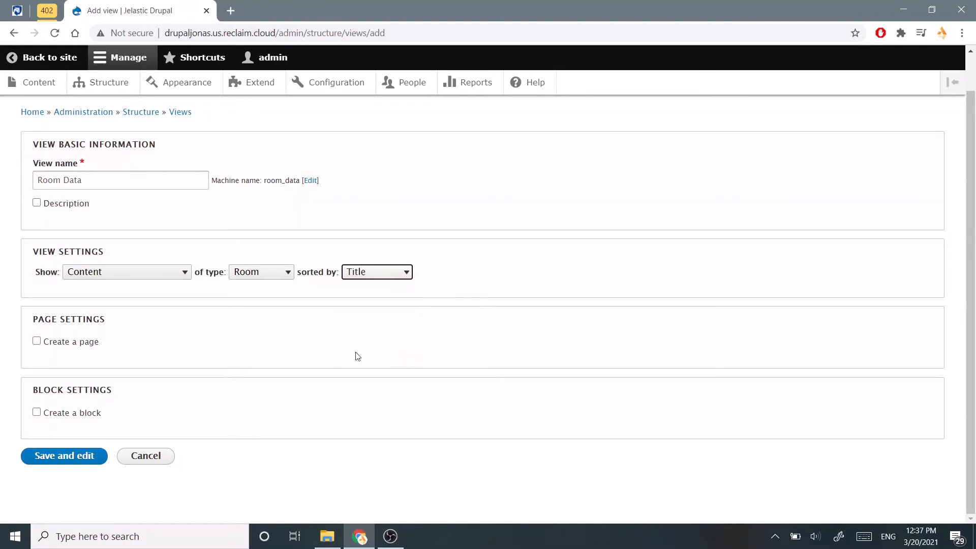
mouse_move(53, 286)
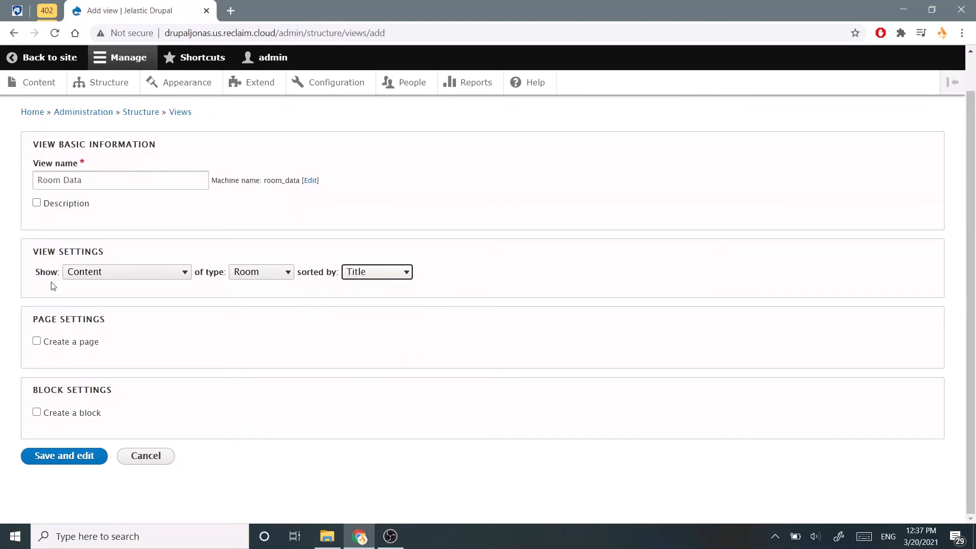
Add a page display titled 'Rooms' formatted as a table of fields
click(36, 341)
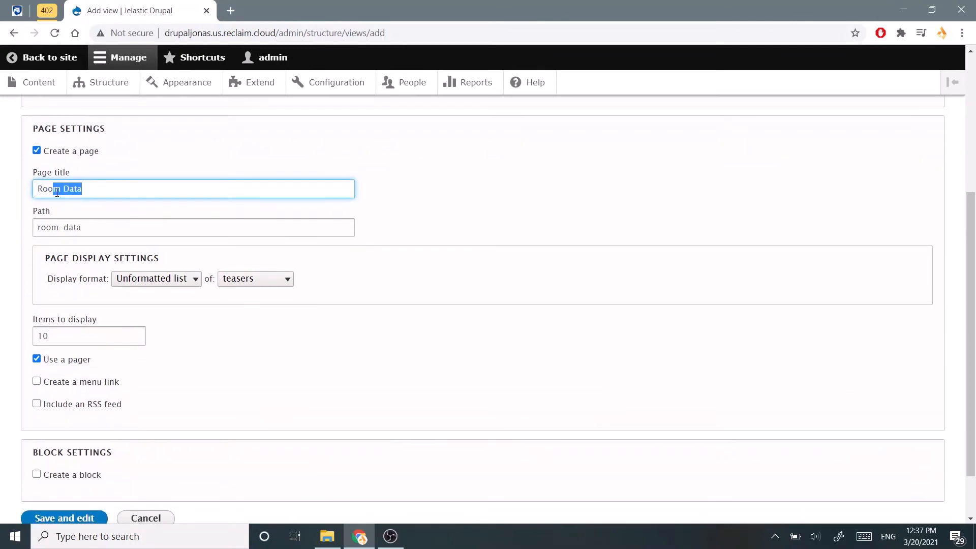
text(Rooms)
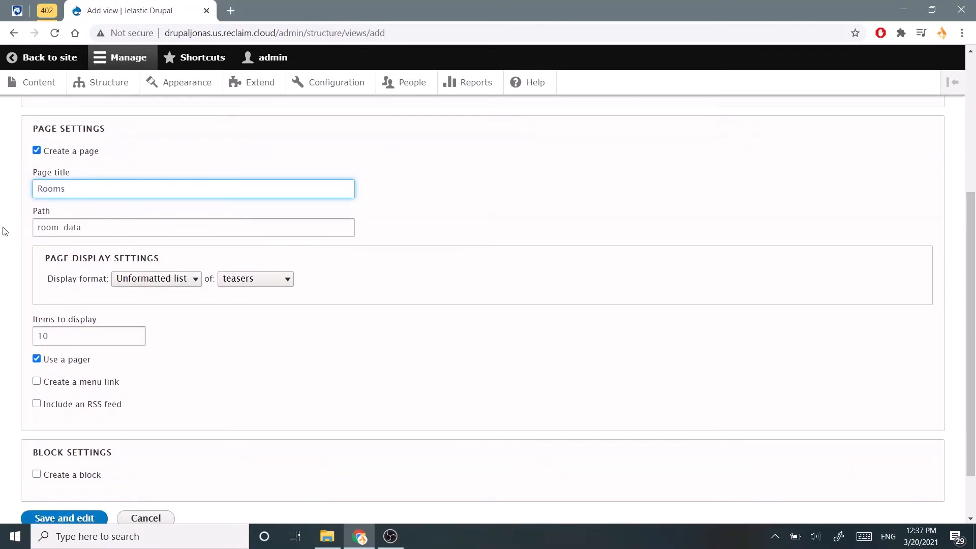
scroll(down, 3)
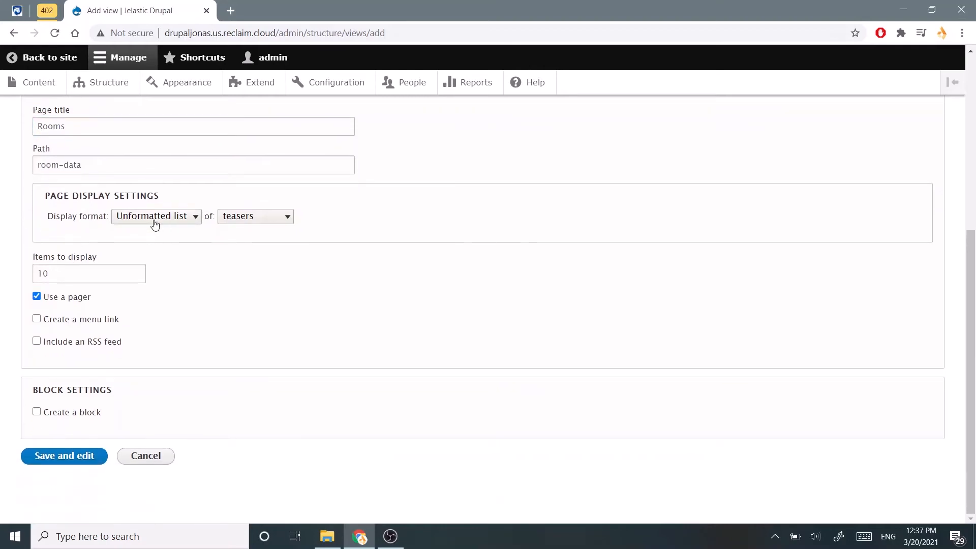
click(155, 216)
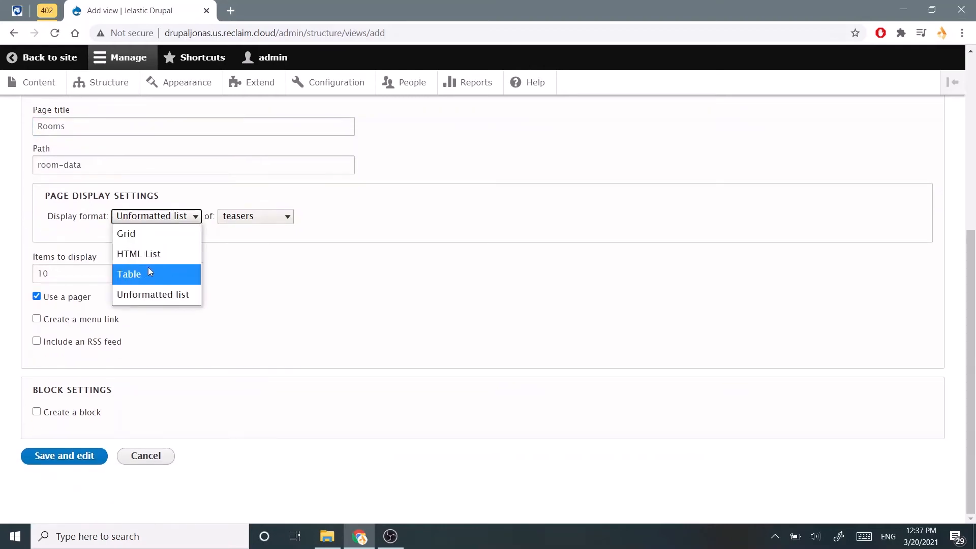
click(129, 274)
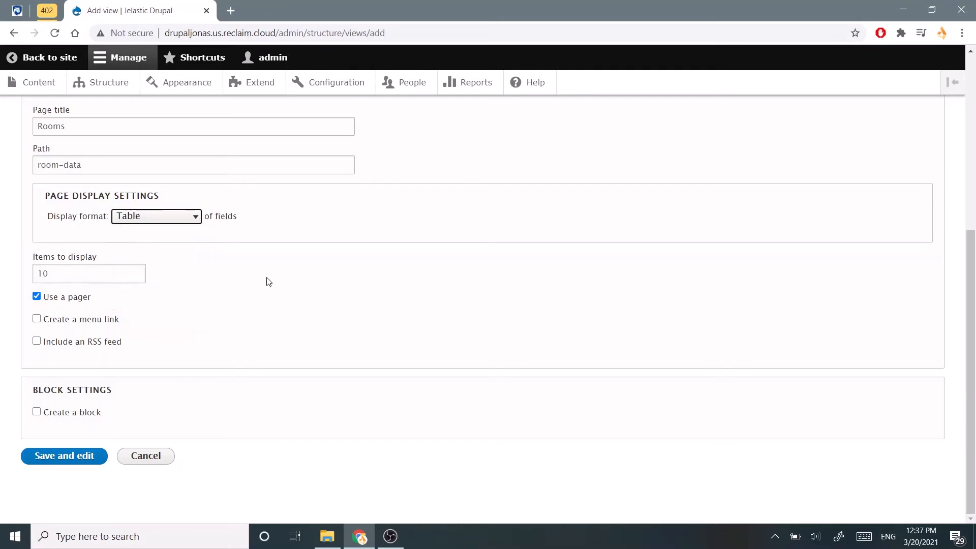
mouse_move(102, 241)
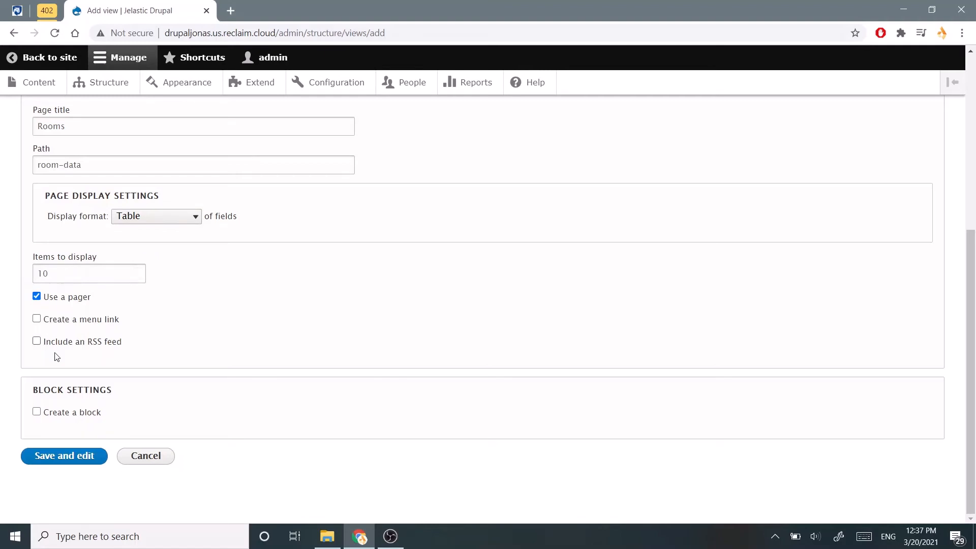
mouse_move(149, 344)
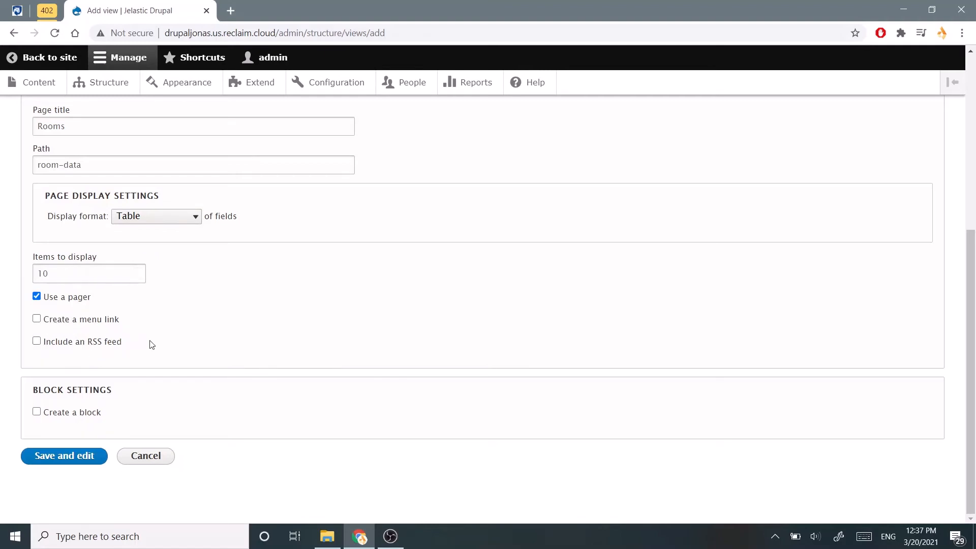
Add a 'Rooms' link in Main navigation and save the view for editing
click(36, 319)
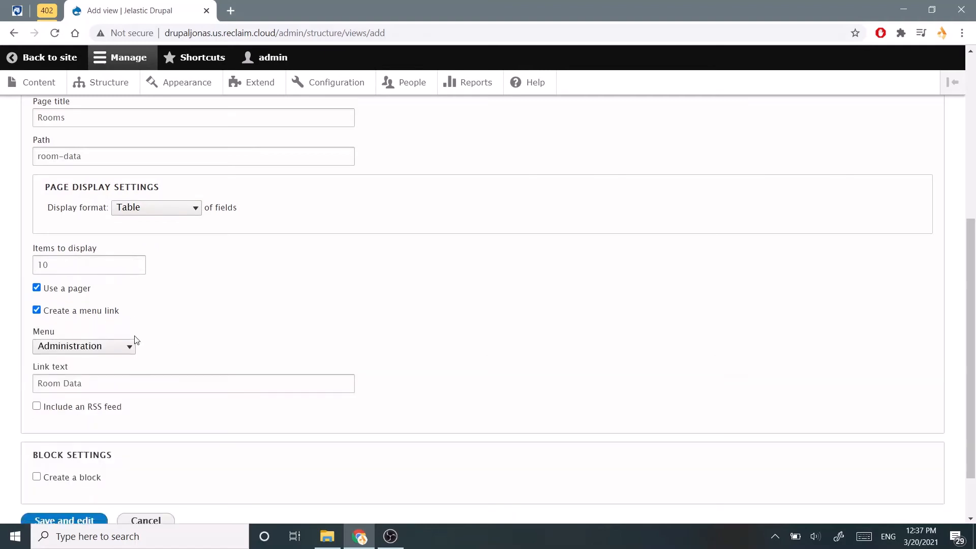
click(83, 346)
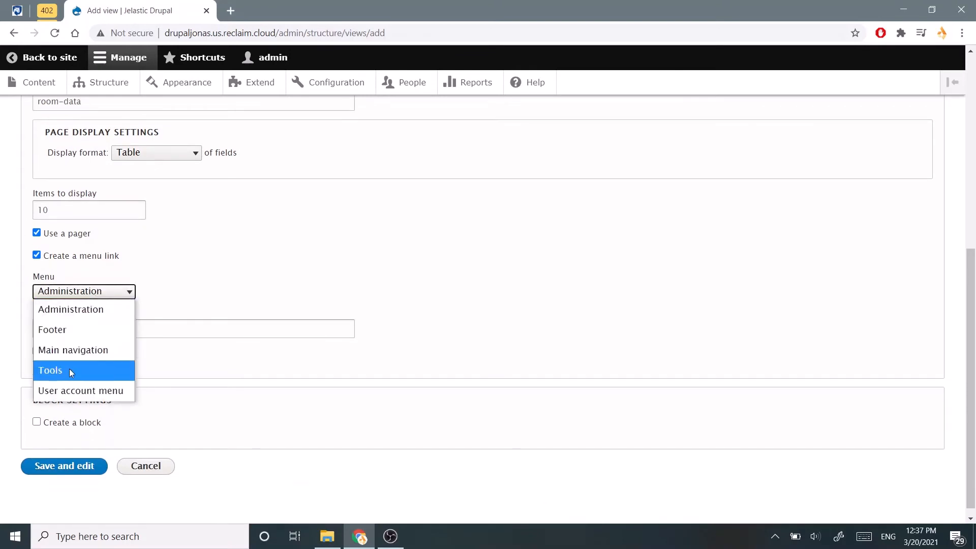
click(73, 350)
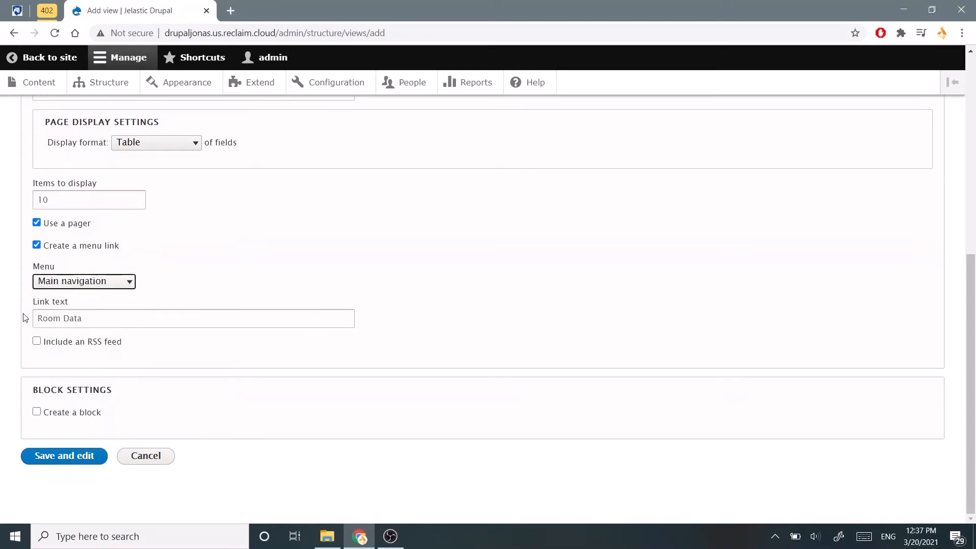
double_click(71, 318)
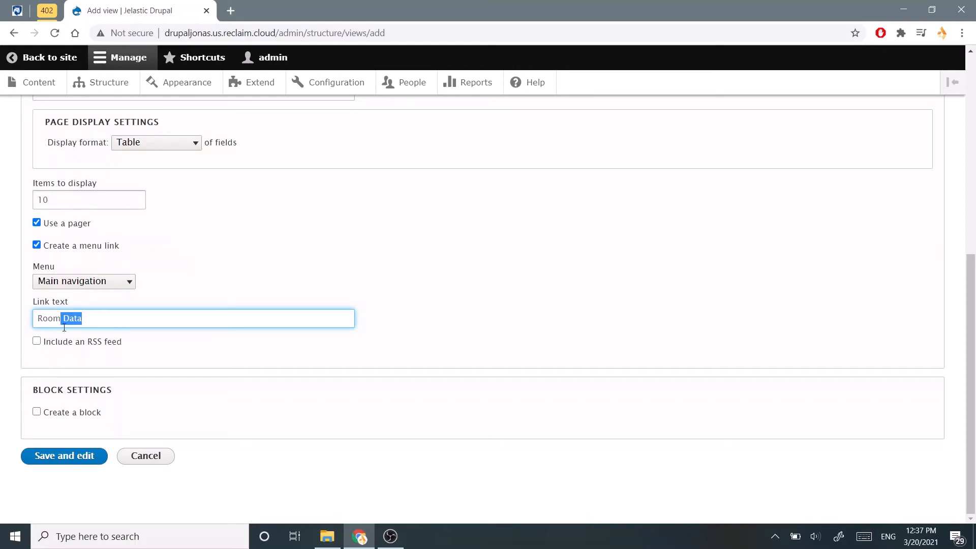
text(Rooms)
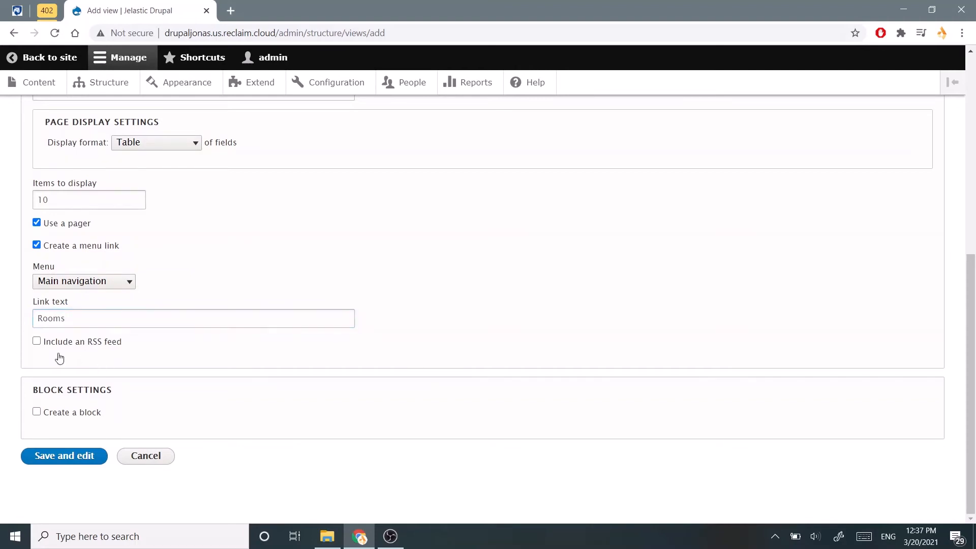
click(64, 456)
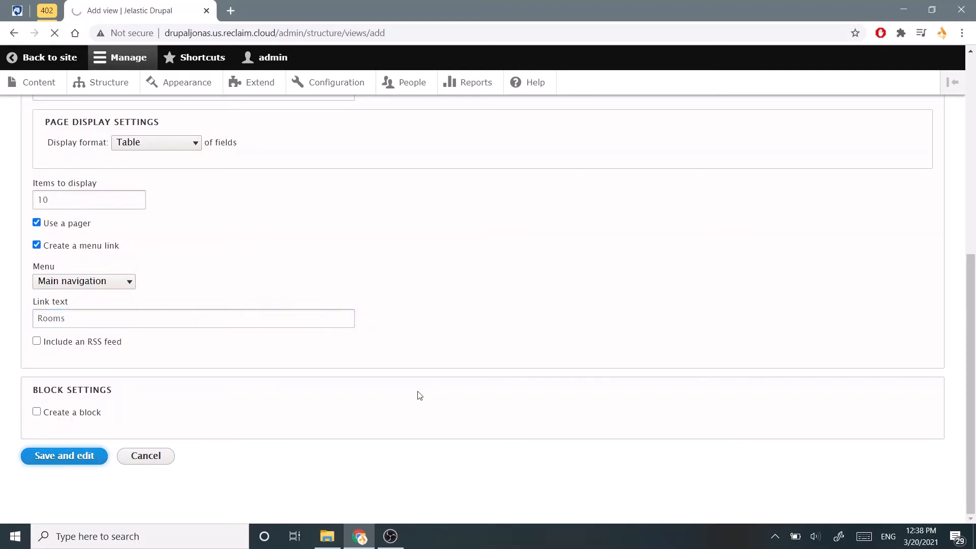
click(64, 455)
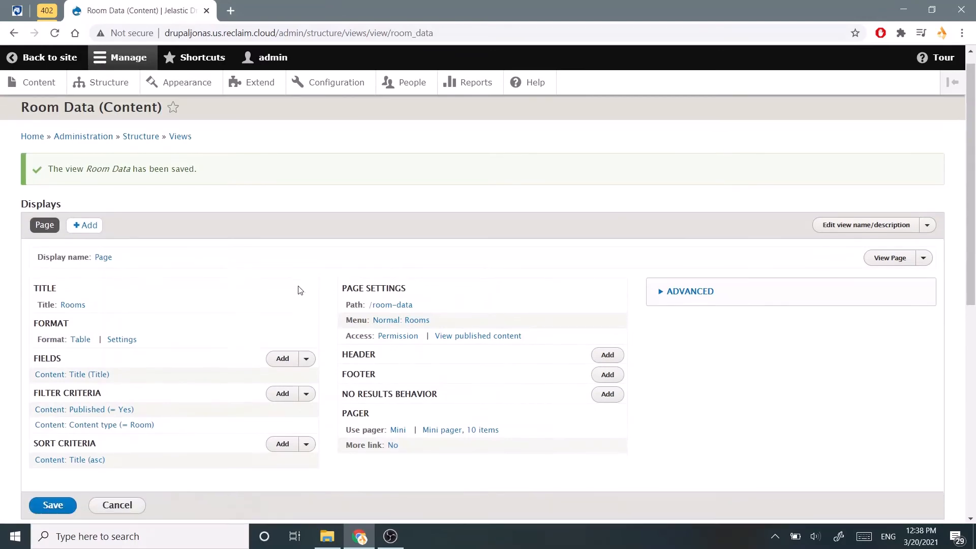
scroll(down, 3)
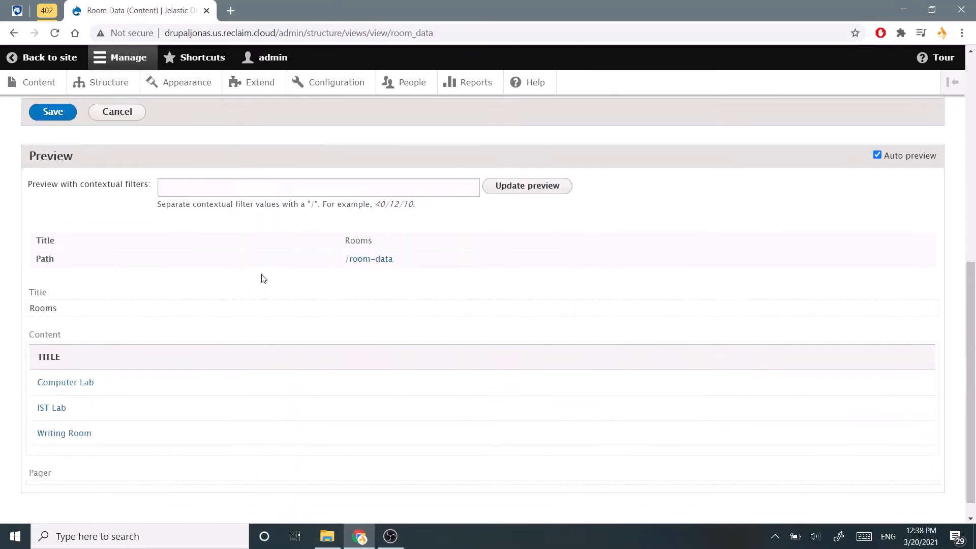
scroll(down, 3)
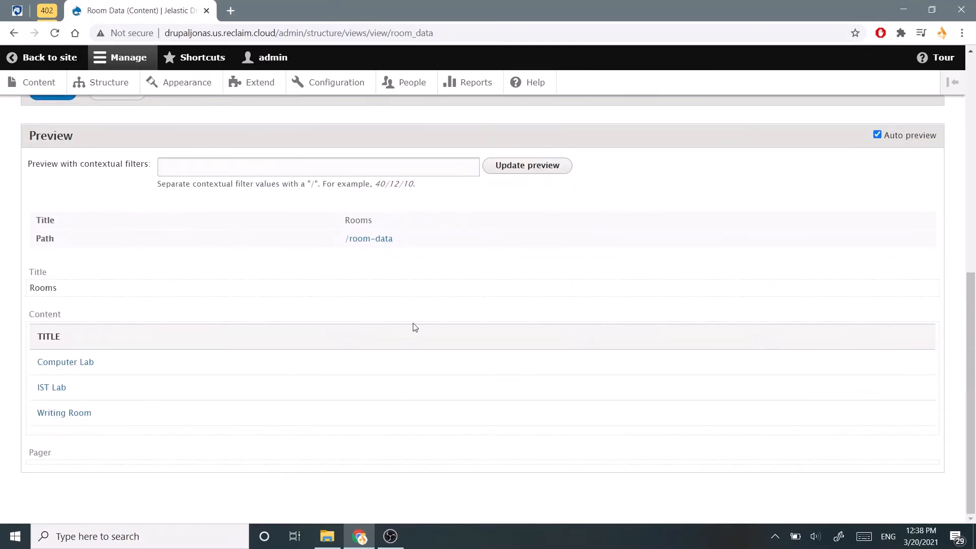
mouse_move(422, 311)
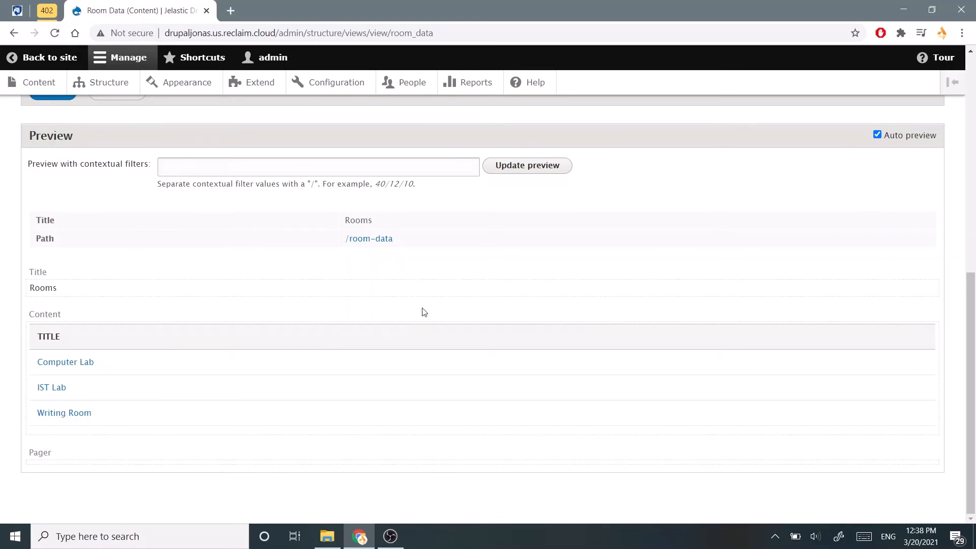
scroll(up, 3)
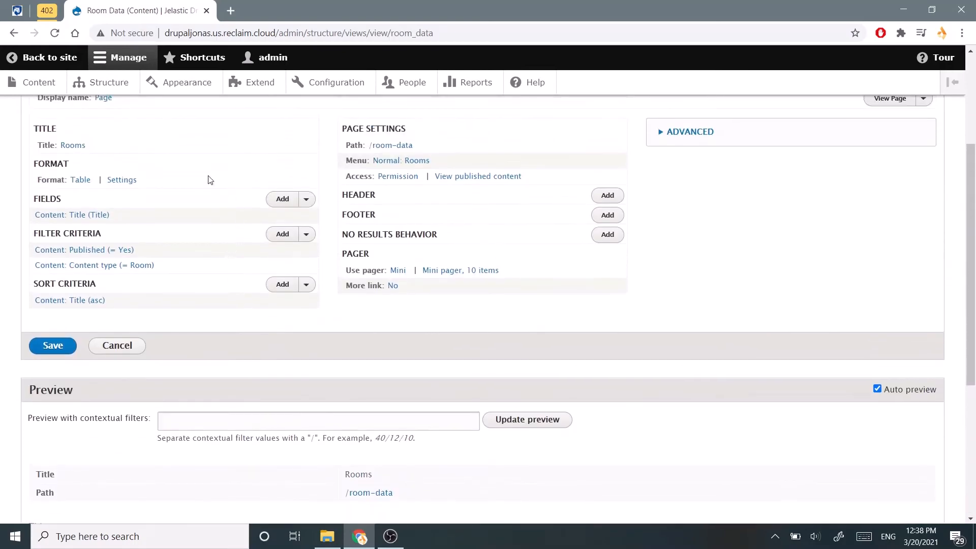
click(52, 346)
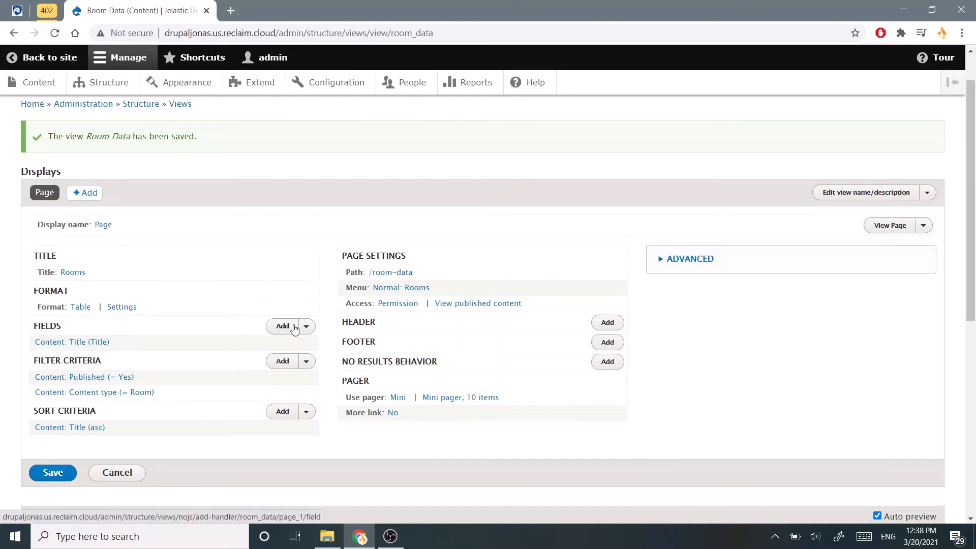
Tick the Building and Classes fields in the Add fields list
click(282, 326)
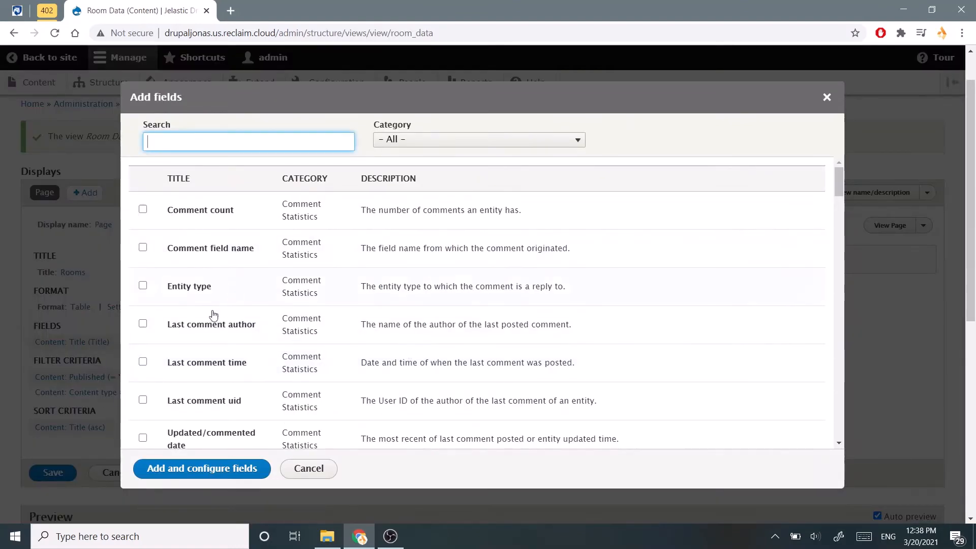
scroll(down, 3)
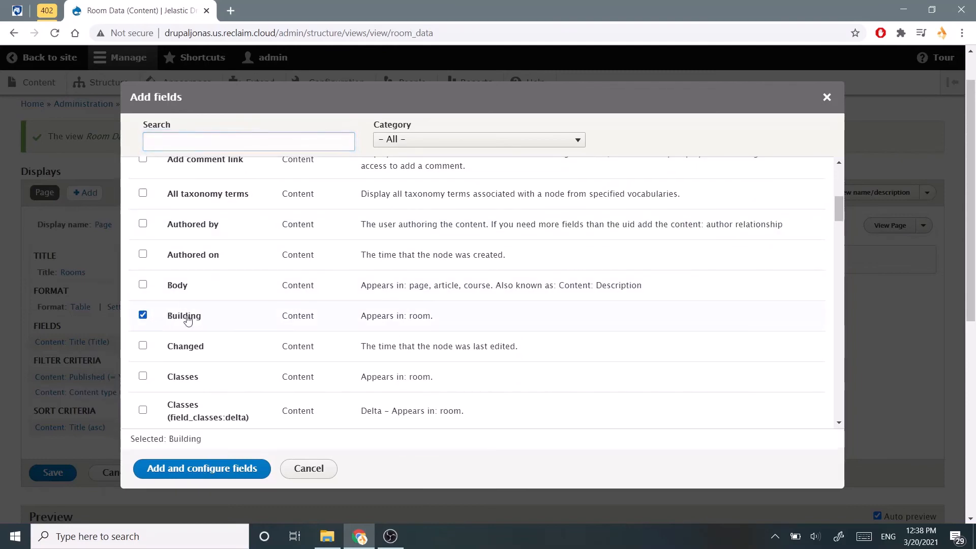
mouse_move(166, 376)
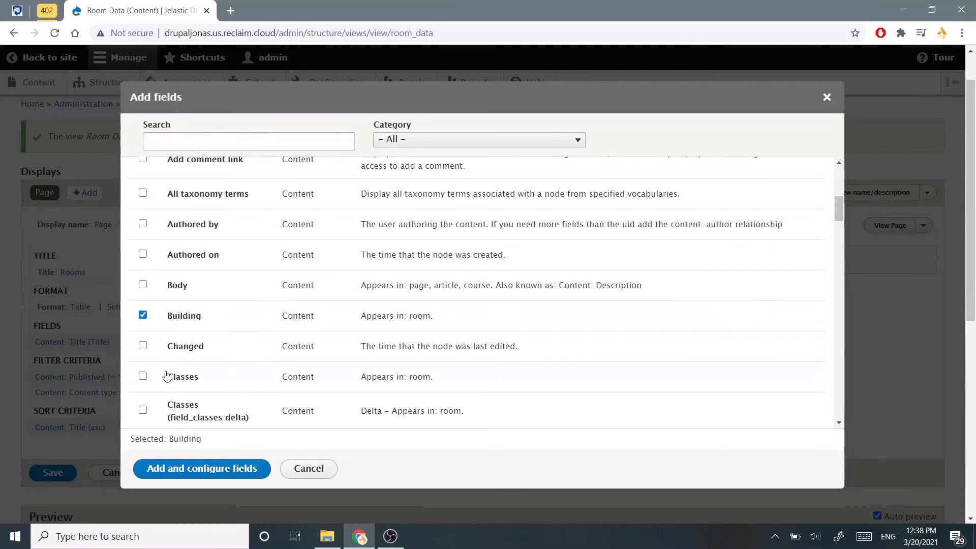
click(142, 376)
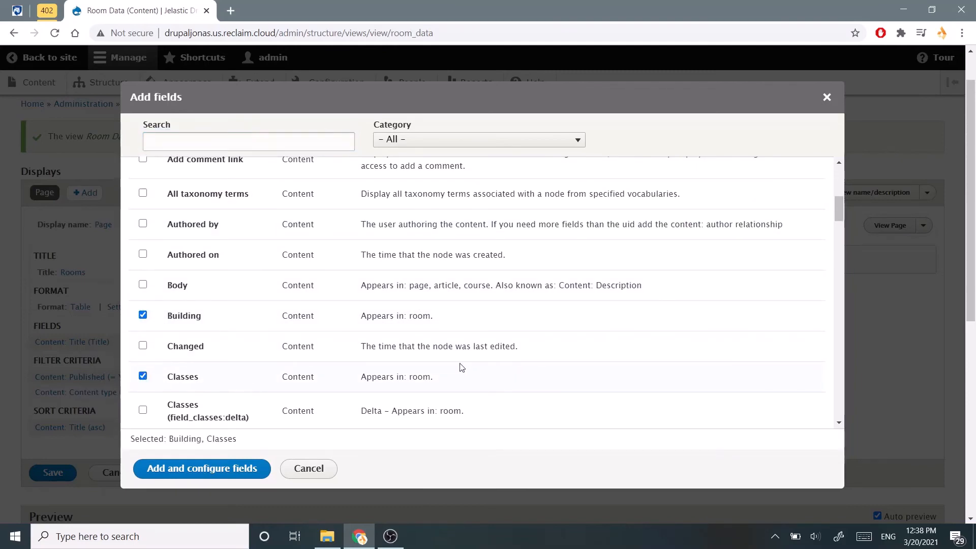
scroll(up, 3)
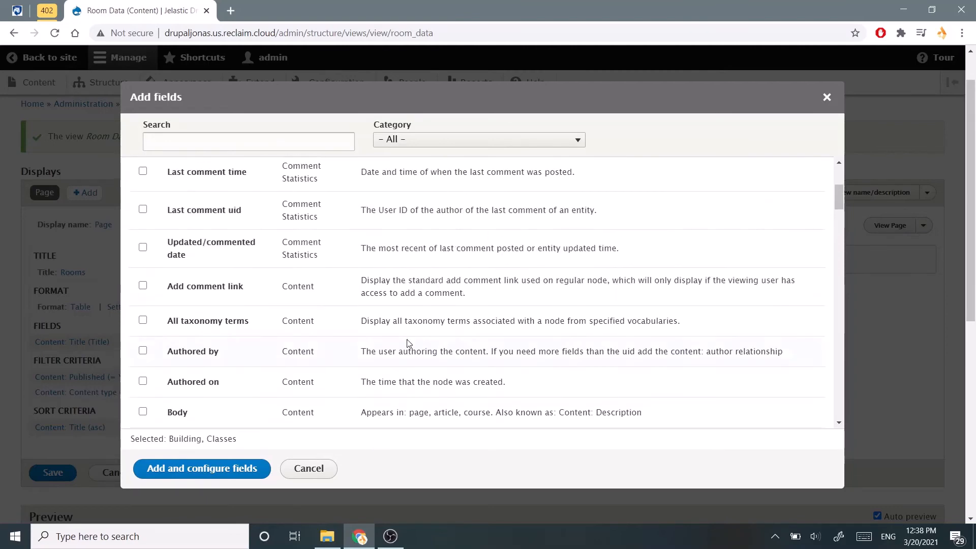
scroll(down, 3)
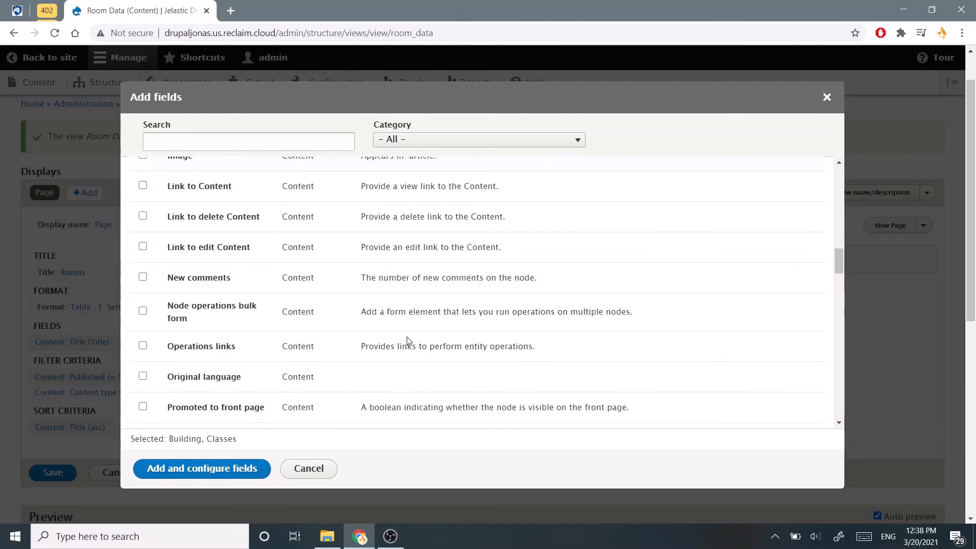
scroll(down, 3)
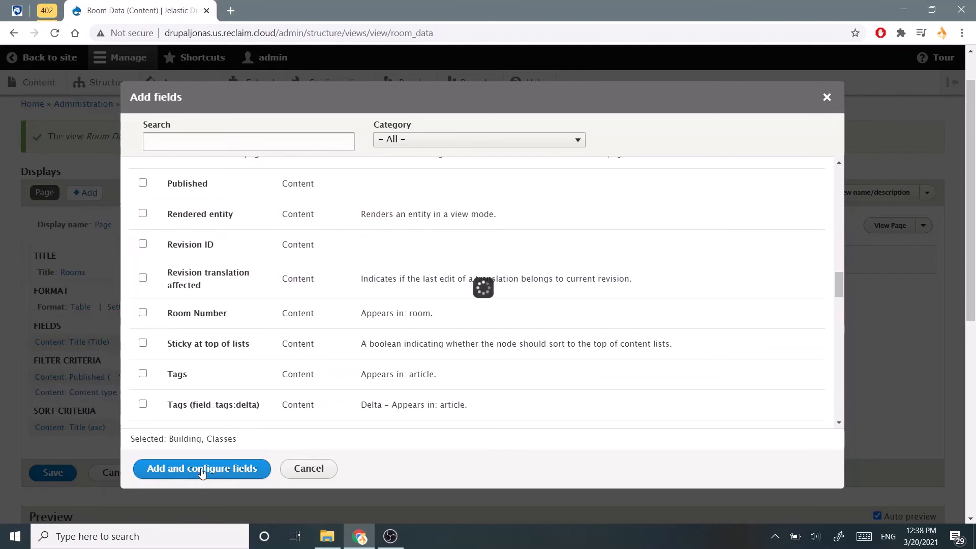
Add the chosen fields and keep Building's formatter as Plain text
click(201, 468)
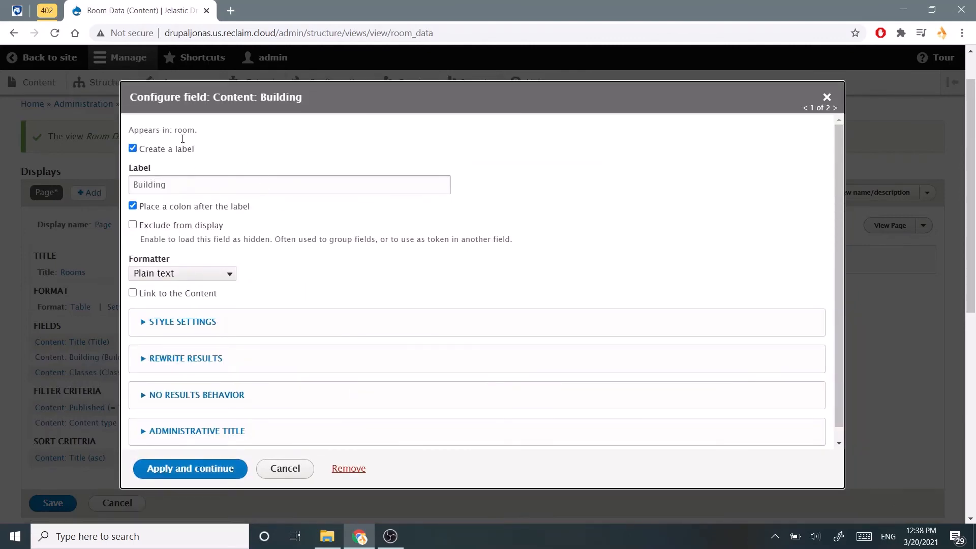
click(181, 273)
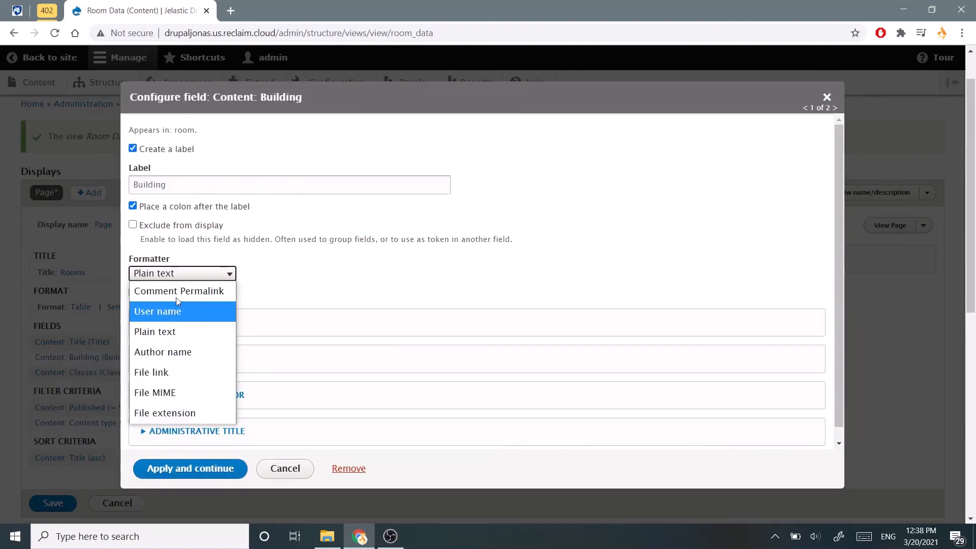
mouse_move(207, 332)
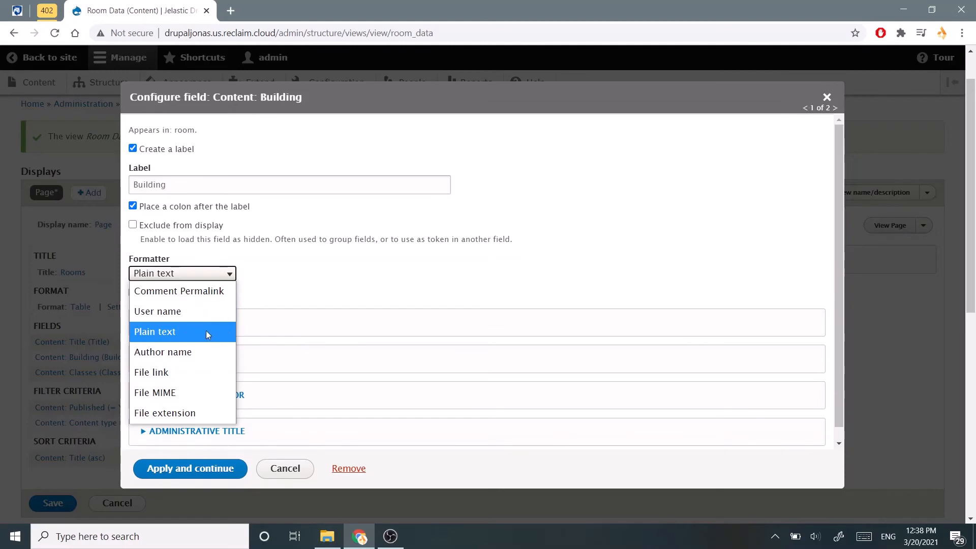
click(155, 331)
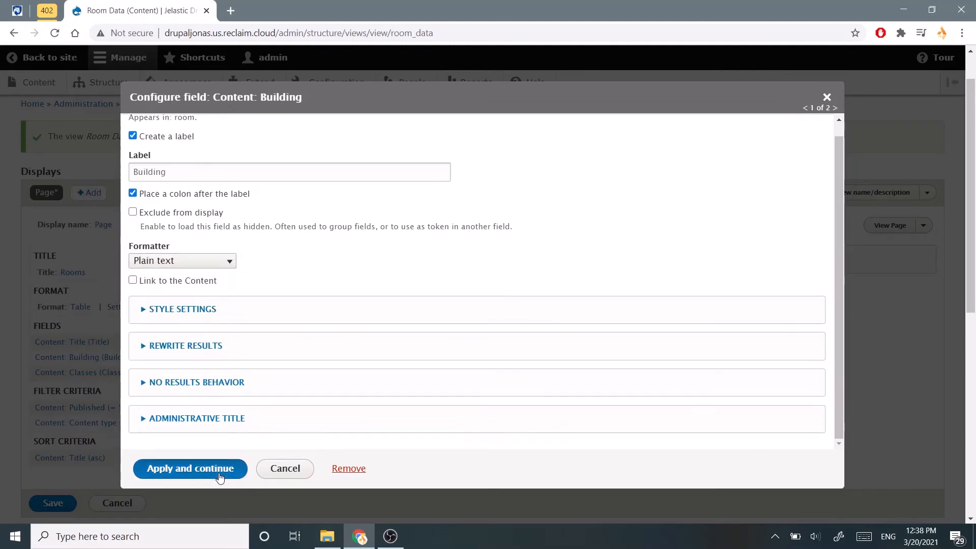
click(189, 468)
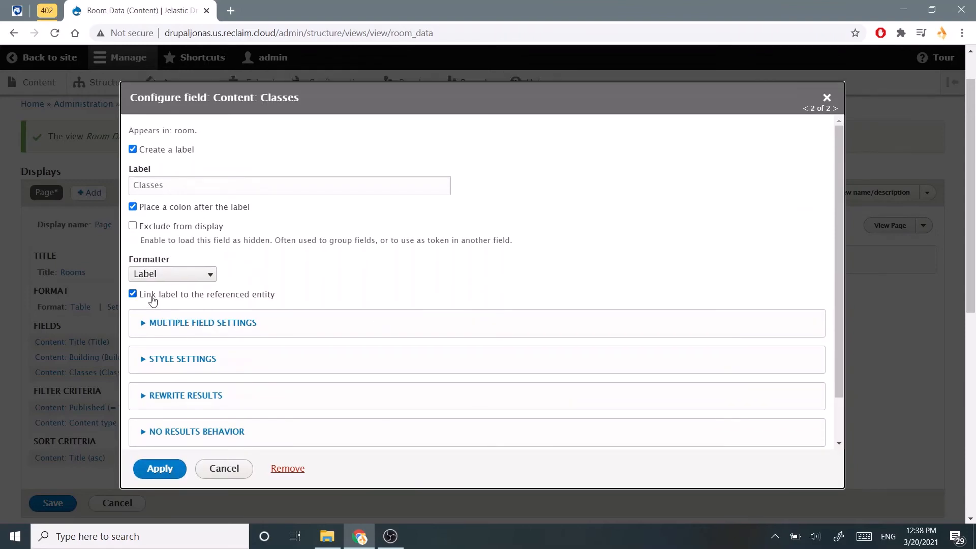
Keep Classes' formatter as Label and apply its settings
click(171, 274)
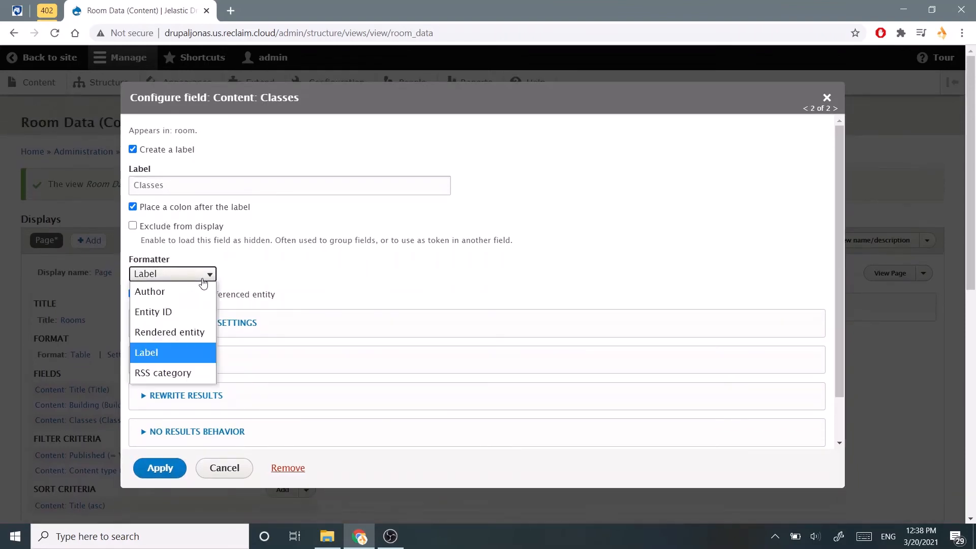
mouse_move(153, 312)
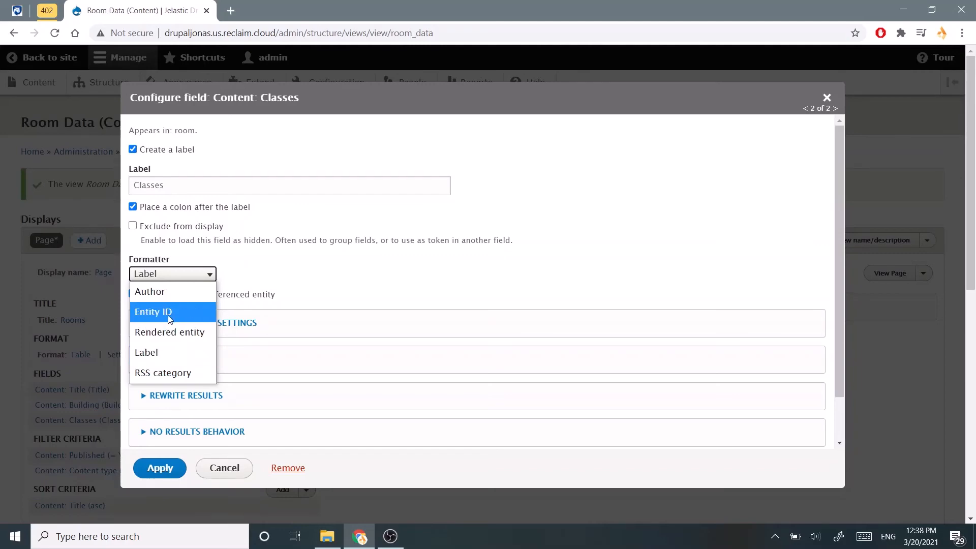
click(147, 353)
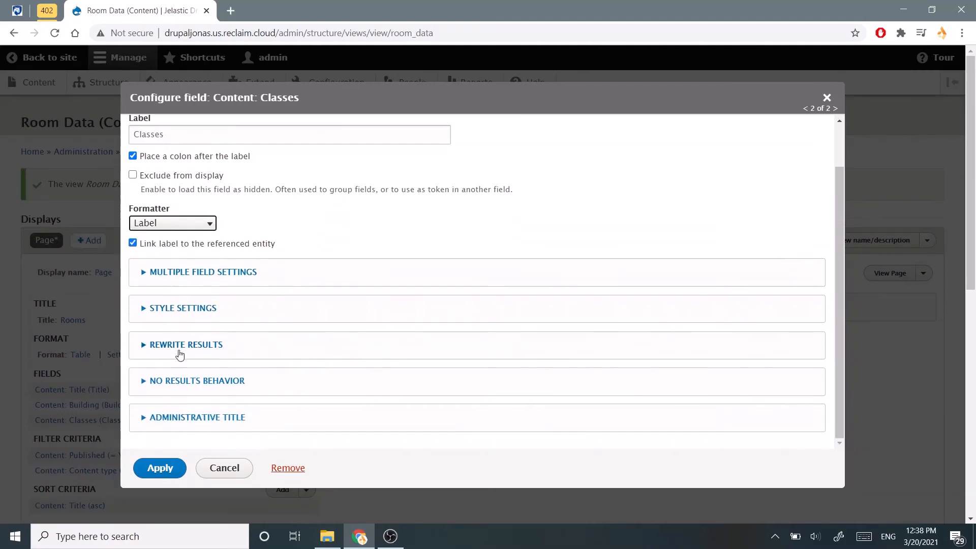
click(159, 468)
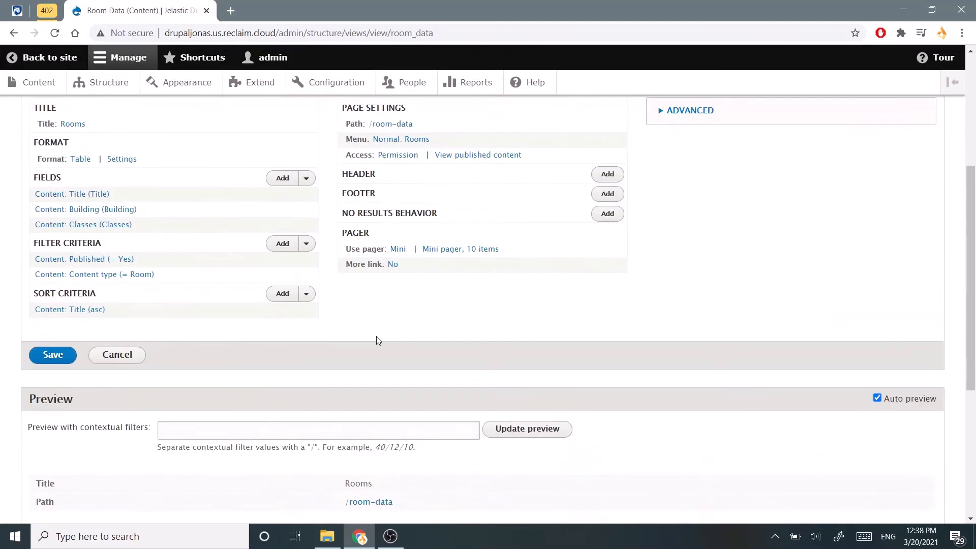
scroll(down, 3)
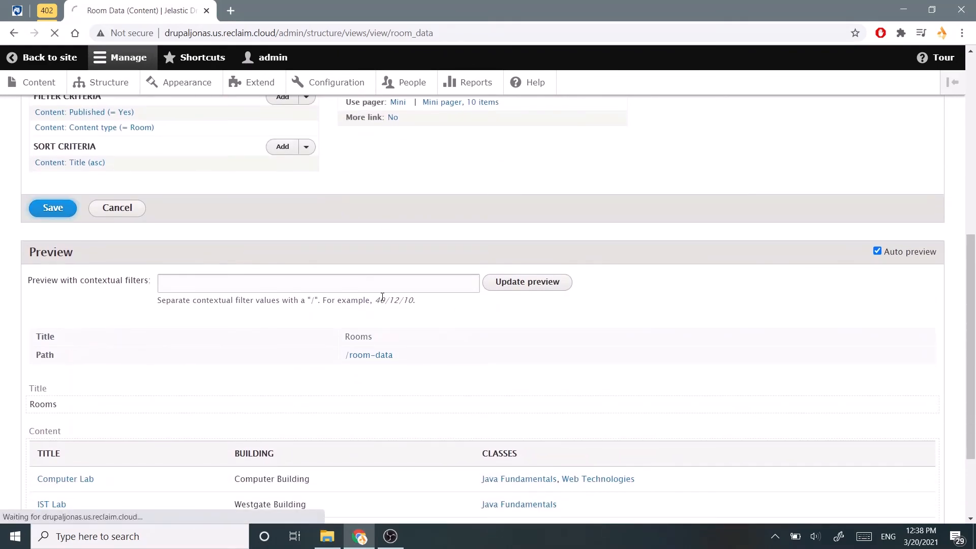
click(53, 207)
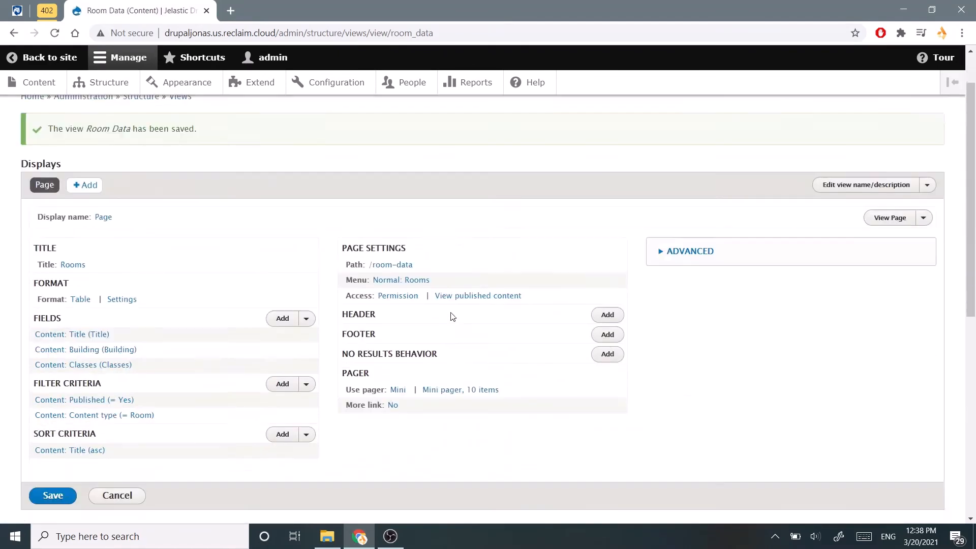
scroll(down, 3)
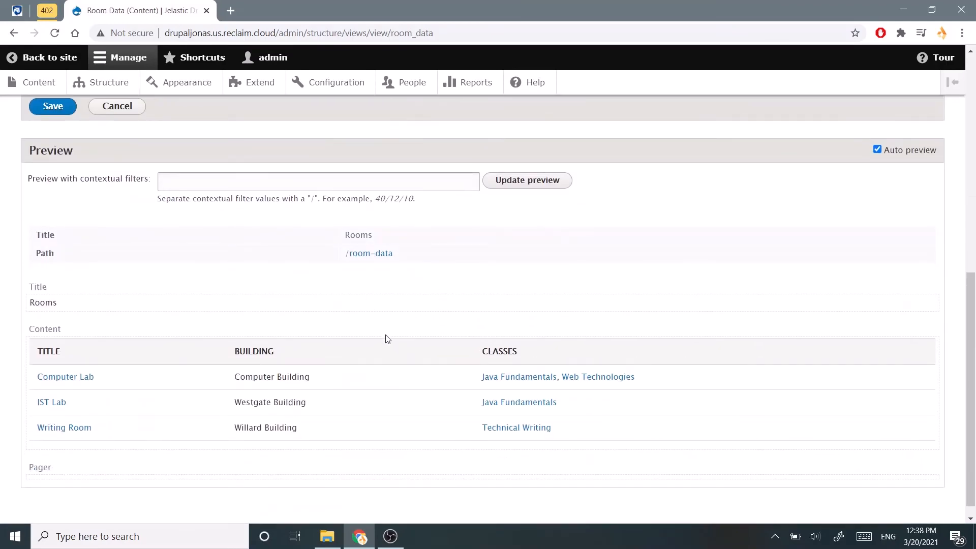
click(52, 105)
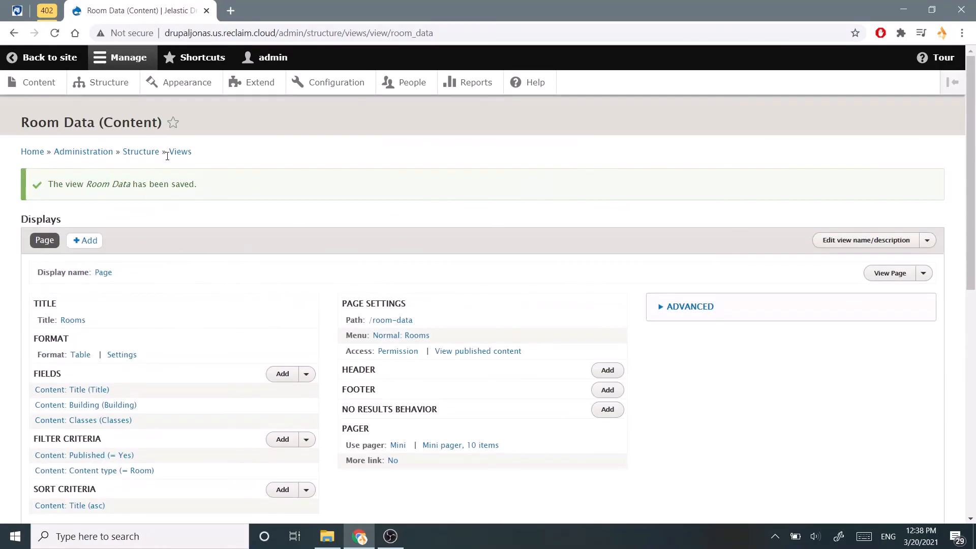
scroll(down, 3)
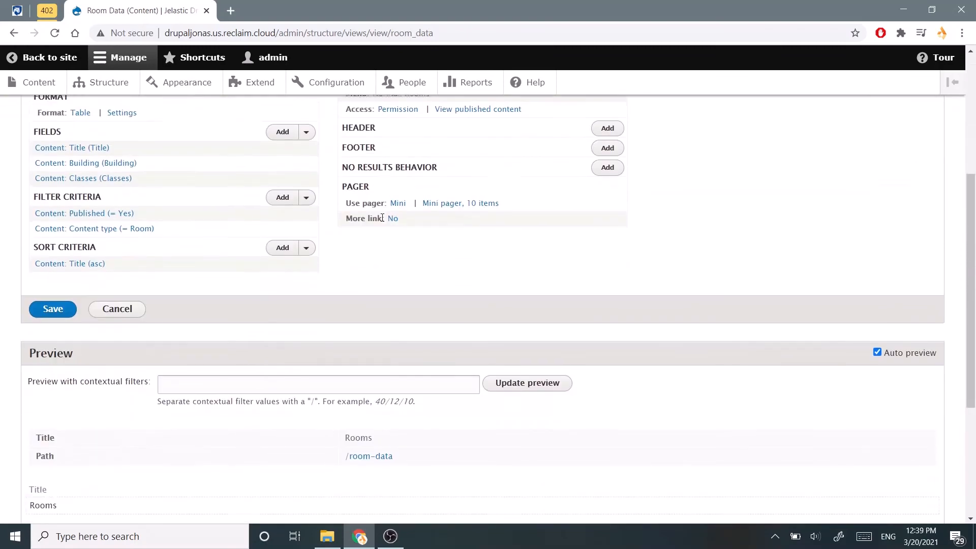
scroll(down, 3)
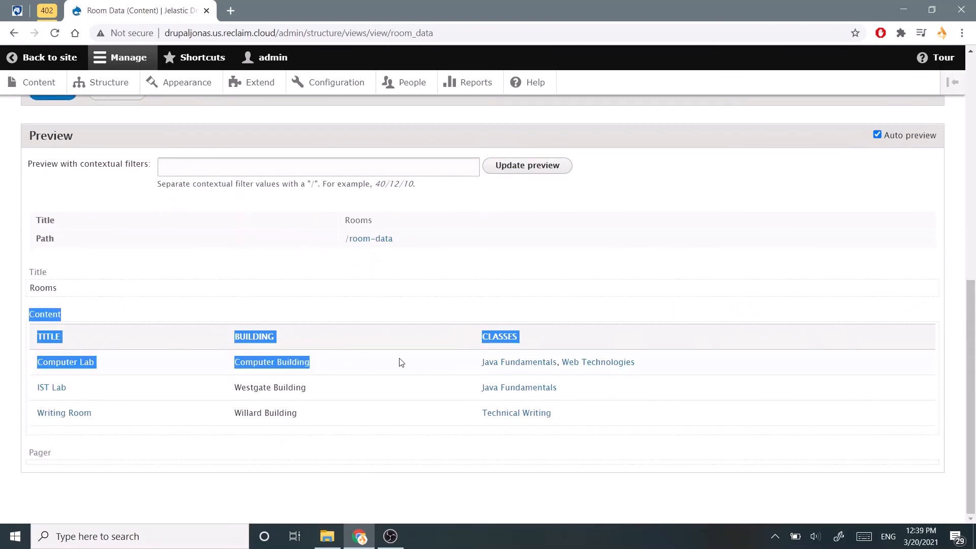
click(296, 349)
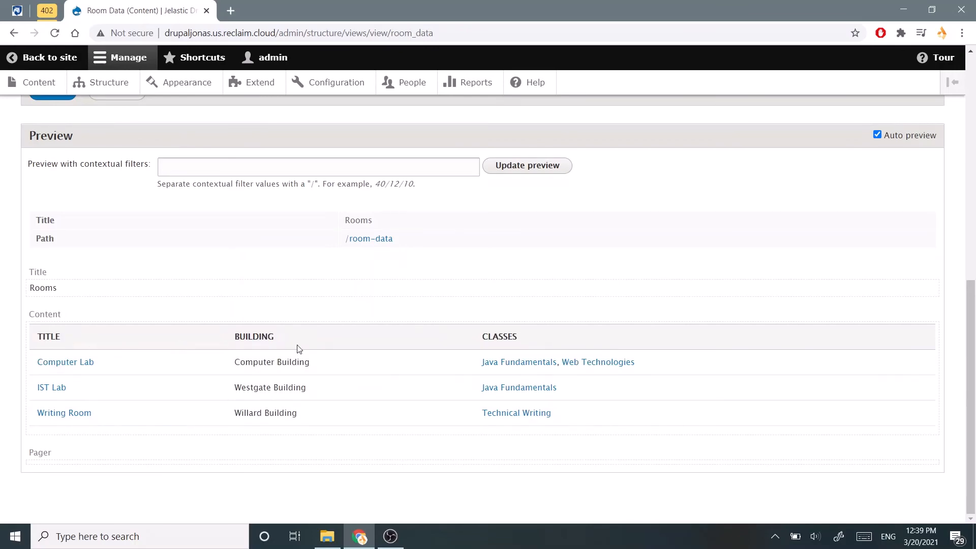
mouse_move(533, 355)
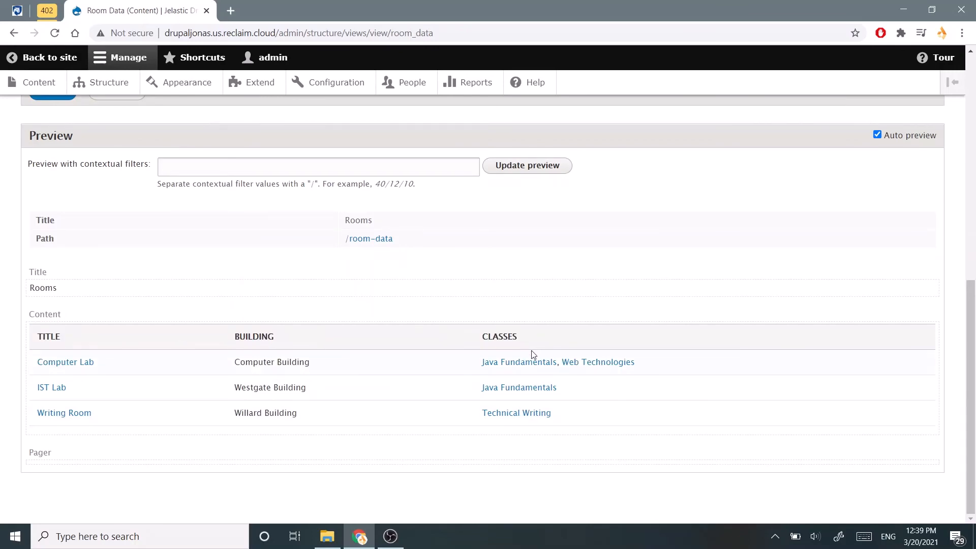
mouse_move(369, 239)
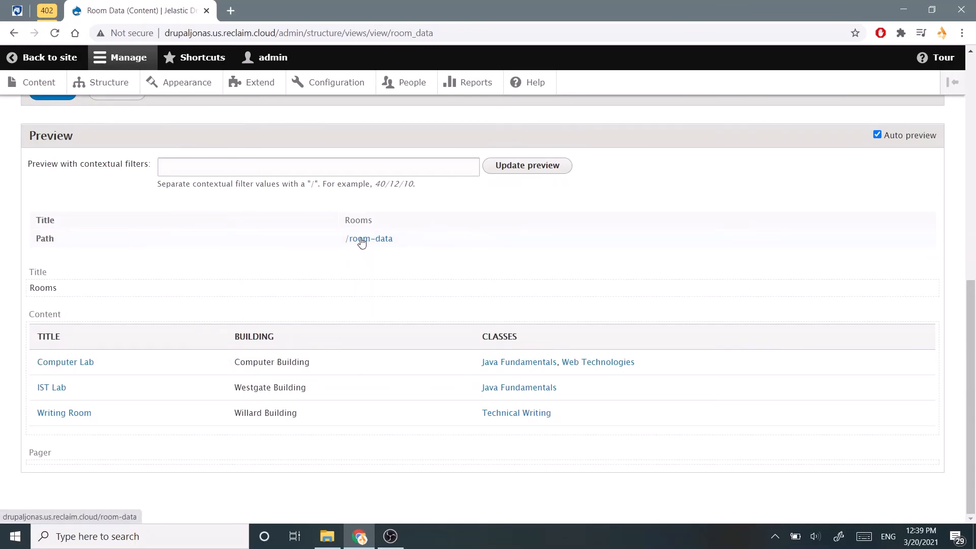
Open the live /room-data Rooms page and inspect its heading and room table
click(370, 239)
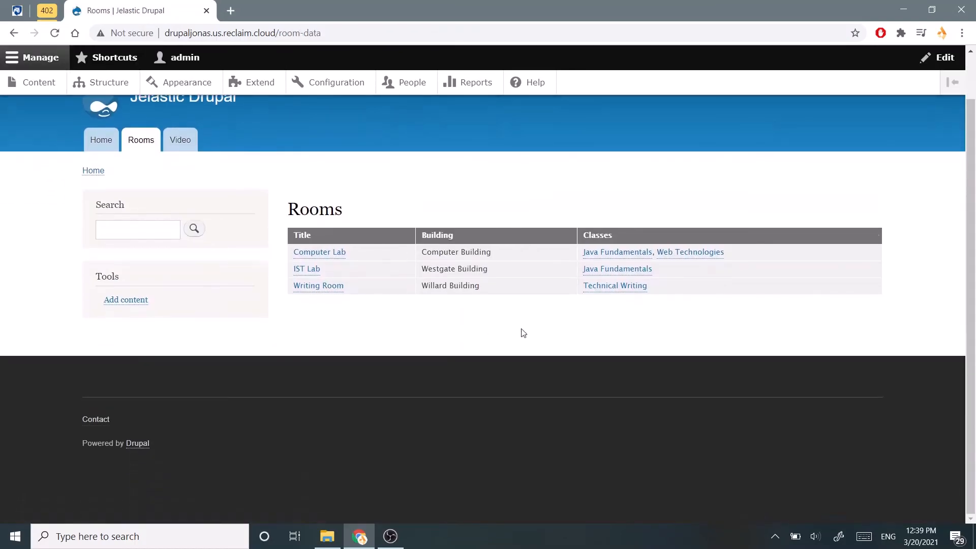
scroll(up, 3)
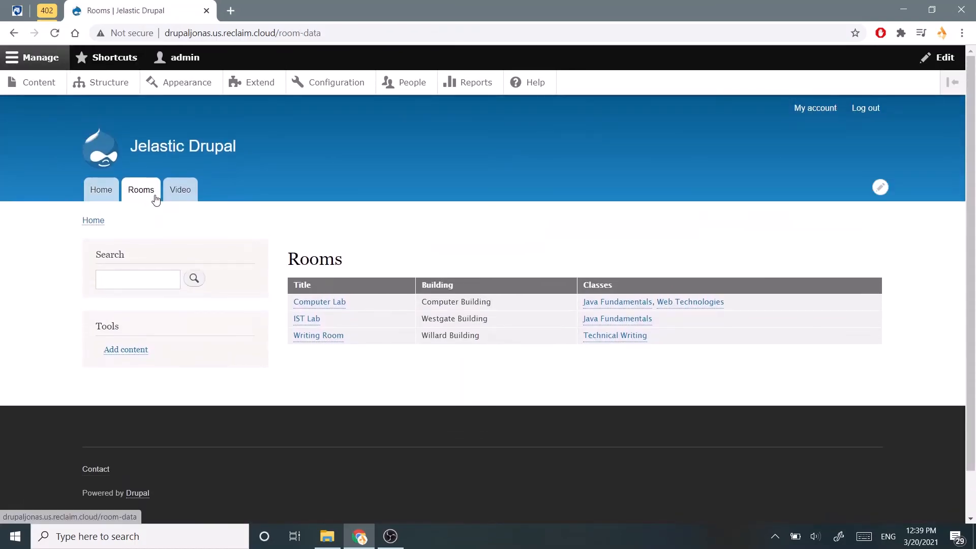
double_click(314, 259)
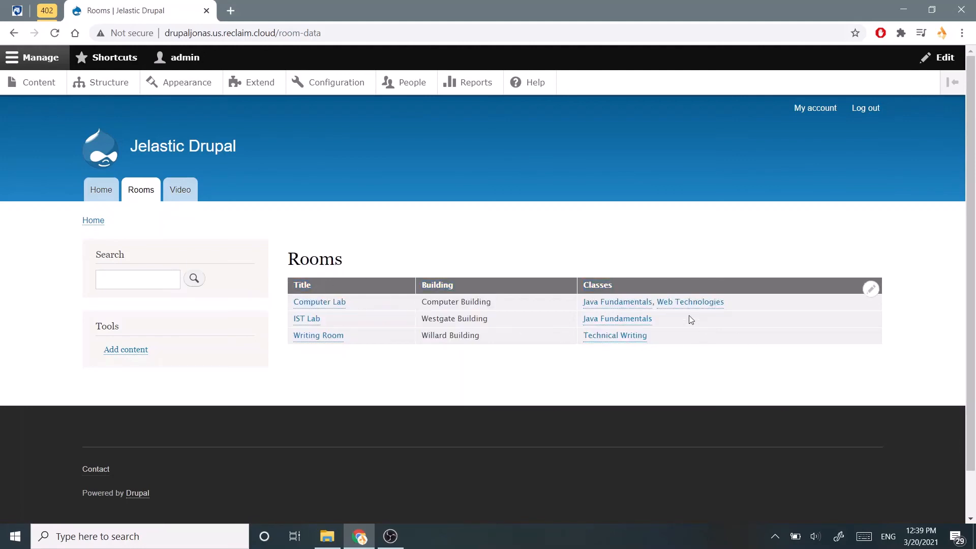
mouse_move(190, 136)
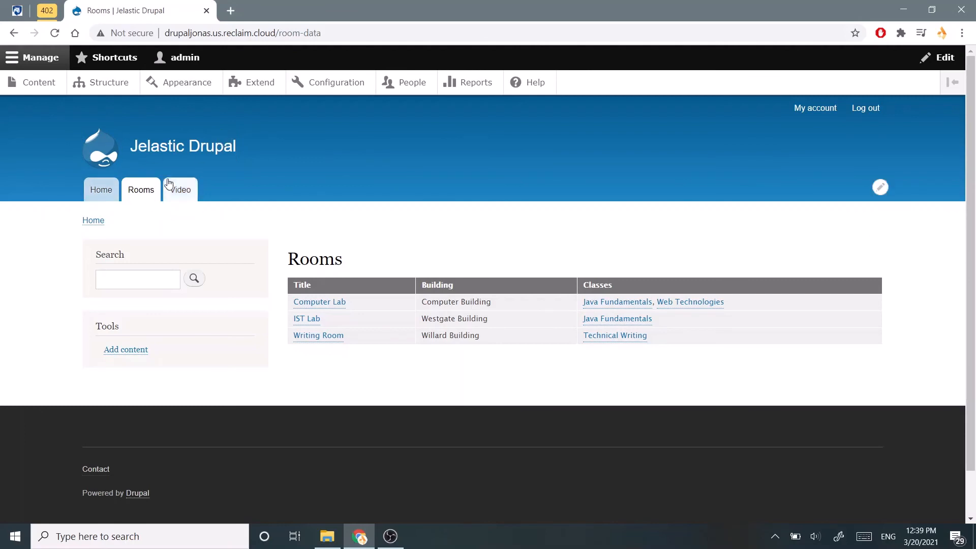
mouse_move(60, 250)
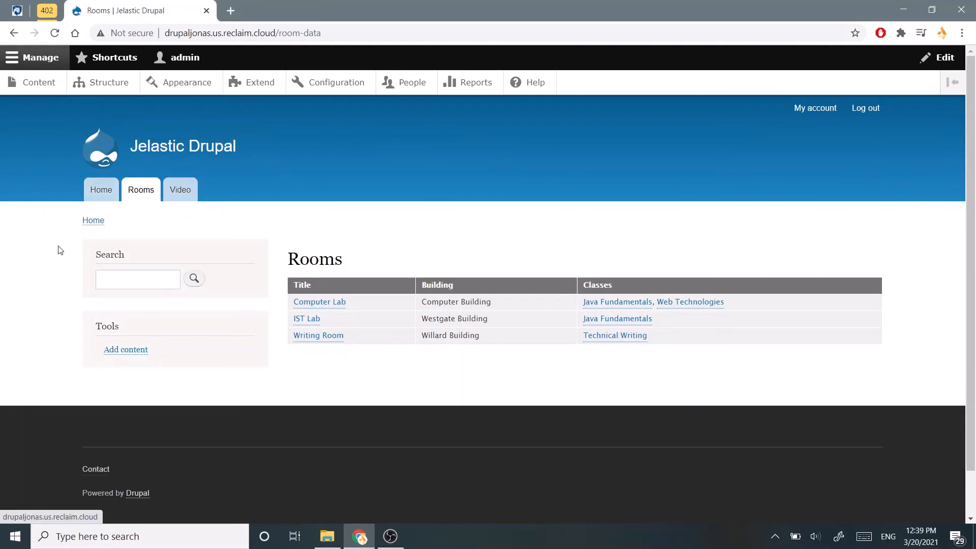
mouse_move(346, 236)
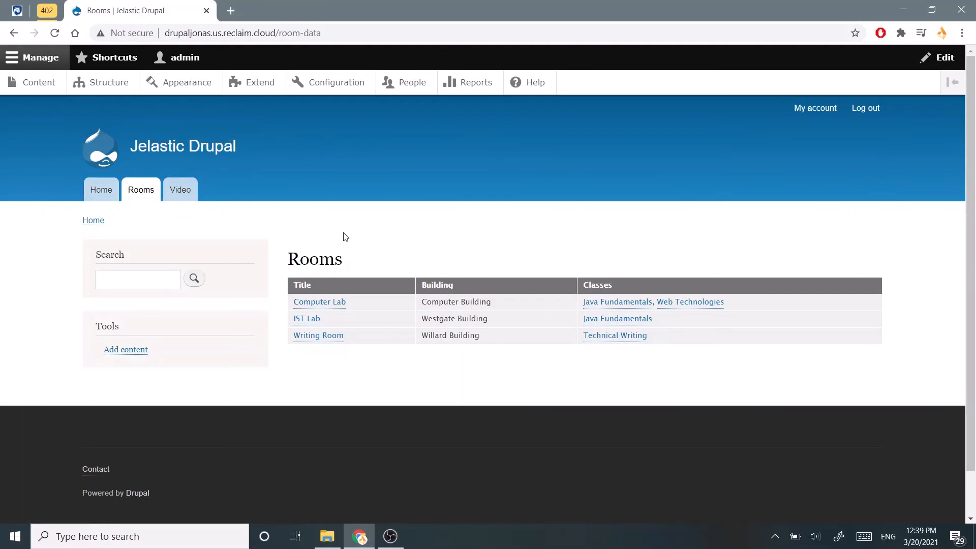
mouse_move(335, 236)
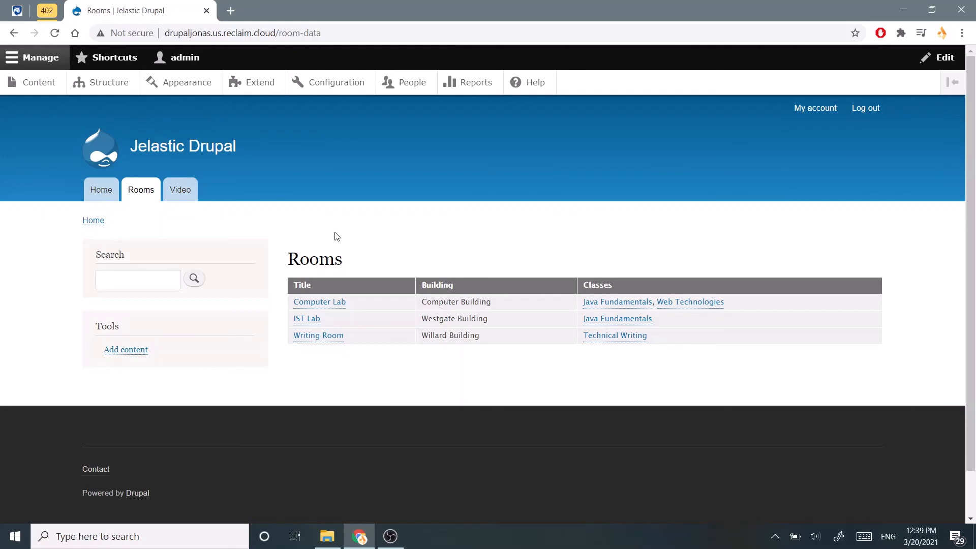
double_click(314, 258)
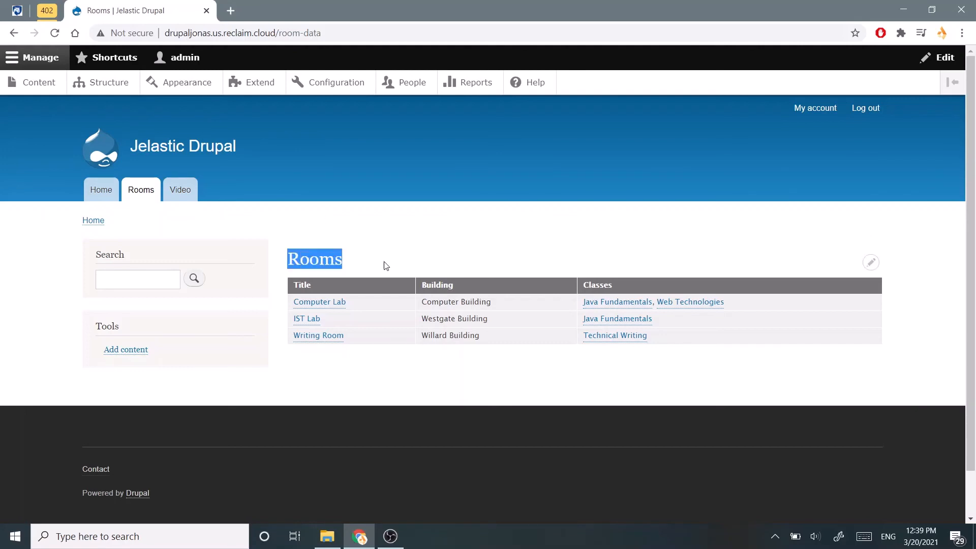
mouse_move(371, 259)
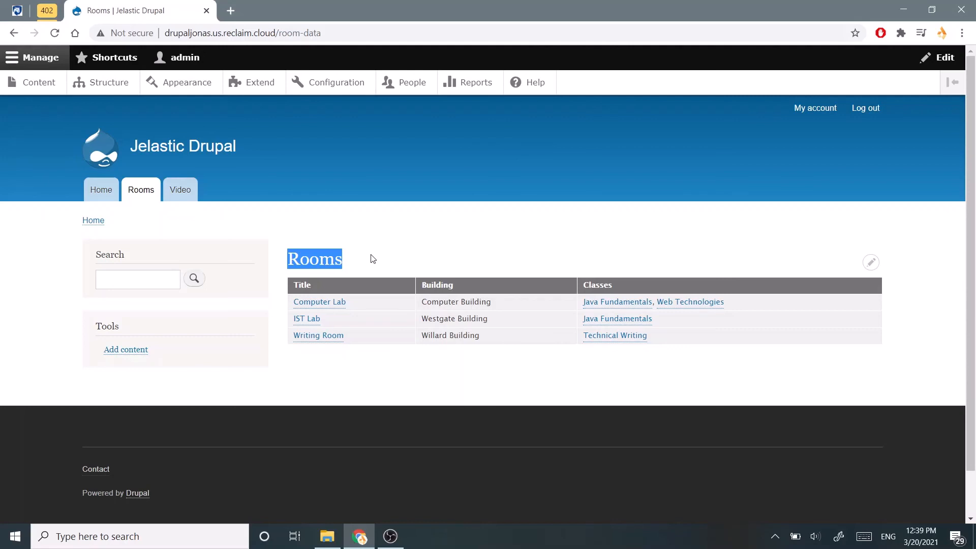
click(451, 244)
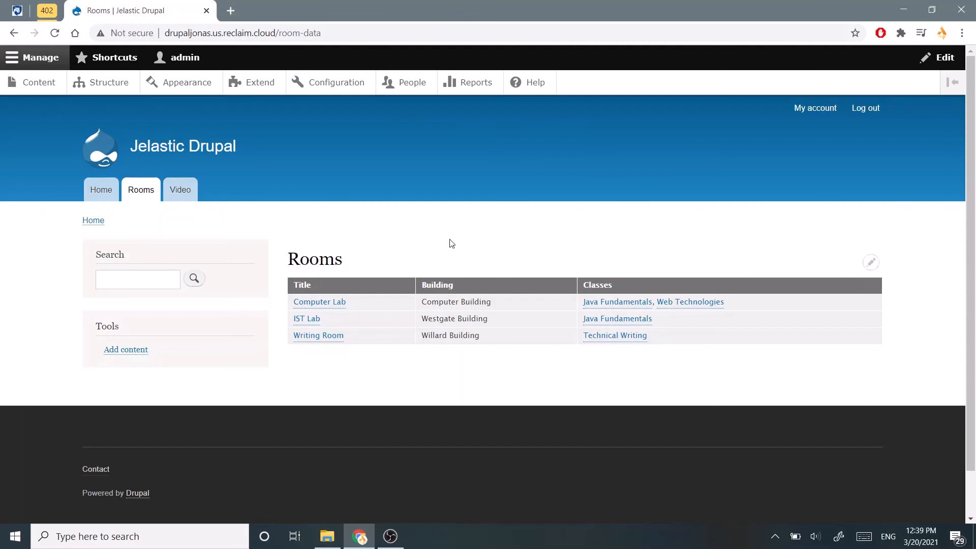
double_click(336, 259)
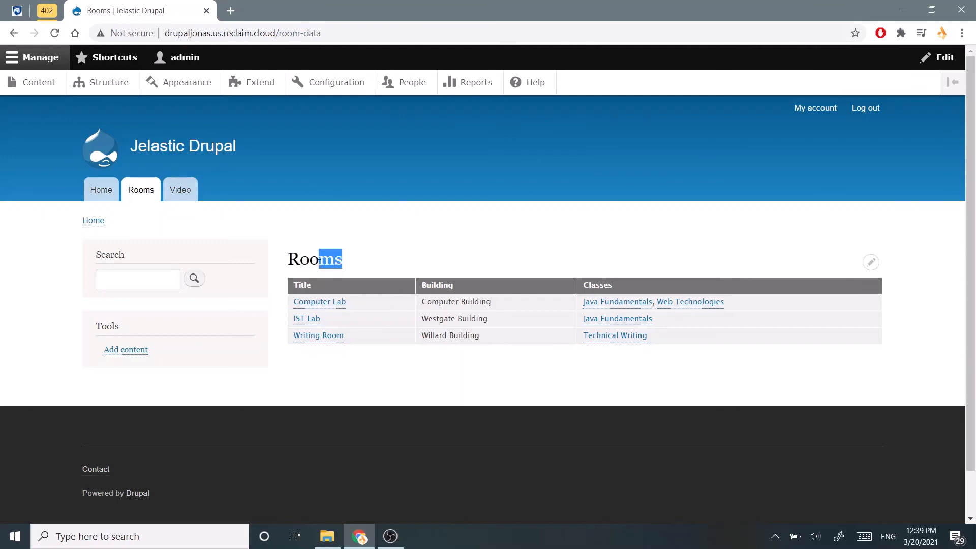
click(470, 249)
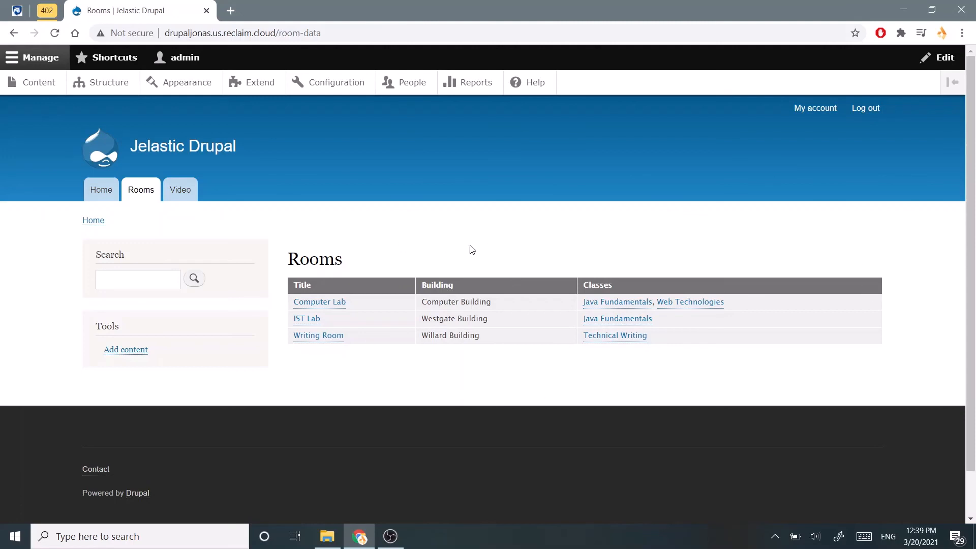
mouse_move(110, 222)
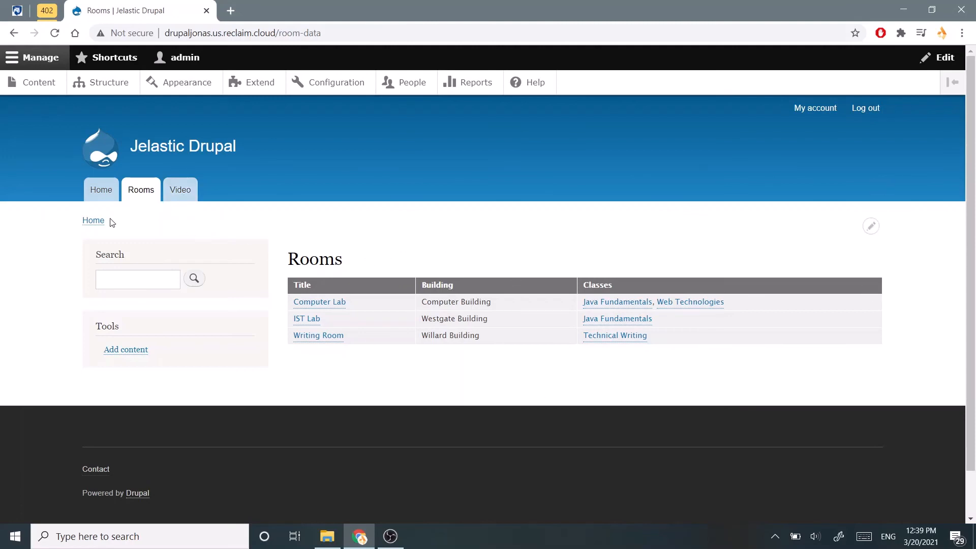
mouse_move(160, 172)
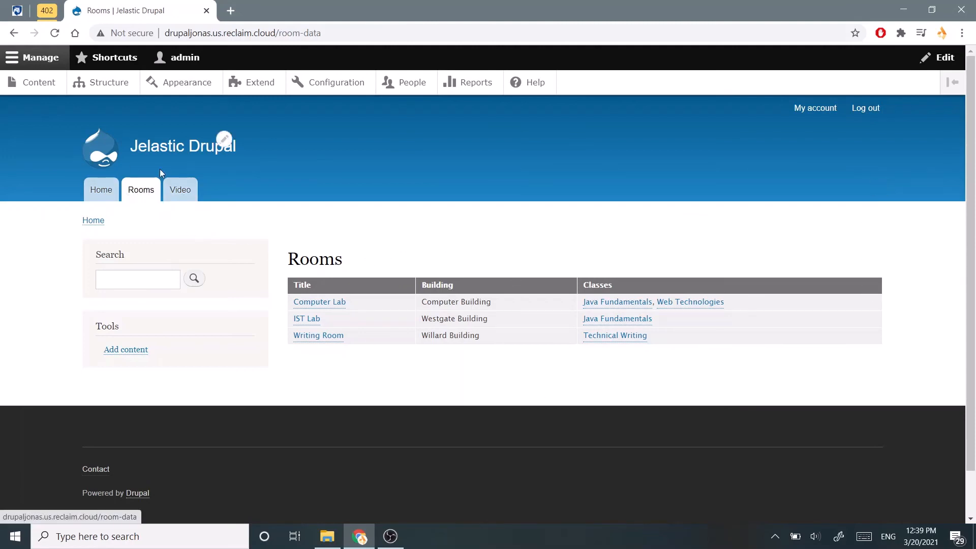
mouse_move(271, 336)
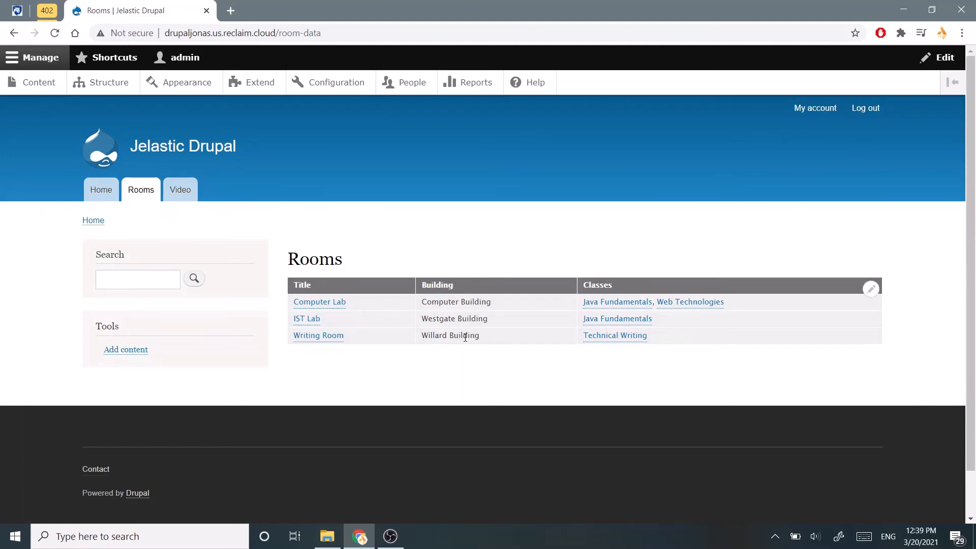
mouse_move(661, 309)
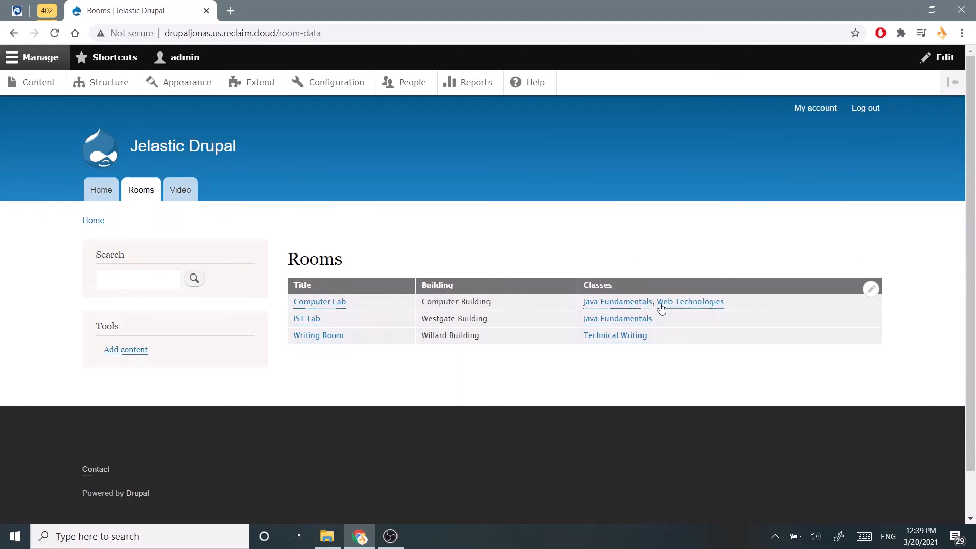
mouse_move(618, 302)
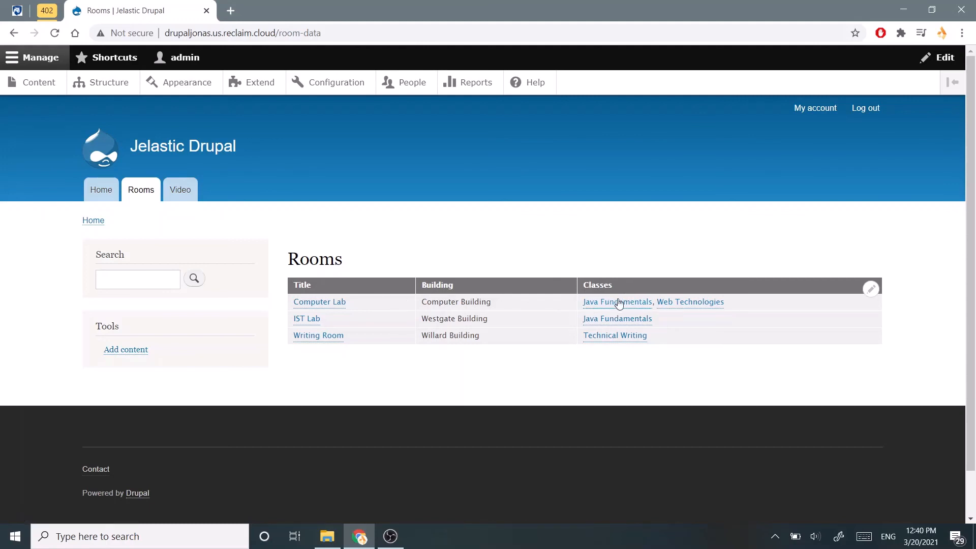
mouse_move(353, 294)
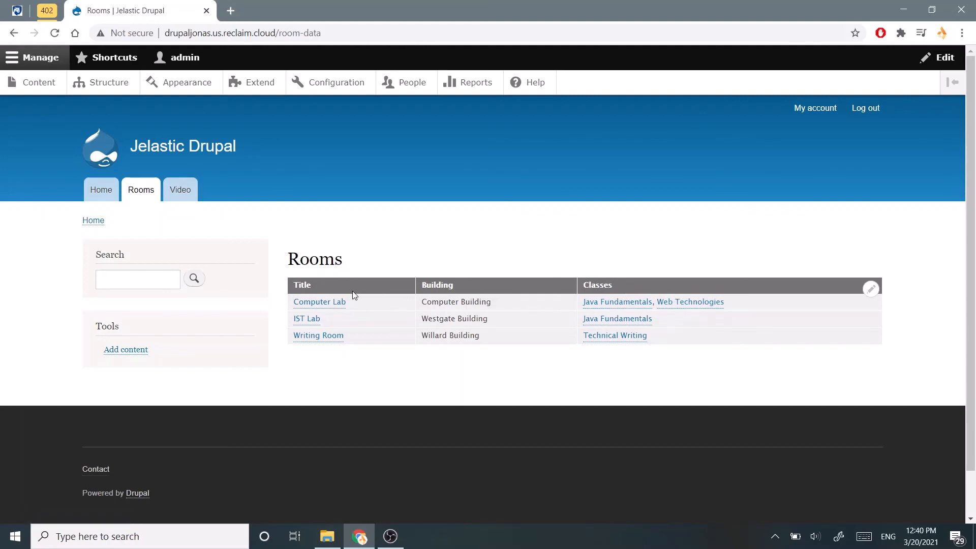
Open Computer Lab from the Rooms table to view Computer Building, room 101 and two classes
click(318, 302)
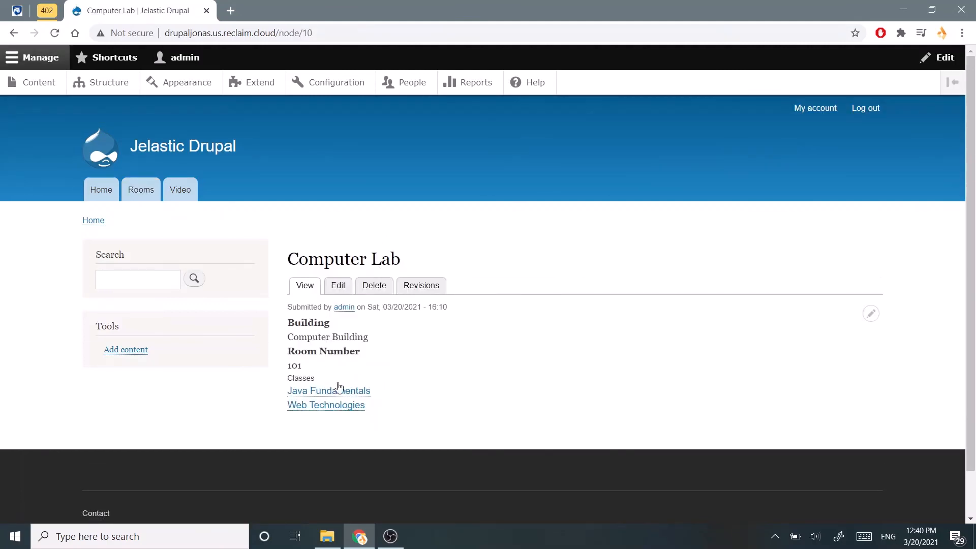
mouse_move(383, 360)
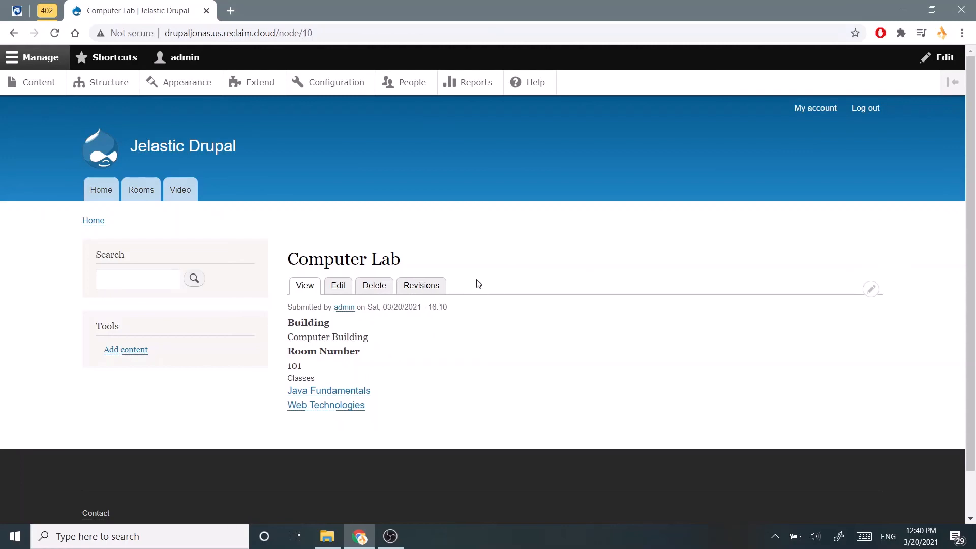
mouse_move(499, 344)
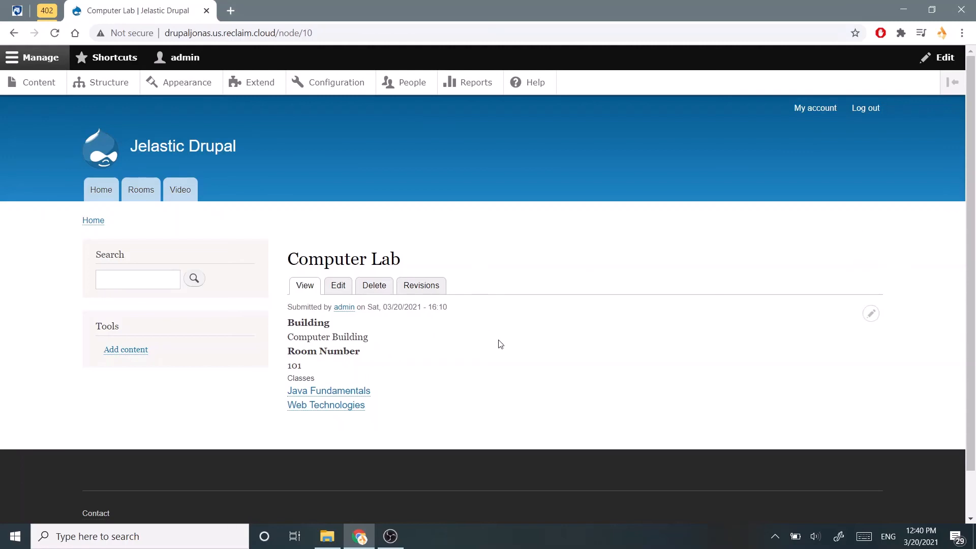